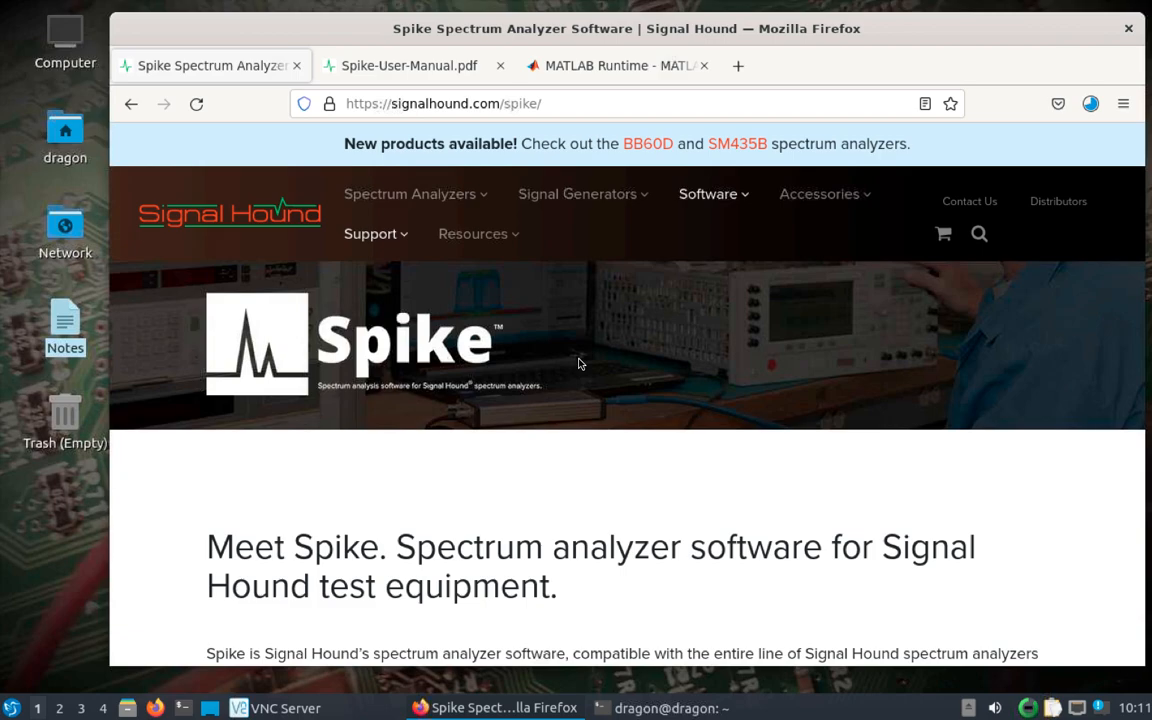
{"action": "mouse_move", "coordinate": [672, 358]}
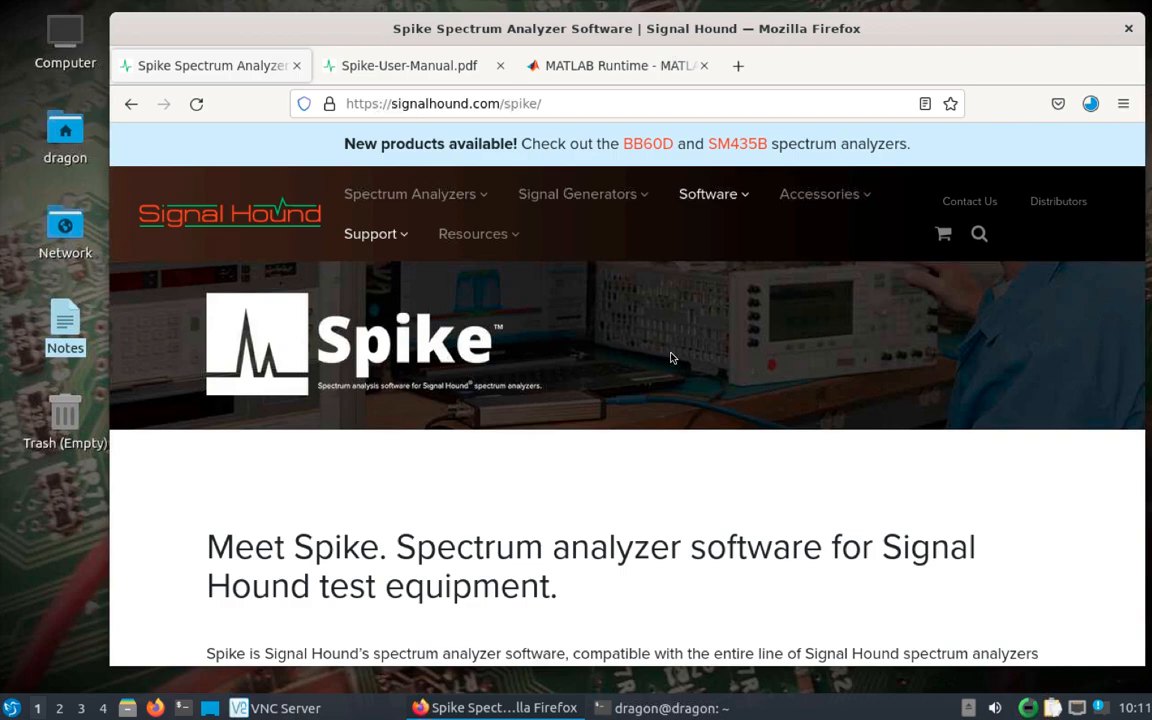
{"action": "mouse_move", "coordinate": [700, 358]}
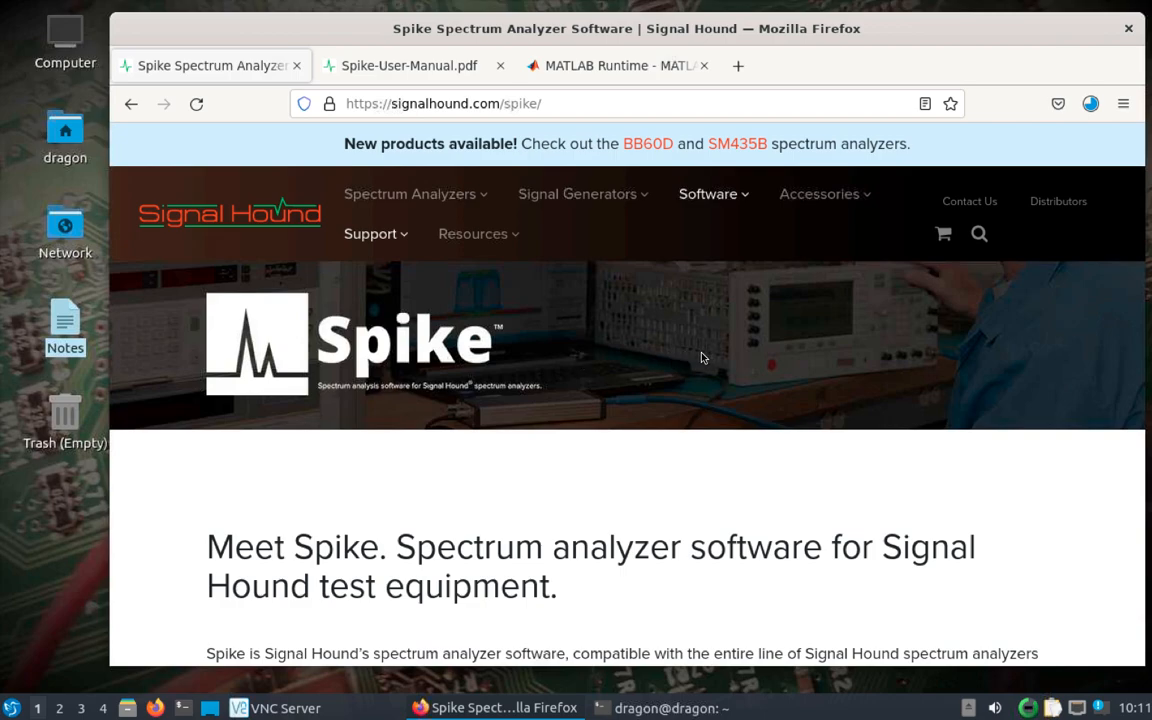
{"action": "mouse_move", "coordinate": [732, 380]}
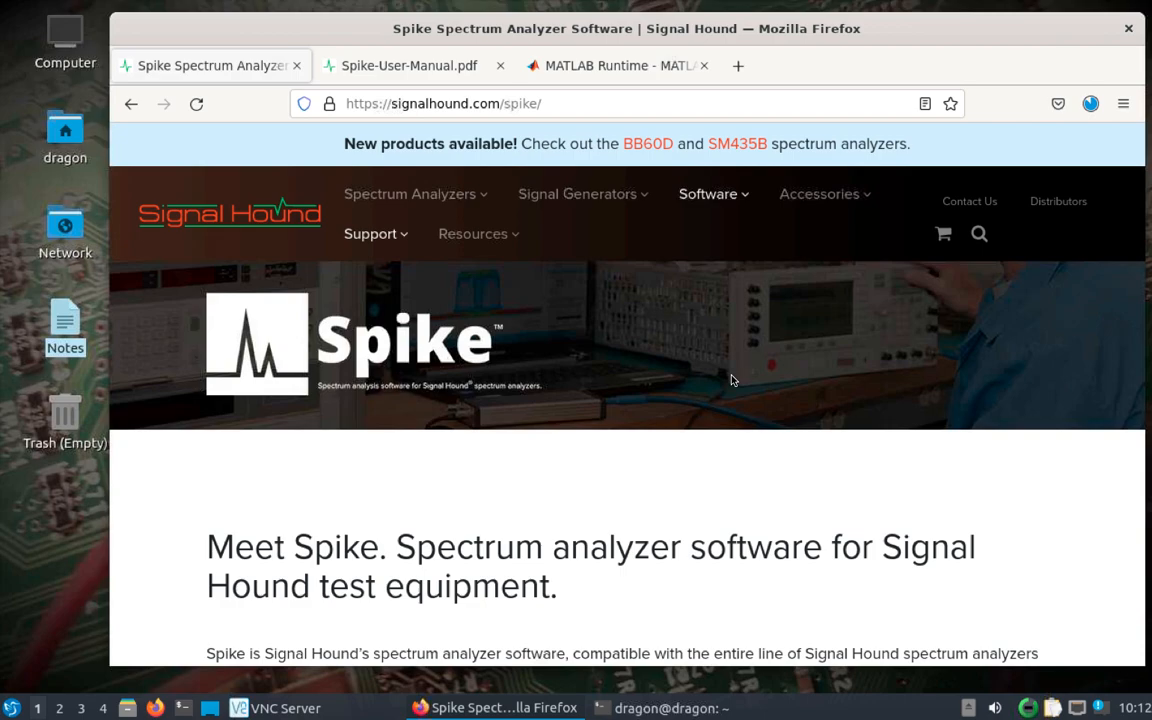
{"action": "mouse_move", "coordinate": [724, 632]}
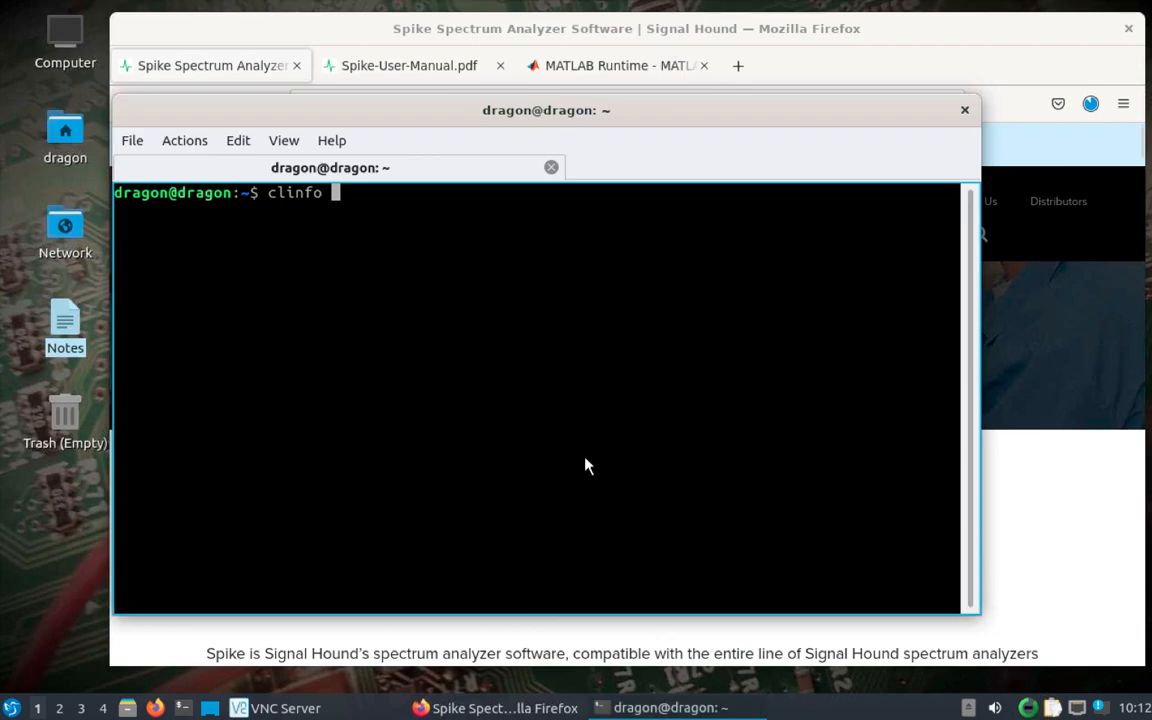
Run clinfo and review the AMD Custom GPU 0405 device and Mesa 22.1.7 version listed.
{"action": "key", "text": "Return"}
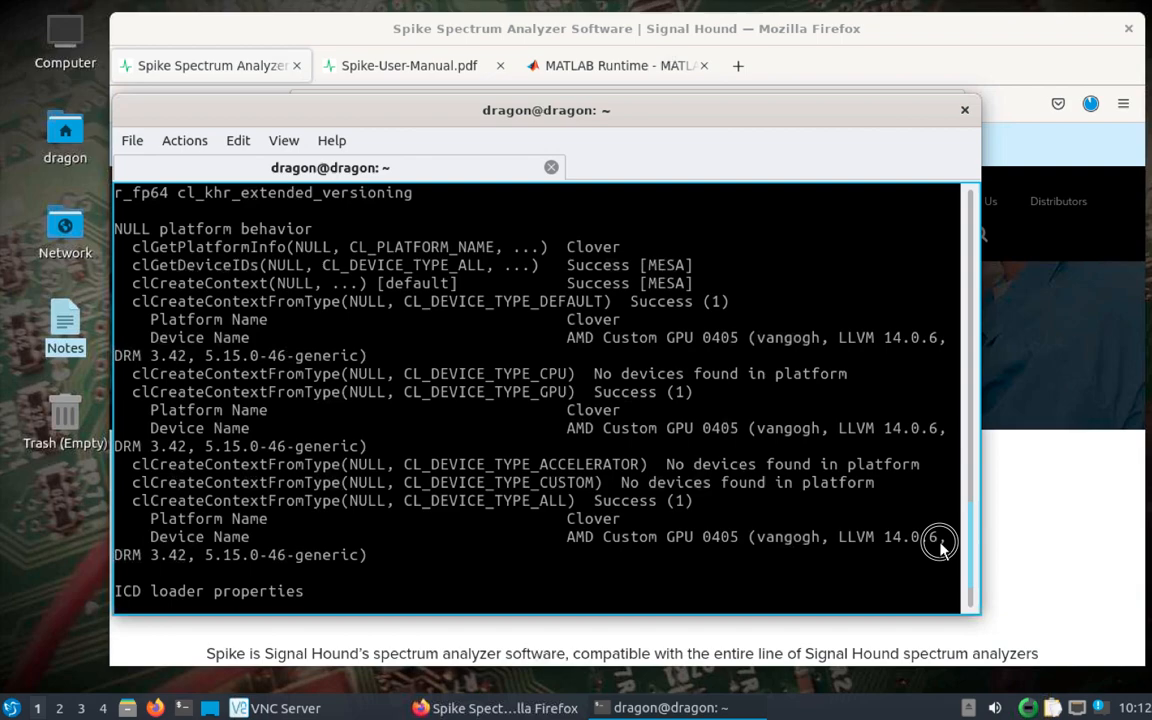
{"action": "scroll", "scroll_direction": "down", "scroll_amount": 3}
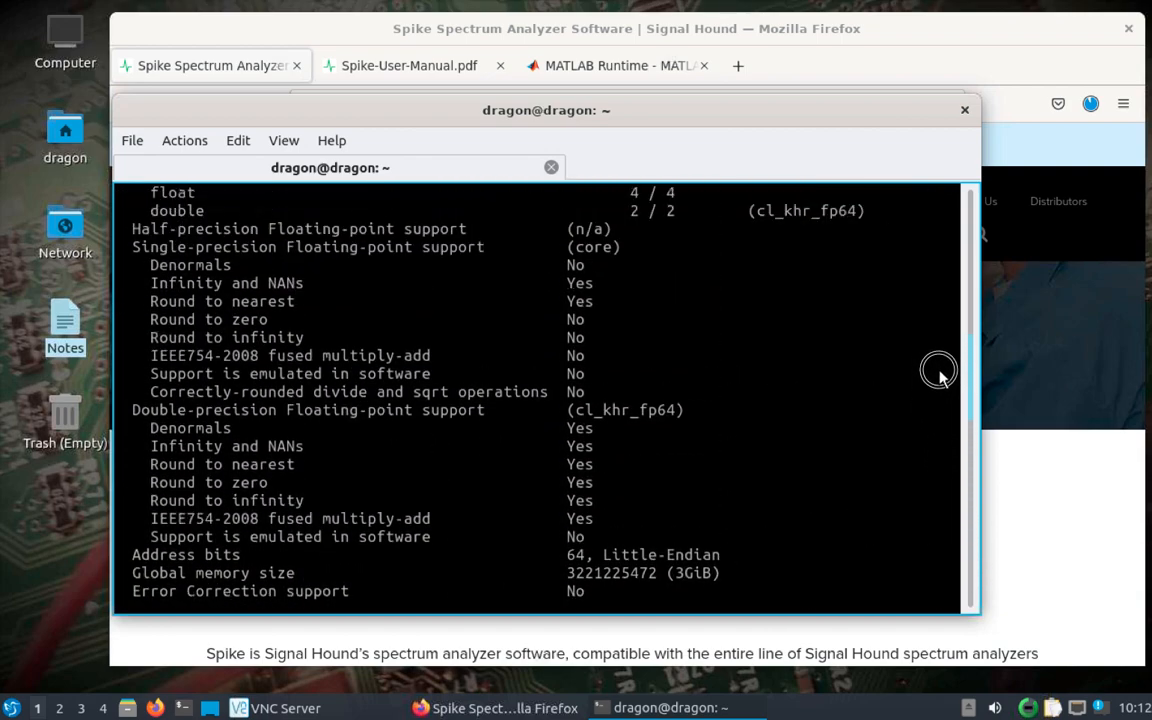
{"action": "scroll", "scroll_direction": "up", "scroll_amount": 3}
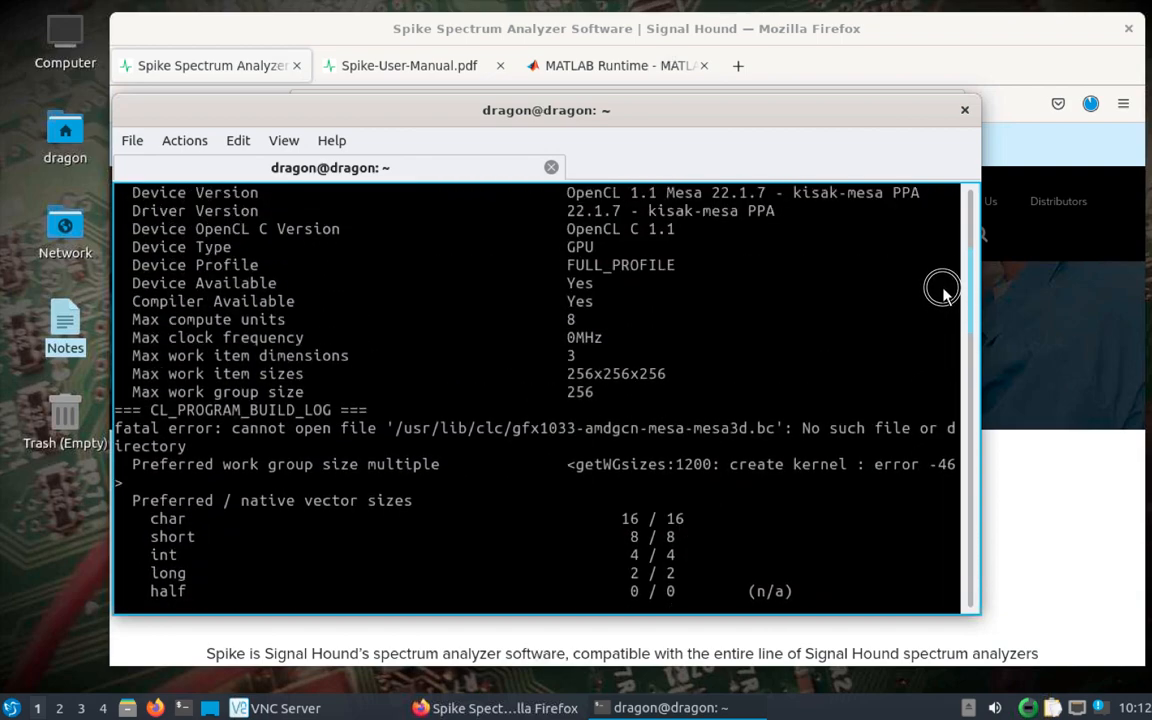
{"action": "scroll", "scroll_direction": "up", "scroll_amount": 3}
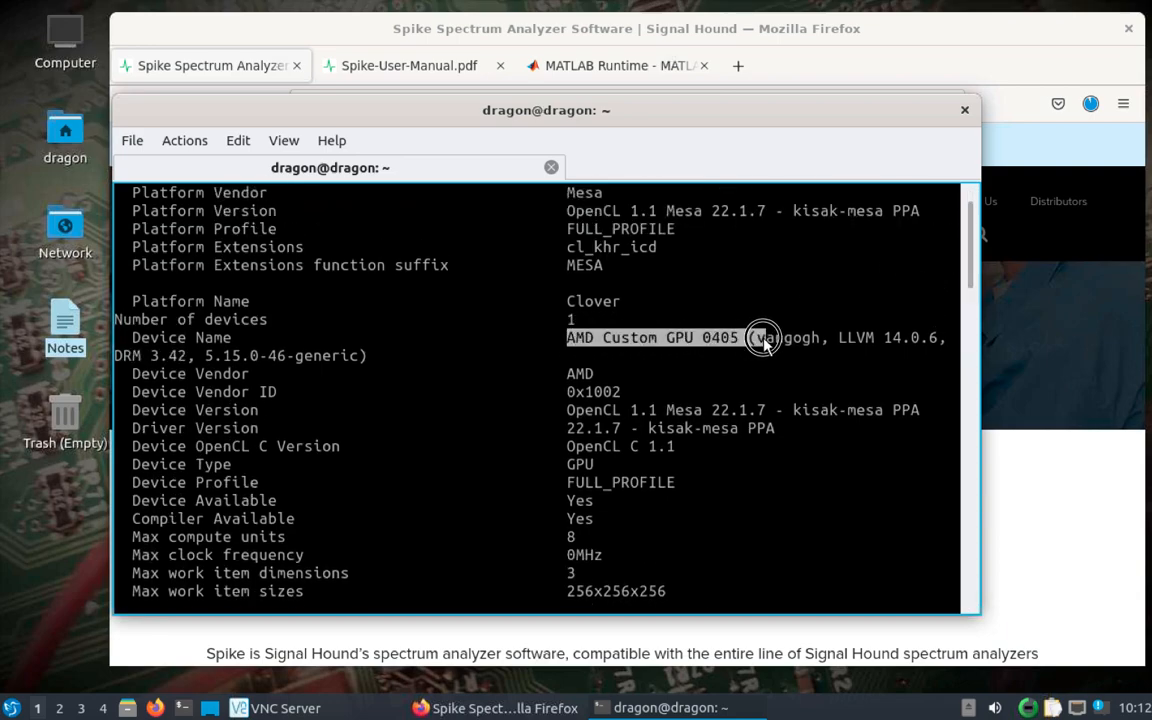
{"action": "mouse_move", "coordinate": [836, 388]}
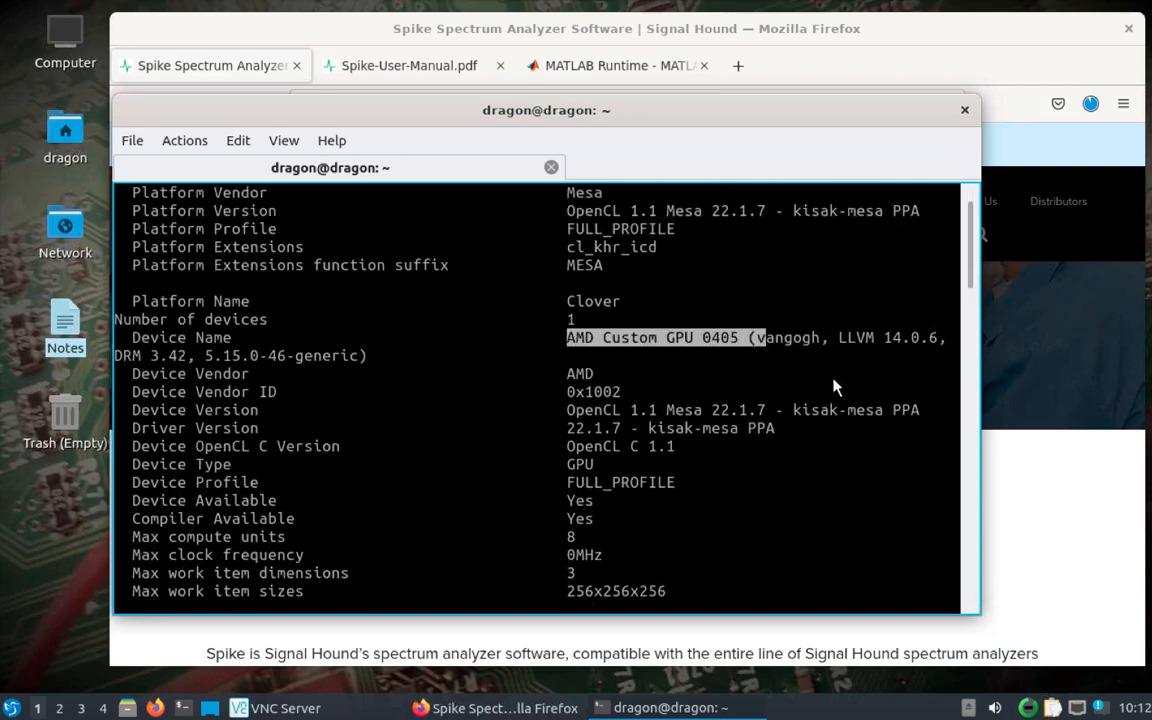
{"action": "mouse_move", "coordinate": [620, 404]}
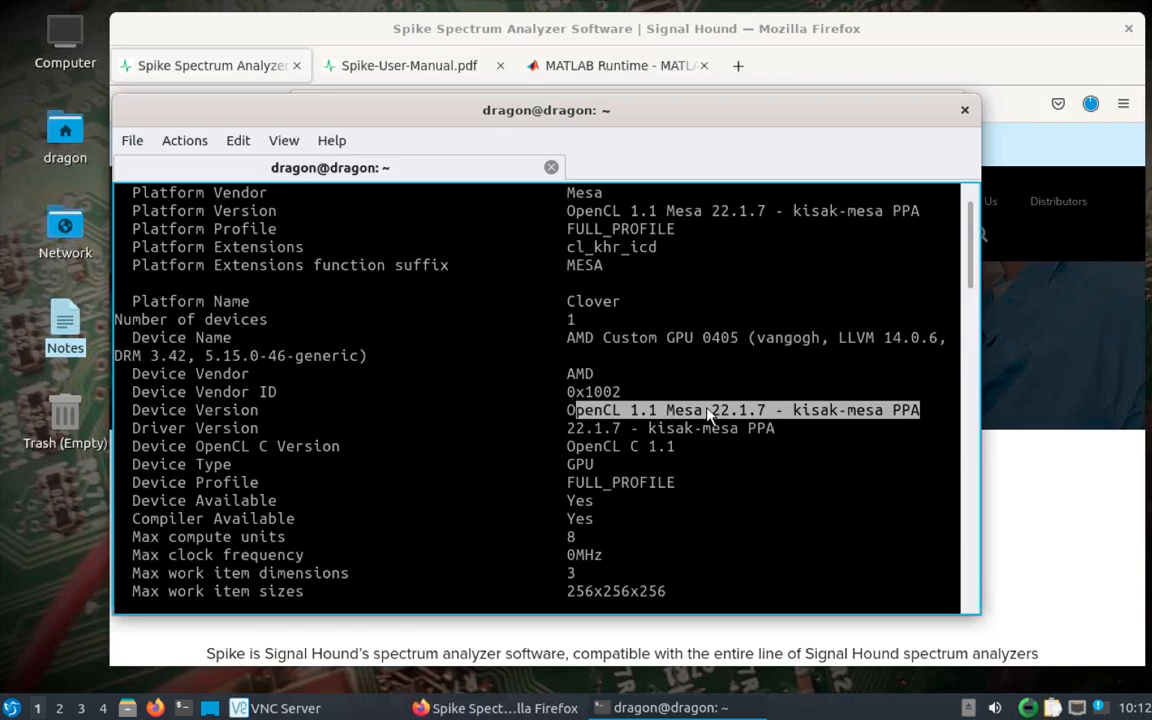
{"action": "mouse_move", "coordinate": [712, 418]}
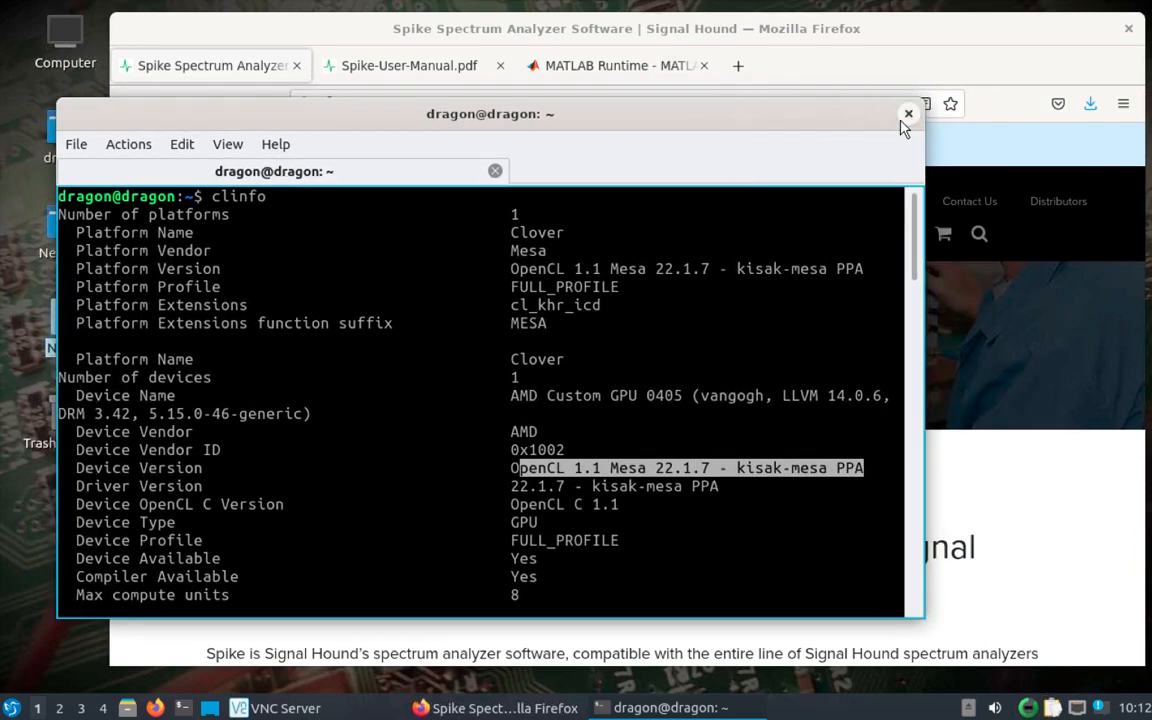
{"action": "mouse_move", "coordinate": [856, 138]}
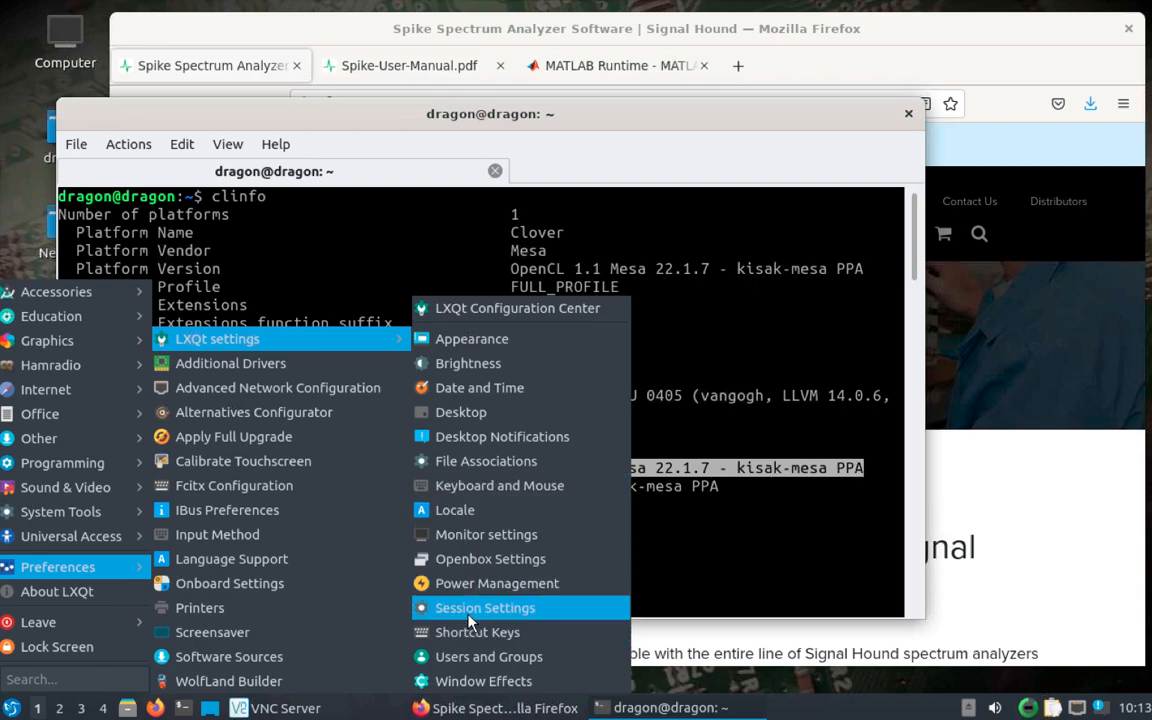
Check the Window Manager choices in Session Settings, close it unchanged, and minimize the terminal.
{"action": "left_click", "coordinate": [484, 608]}
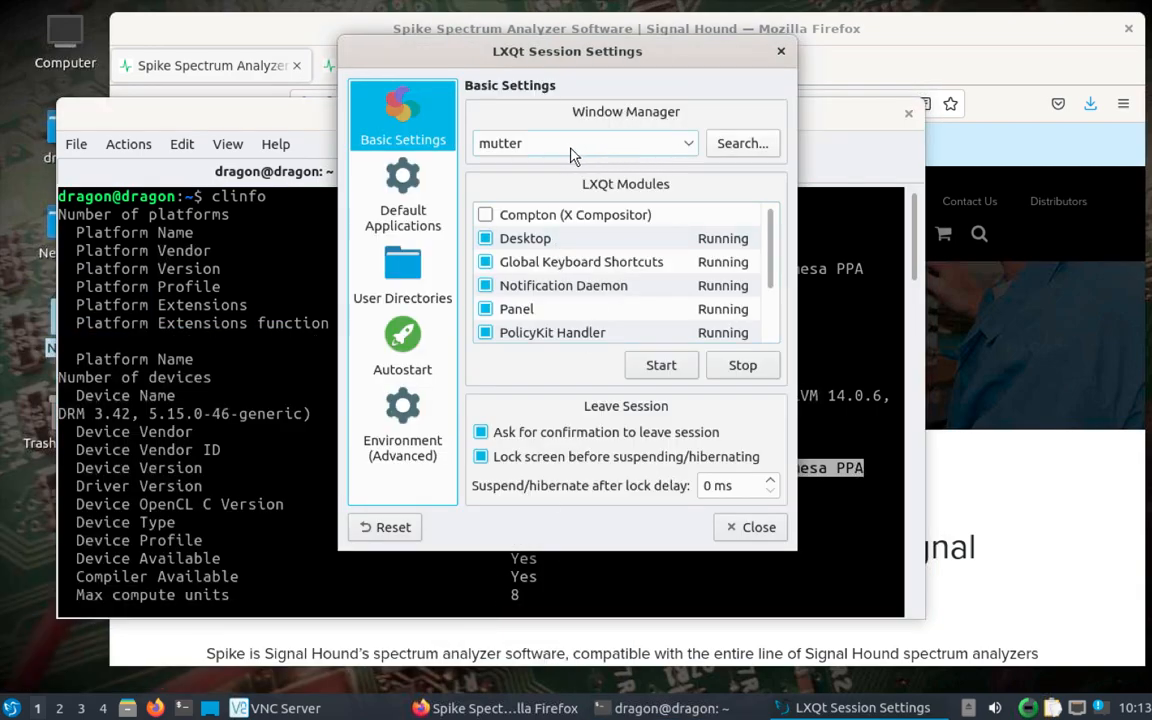
{"action": "left_click", "coordinate": [684, 144]}
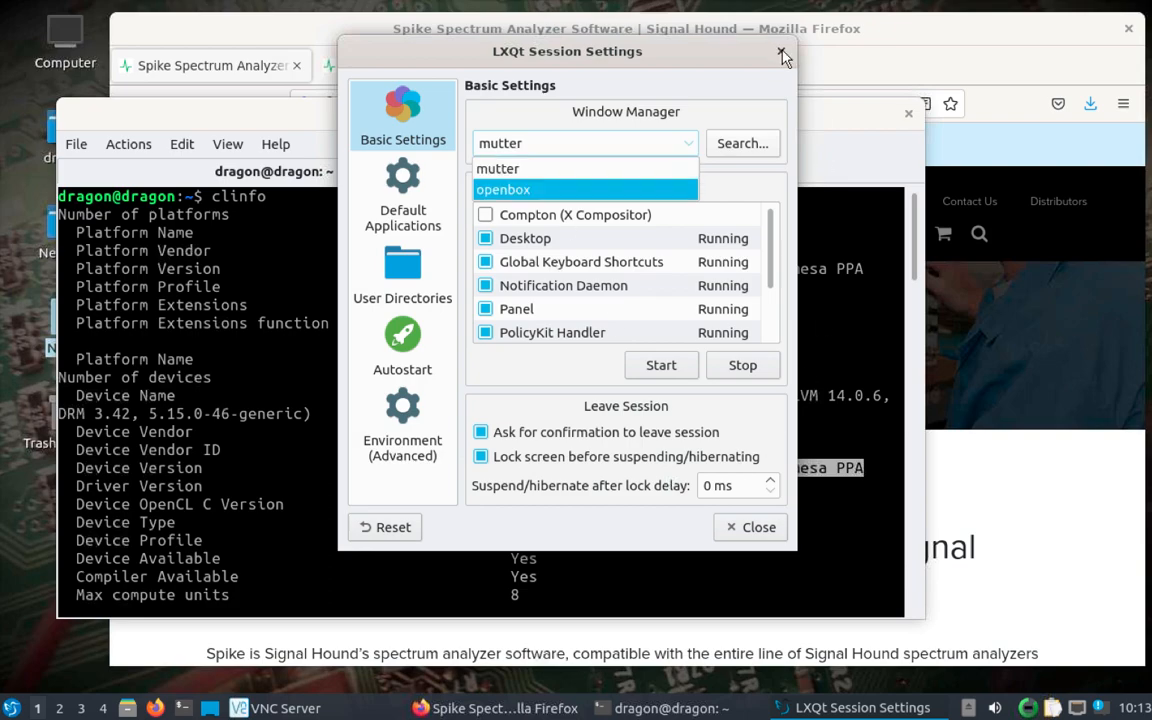
{"action": "left_click", "coordinate": [784, 52]}
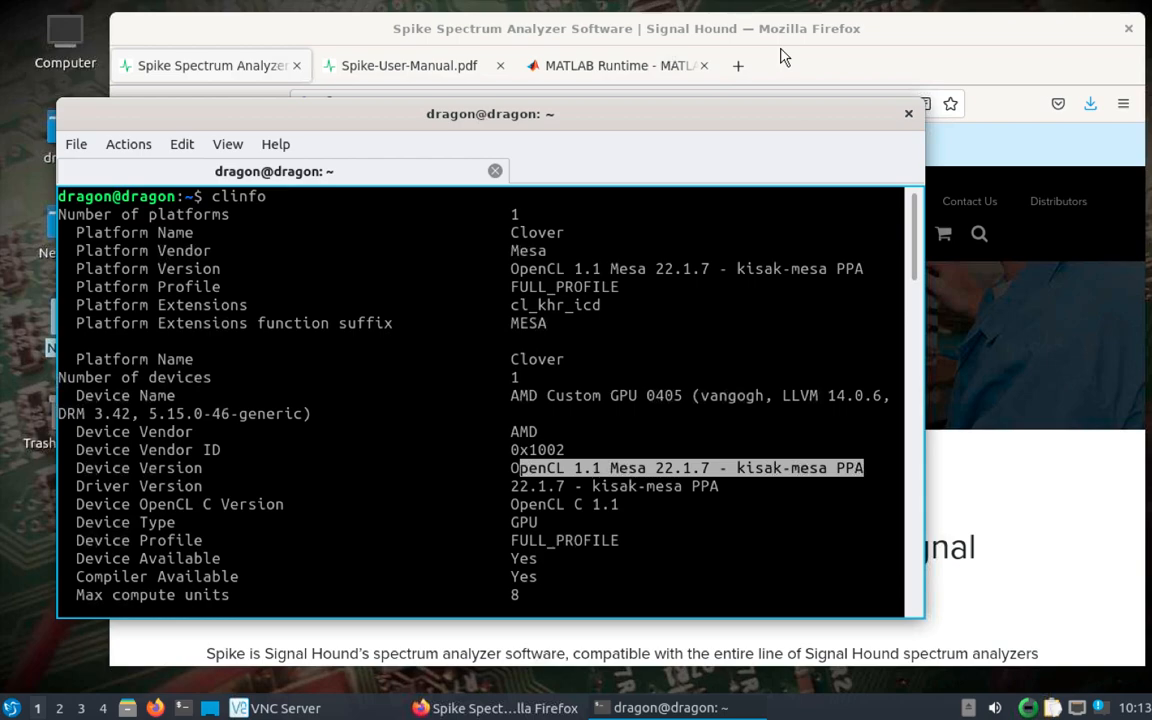
{"action": "mouse_move", "coordinate": [890, 124]}
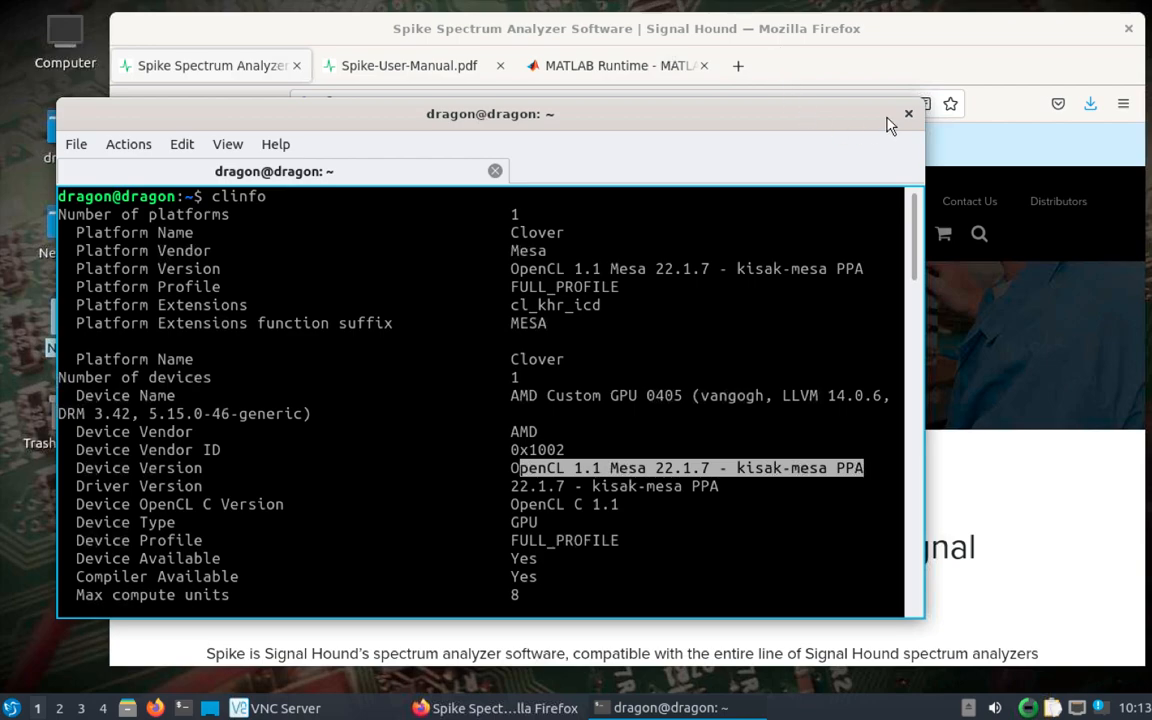
{"action": "mouse_move", "coordinate": [872, 120]}
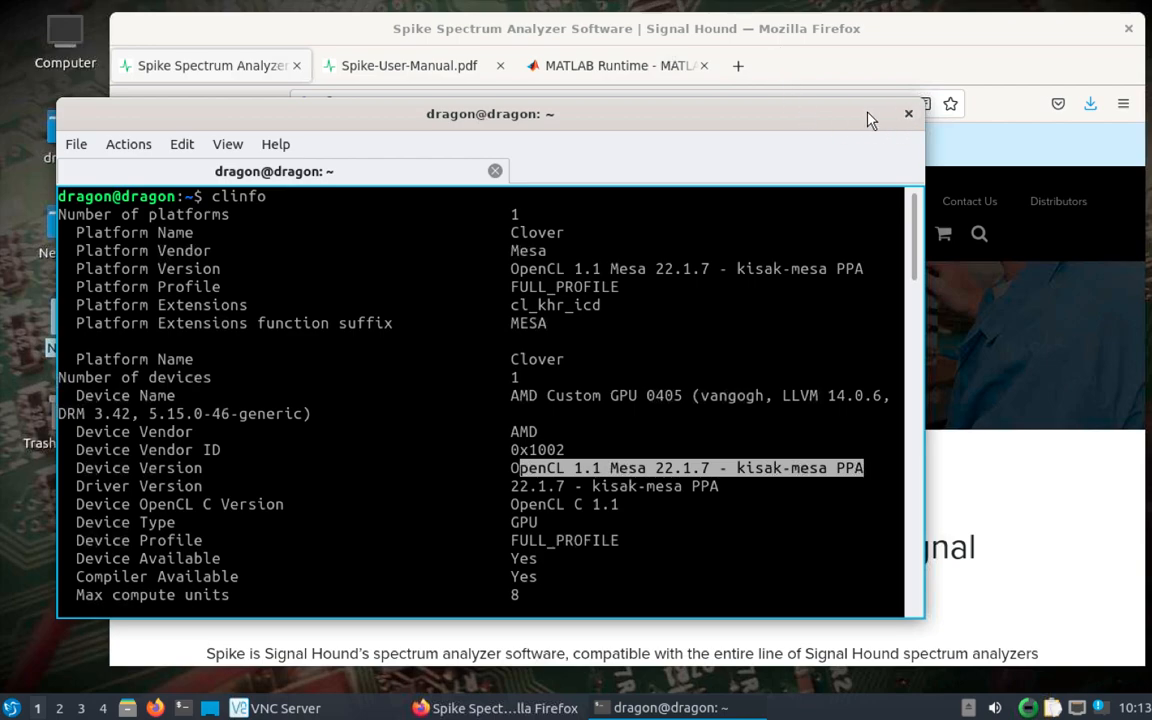
{"action": "mouse_move", "coordinate": [910, 96]}
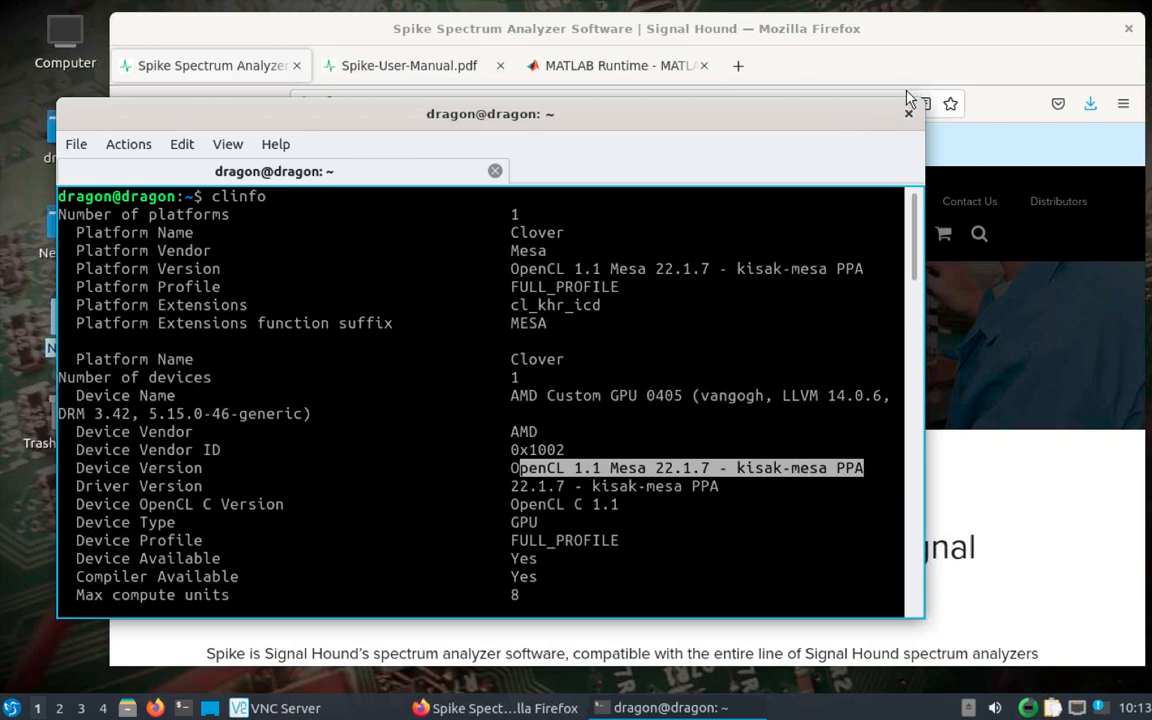
{"action": "mouse_move", "coordinate": [680, 580]}
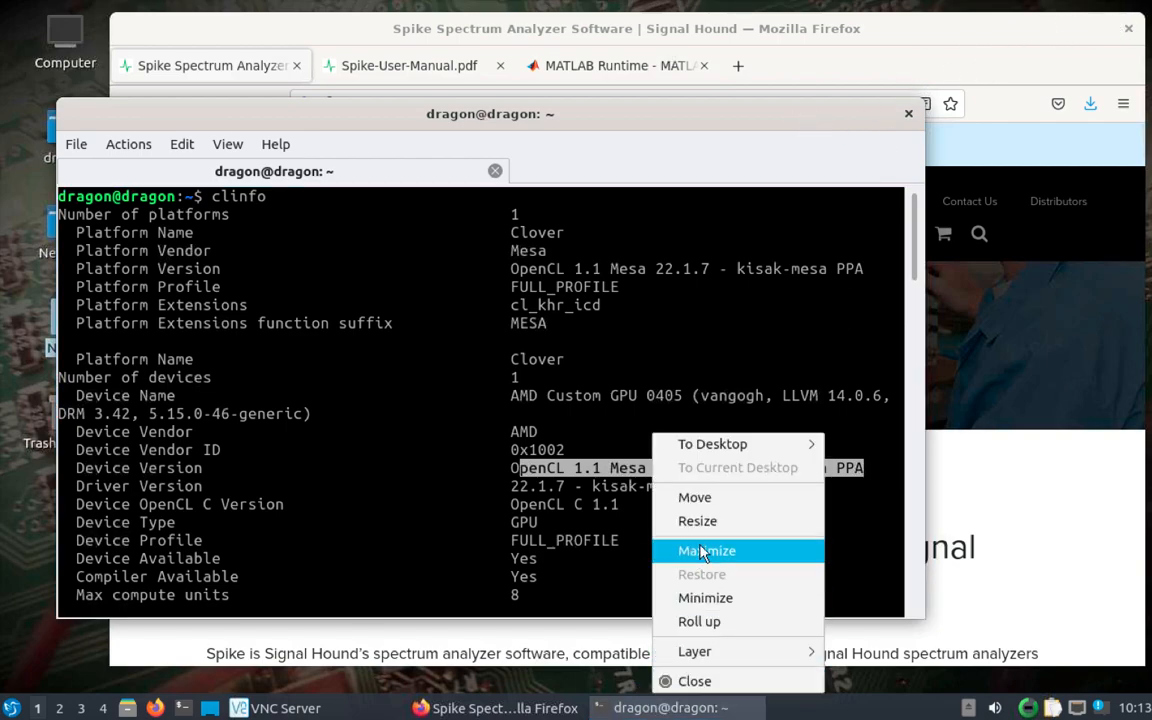
{"action": "mouse_move", "coordinate": [704, 596]}
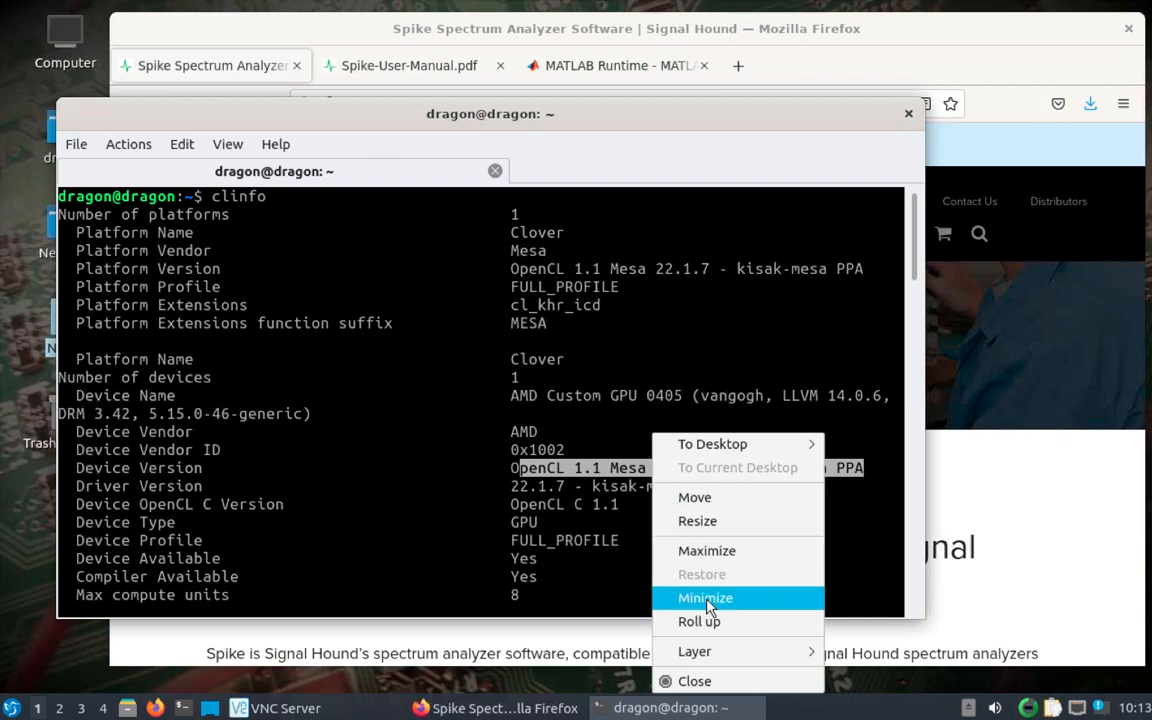
{"action": "left_click", "coordinate": [704, 596]}
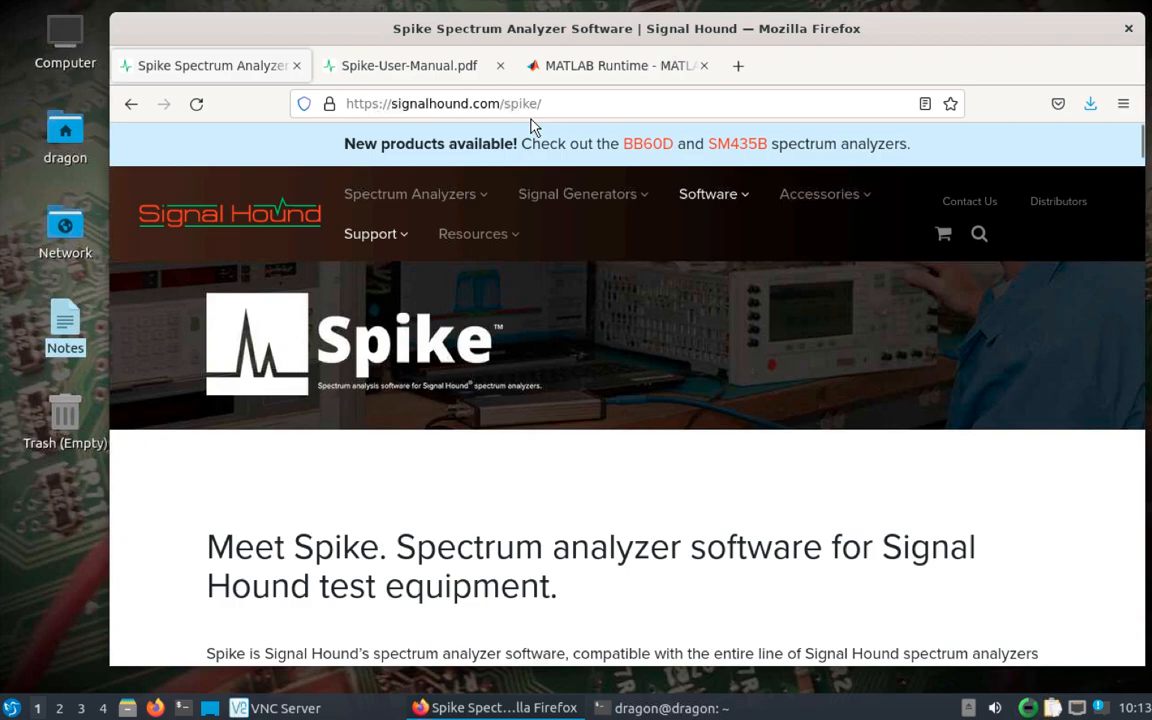
Download Spike 64-bit for Linux from the page's download section.
{"action": "scroll", "scroll_direction": "down", "scroll_amount": 3}
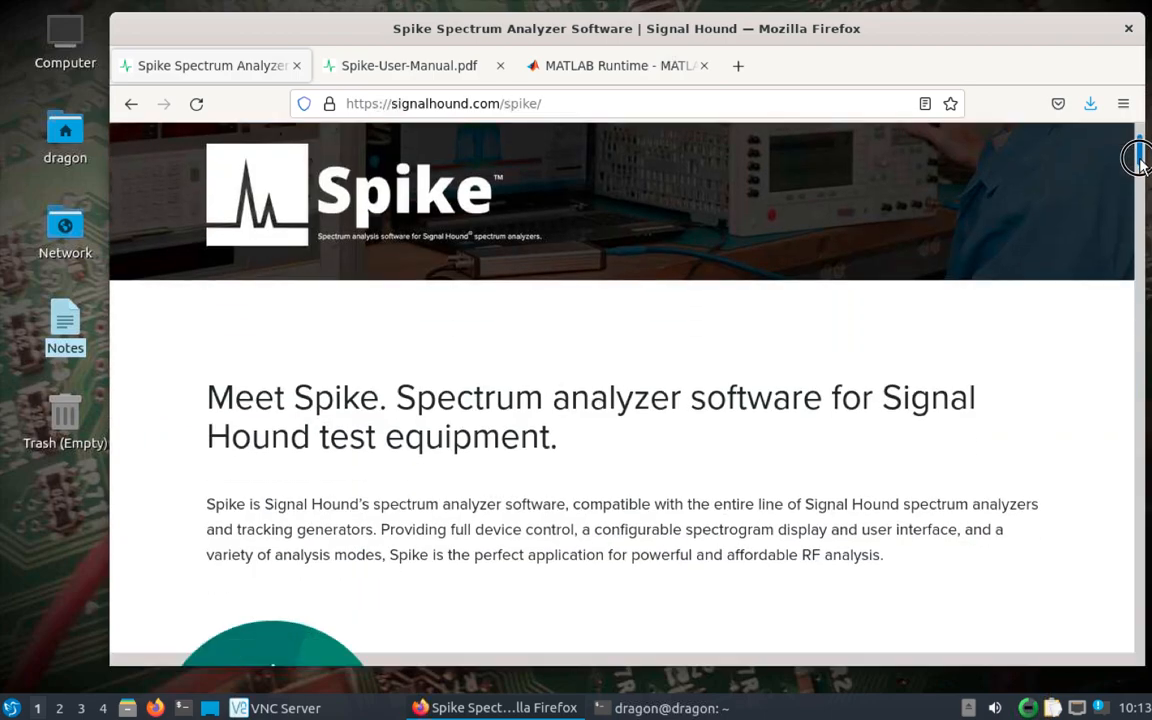
{"action": "scroll", "scroll_direction": "down", "scroll_amount": 3}
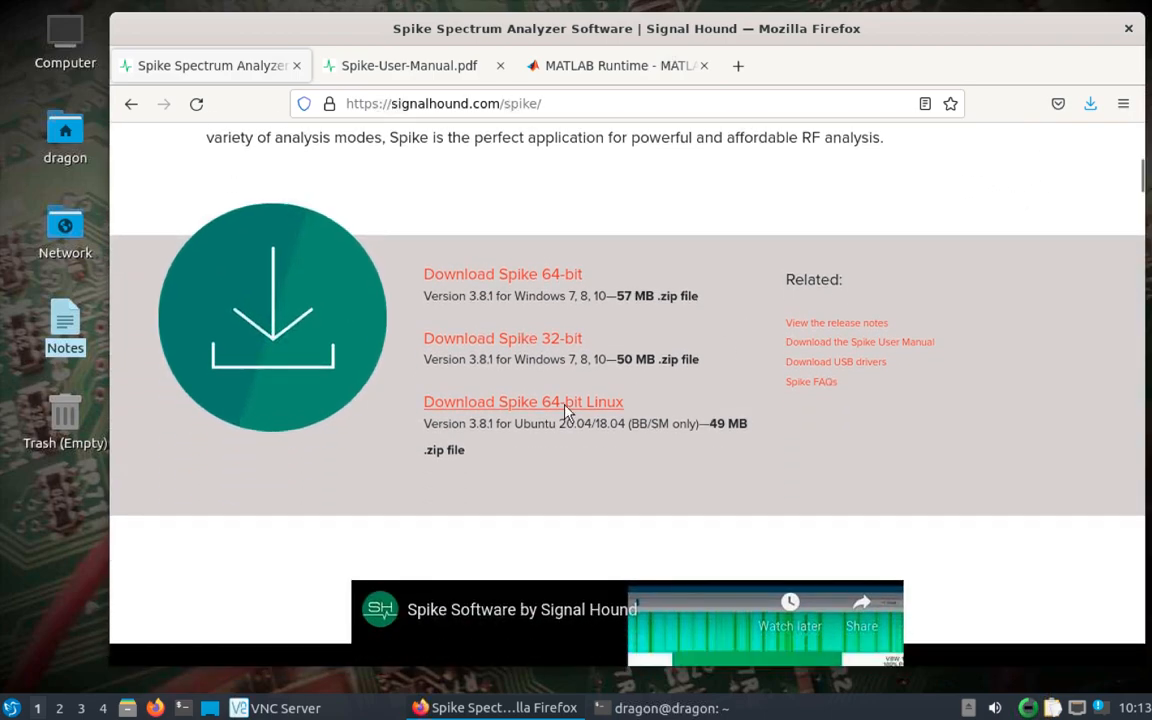
{"action": "left_click", "coordinate": [524, 400]}
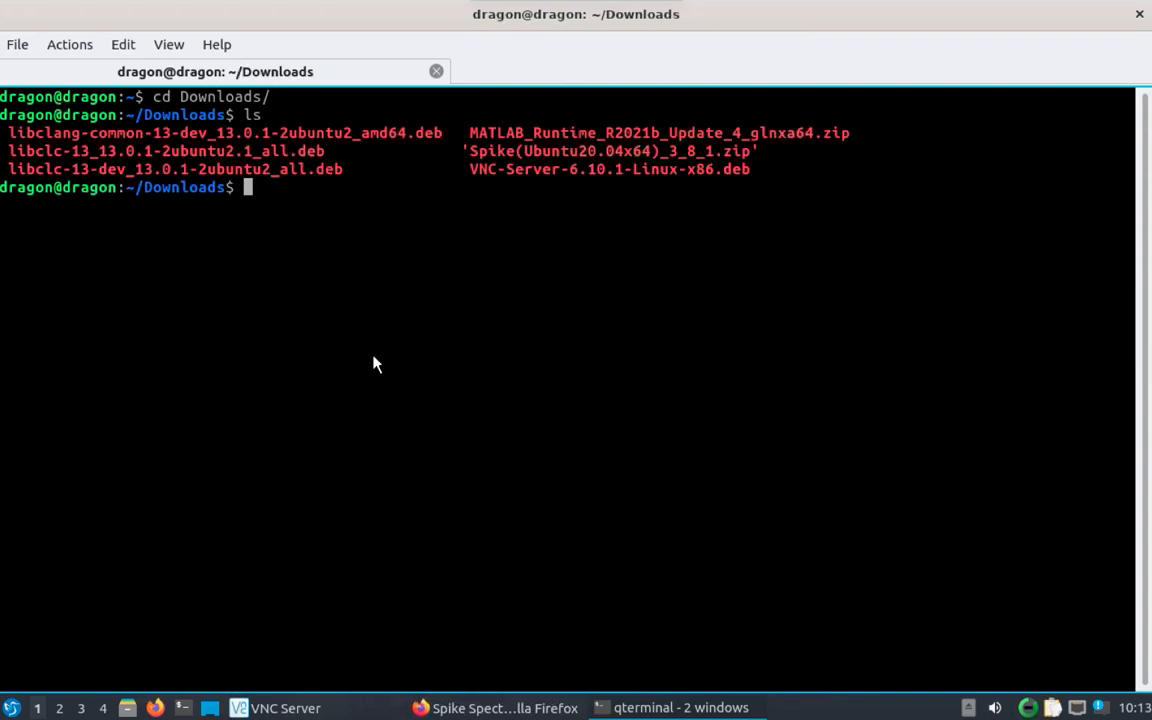
Unzip the downloaded Spike archive and list the extracted folder's contents.
{"action": "type", "text": "un"}
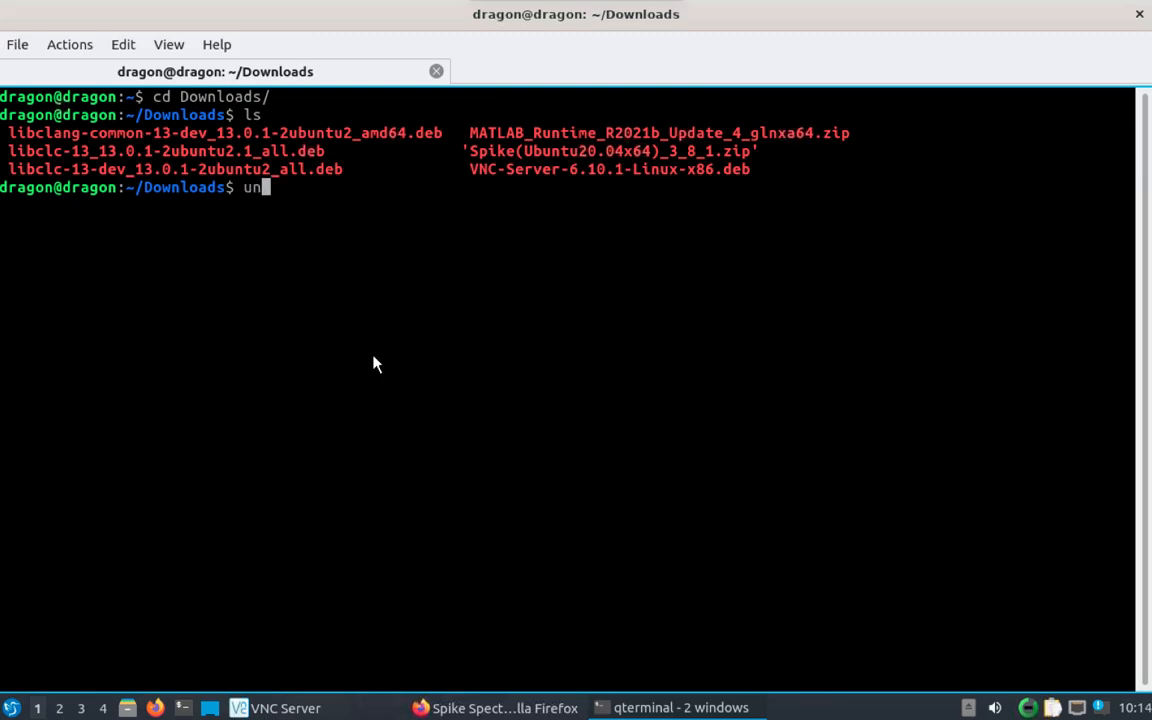
{"action": "type", "text": "z"}
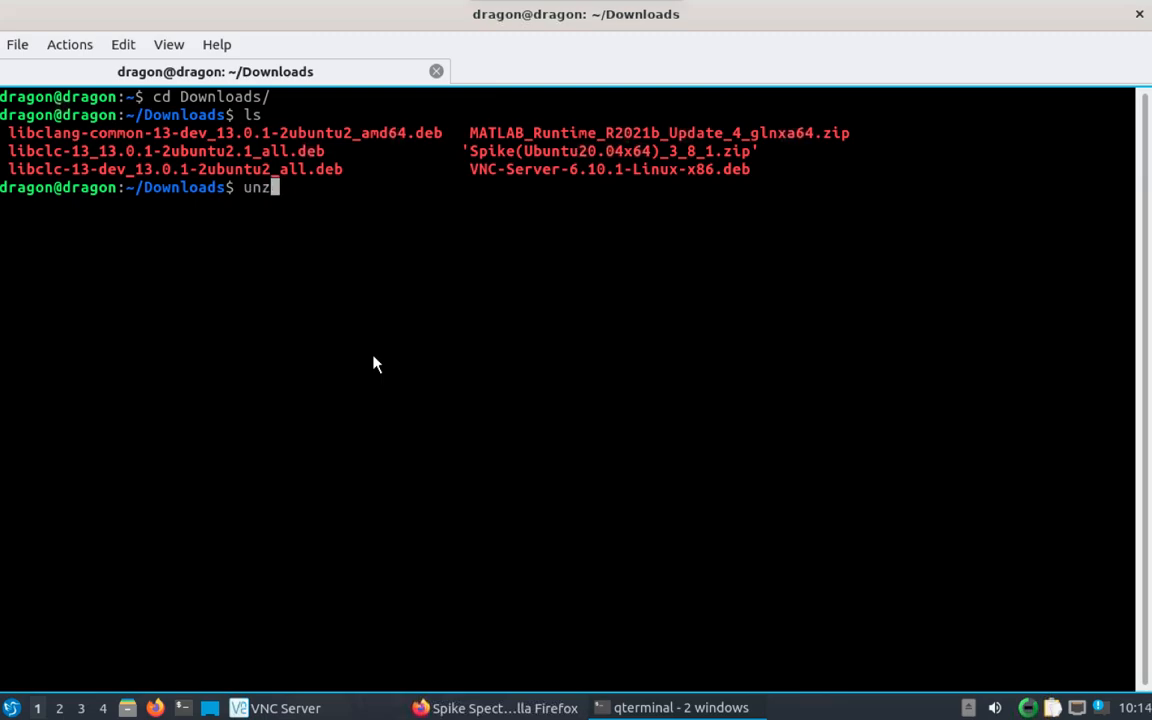
{"action": "key", "text": "Return"}
{"action": "type", "text": "ls"}
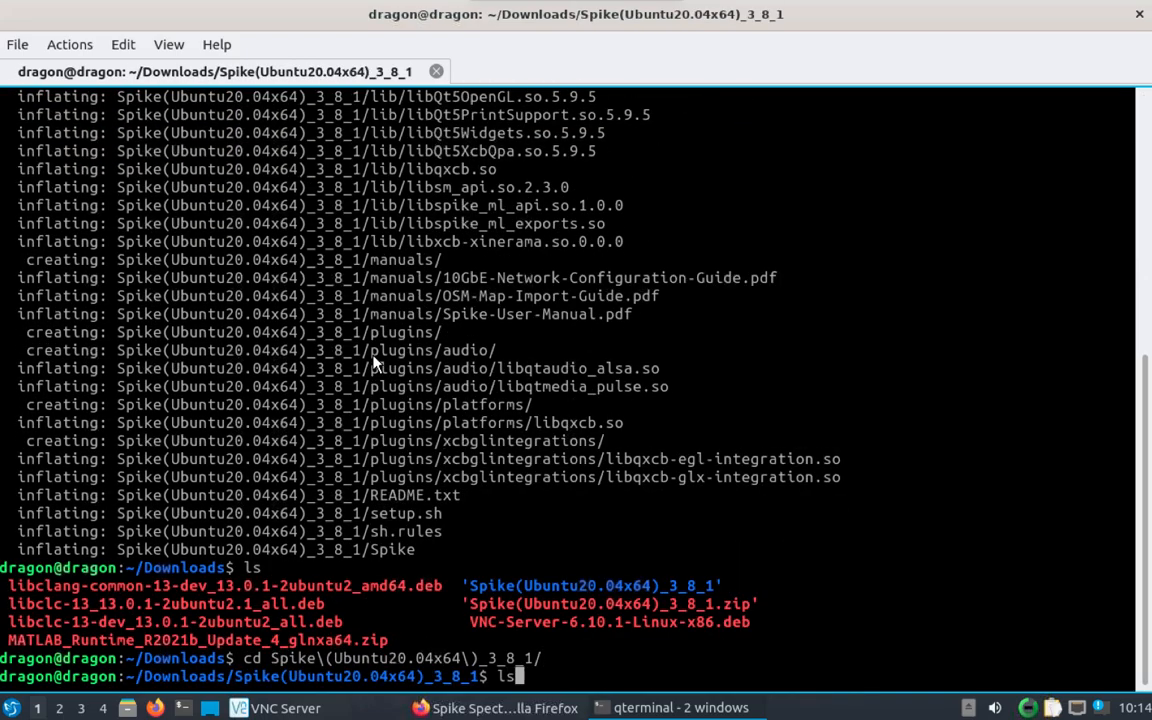
{"action": "key", "text": "Return"}
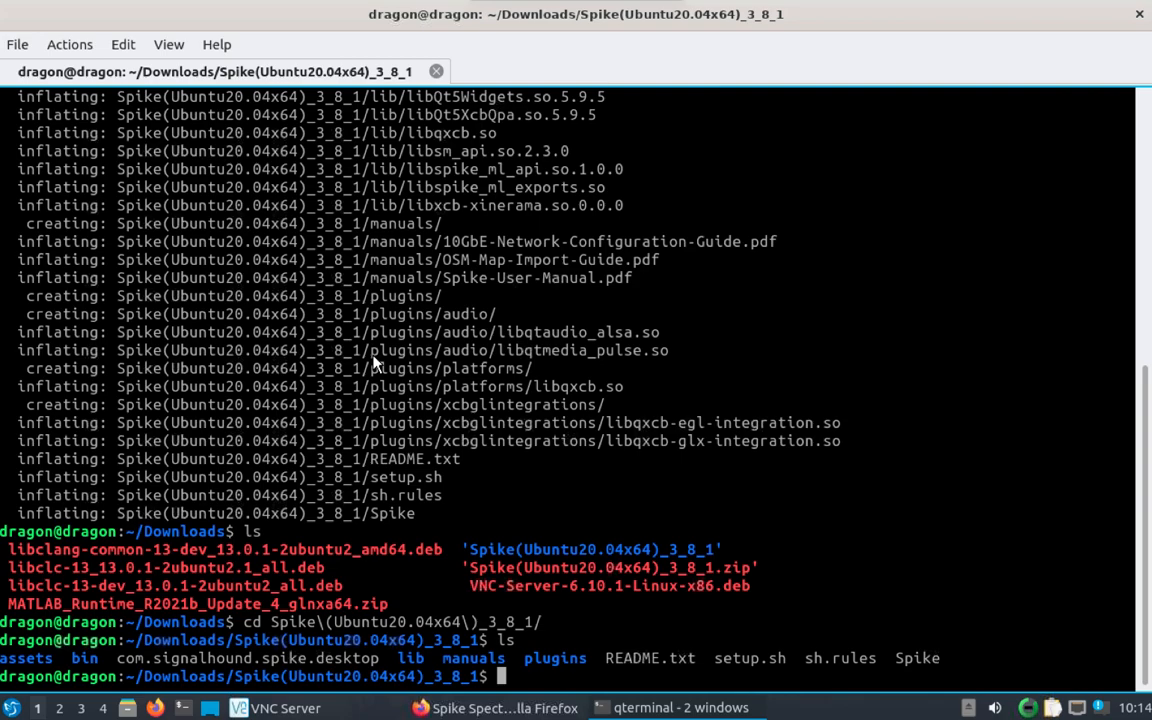
Change into /usr/src/spike_3_7_2/ and run 'sudo sh setup.sh' to install Spike.
{"action": "type", "text": "c"}
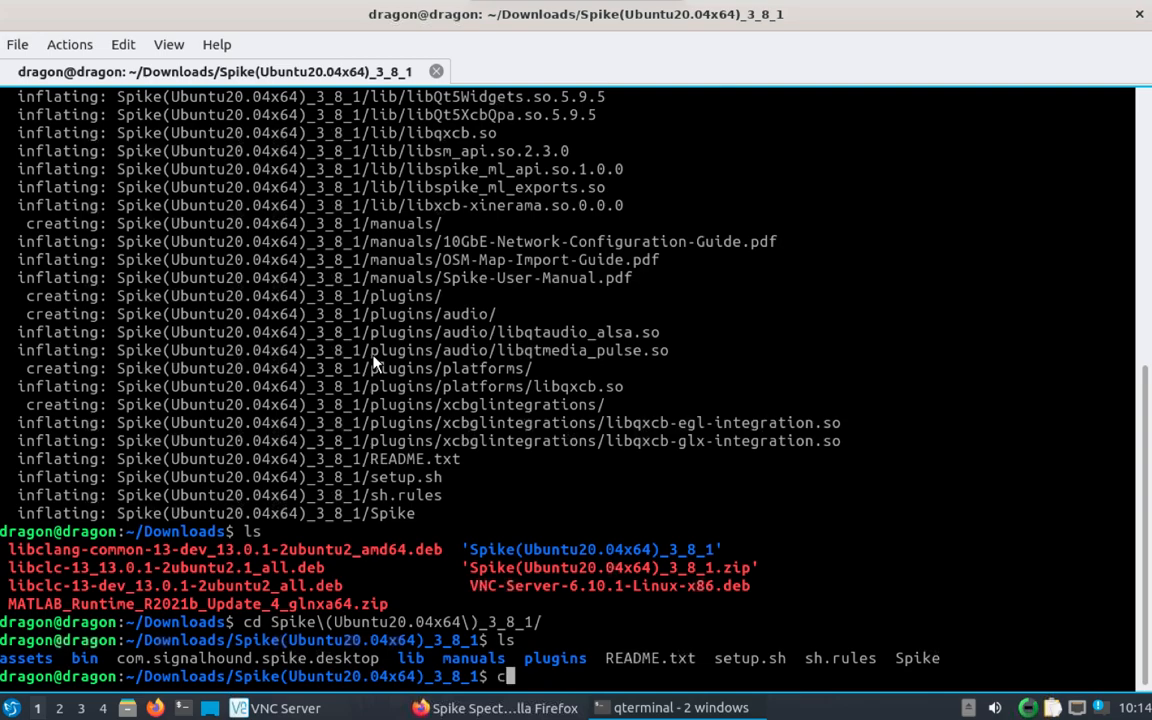
{"action": "type", "text": "d /usr/src/spi"}
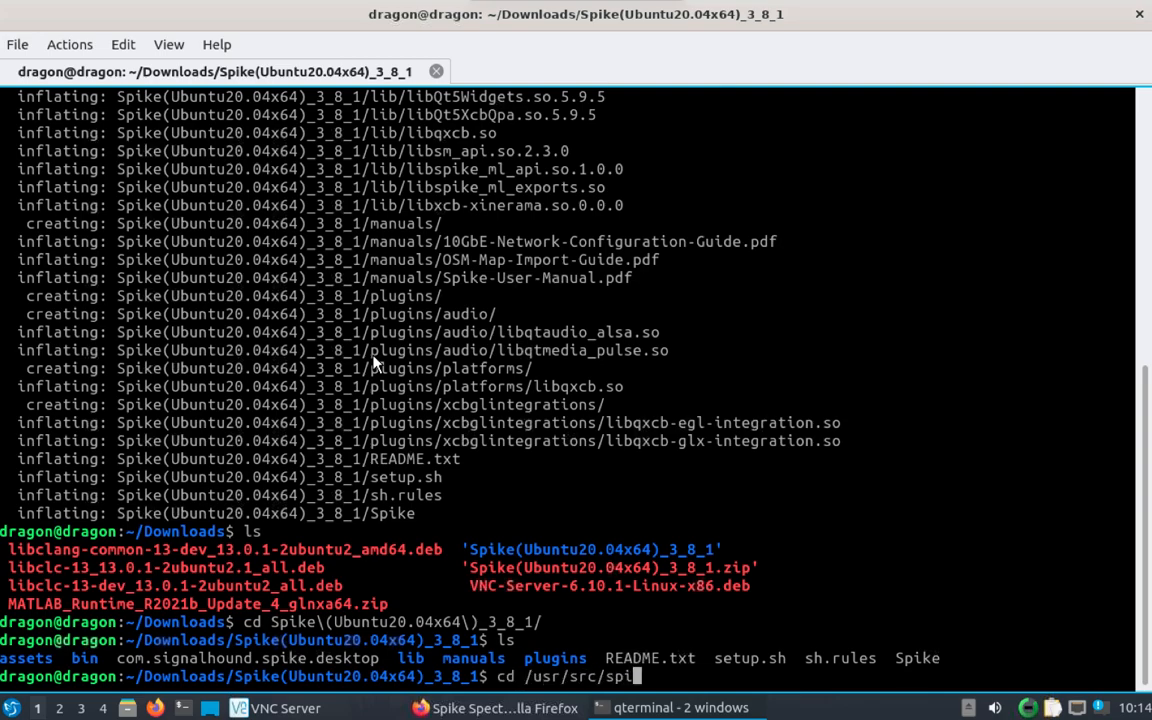
{"action": "type", "text": "ke_3_7_2/^C"}
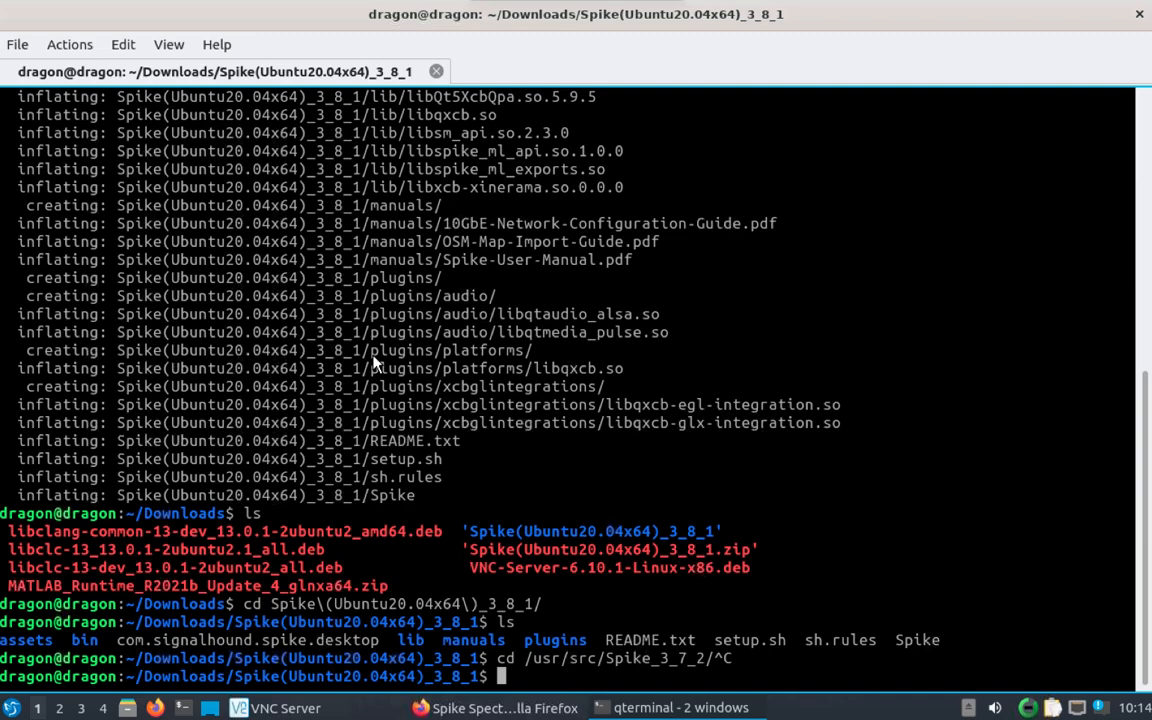
{"action": "type", "text": "sudo sh setup.sh"}
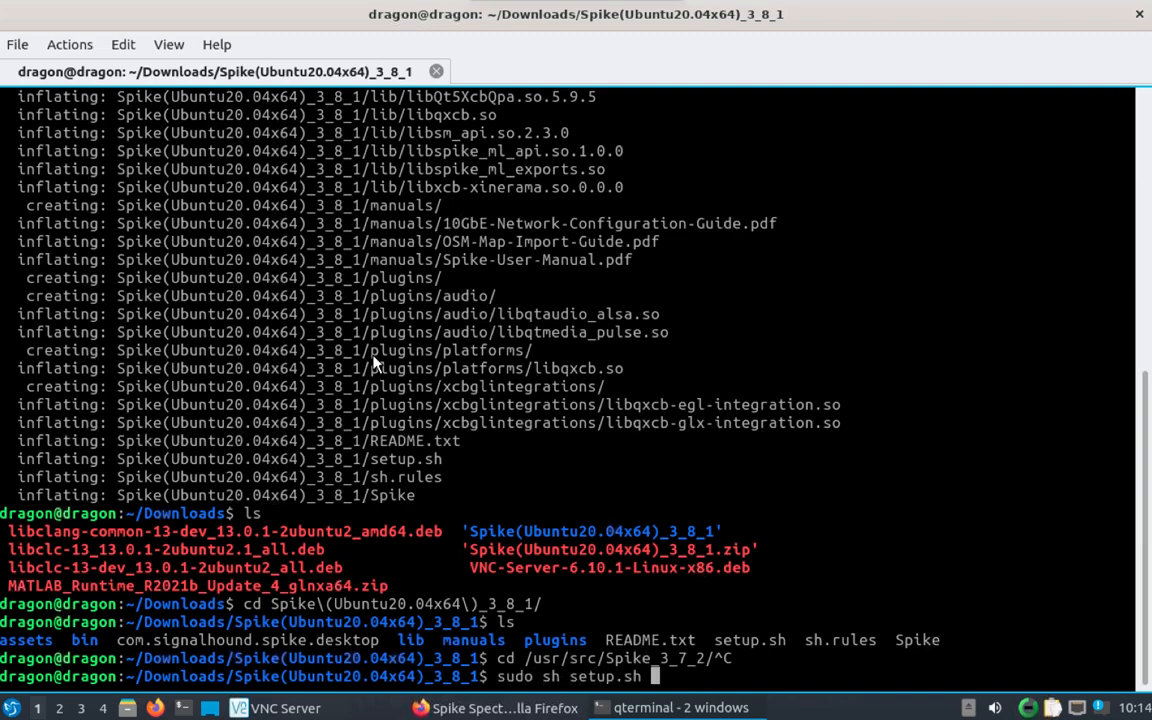
{"action": "key", "text": "Return"}
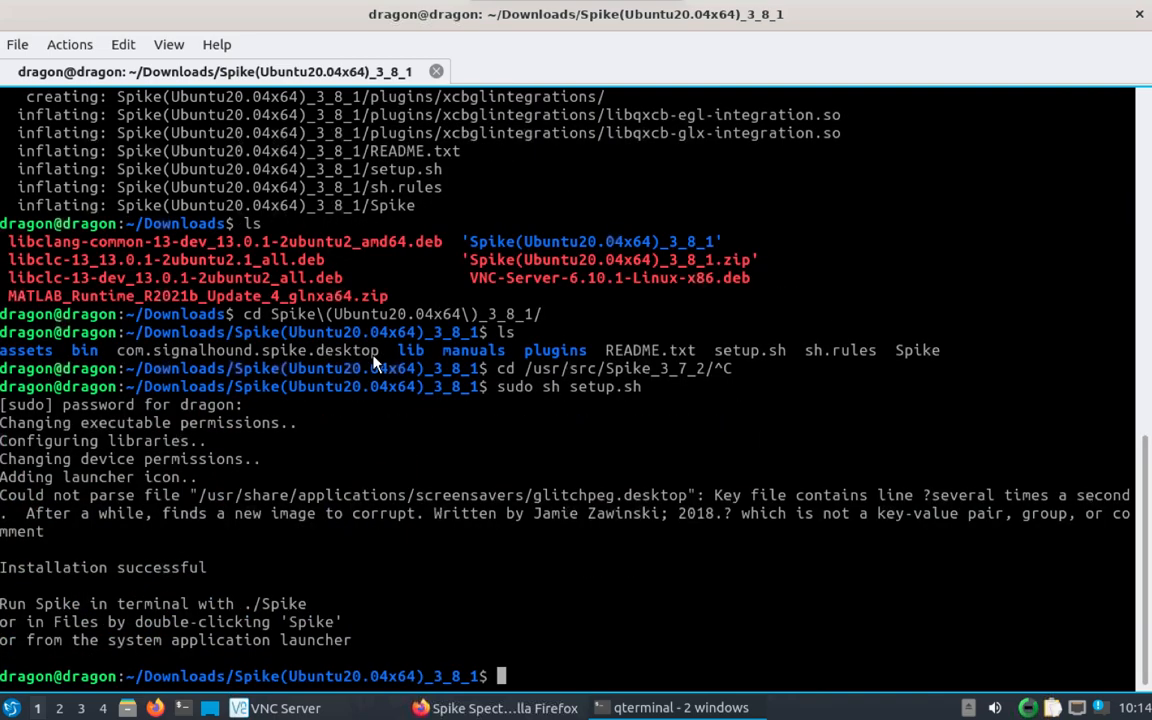
{"action": "mouse_move", "coordinate": [538, 508]}
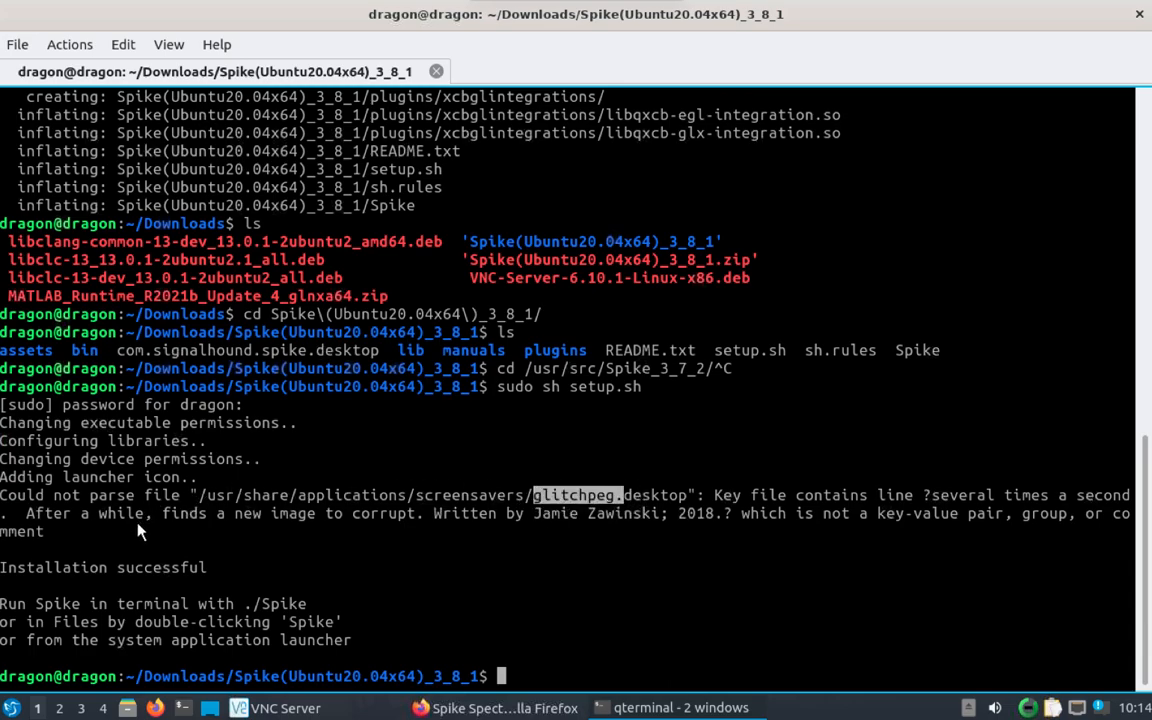
{"action": "mouse_move", "coordinate": [388, 644]}
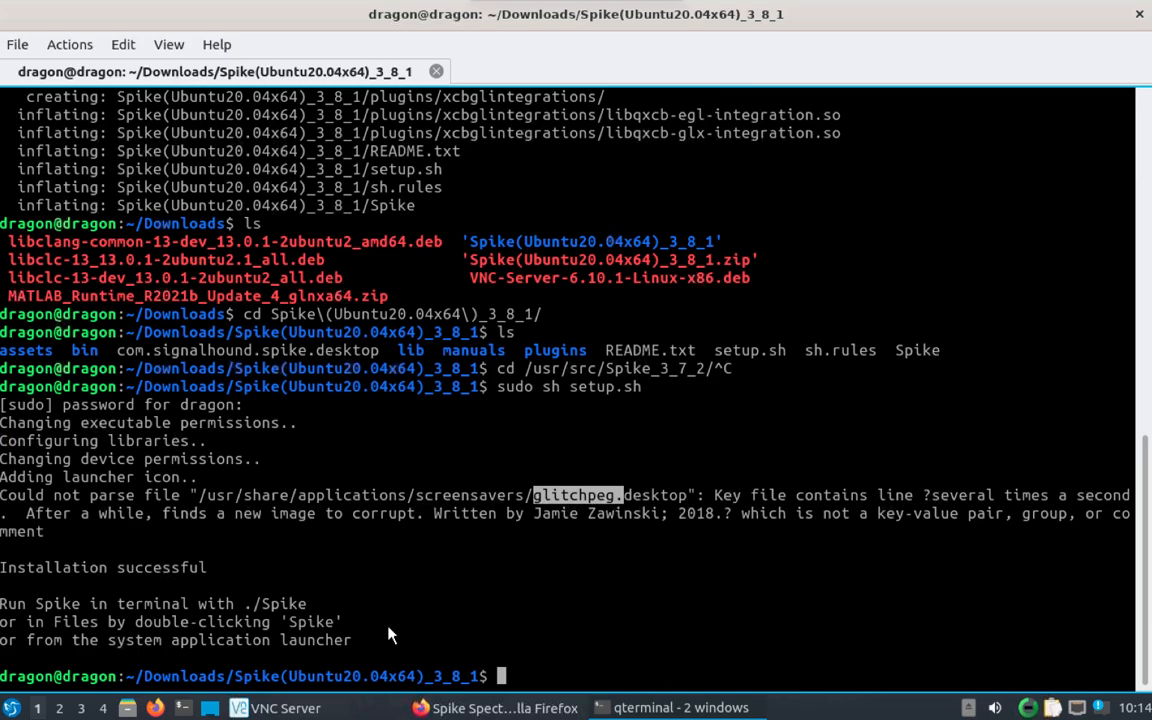
{"action": "mouse_move", "coordinate": [650, 476]}
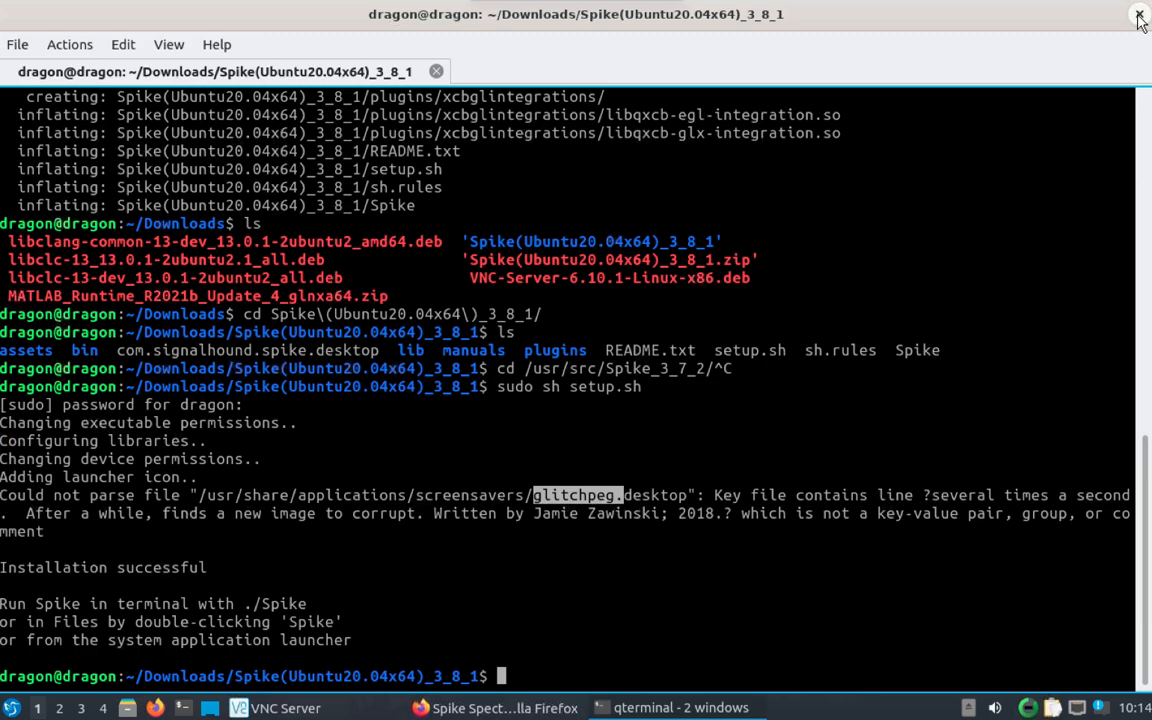
{"action": "mouse_move", "coordinate": [1122, 28]}
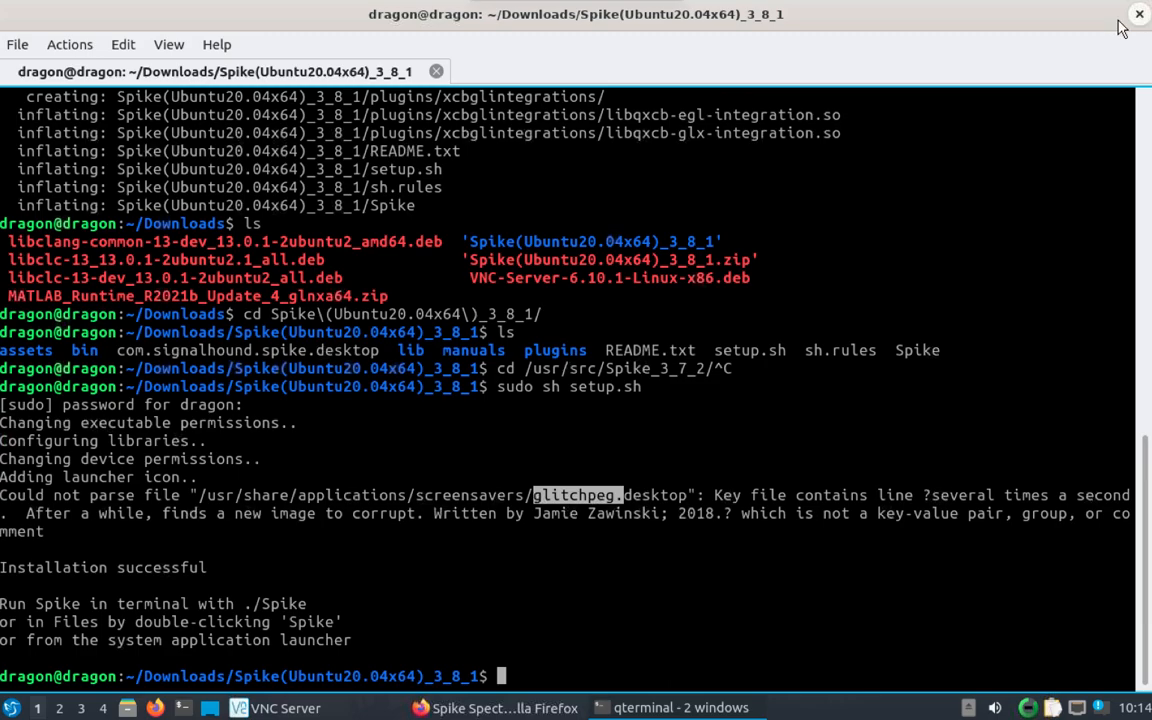
Bring up the LXQt applications menu to launch Spike from Other.
{"action": "left_click", "coordinate": [8, 708]}
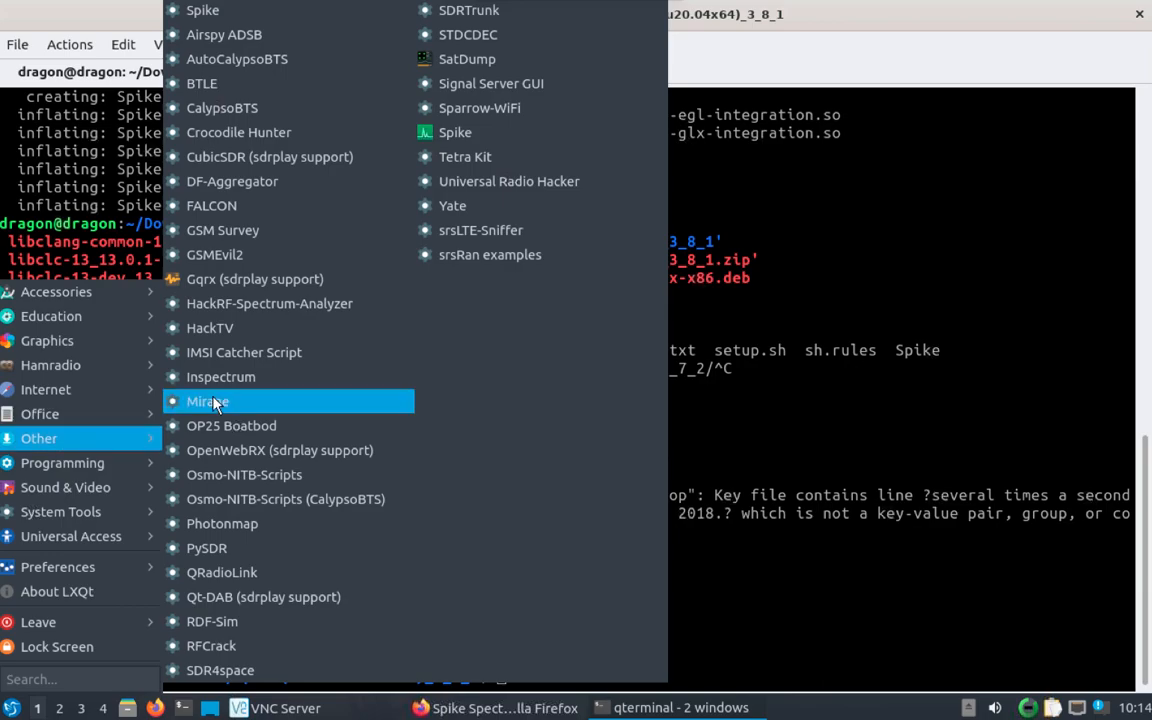
{"action": "mouse_move", "coordinate": [456, 132]}
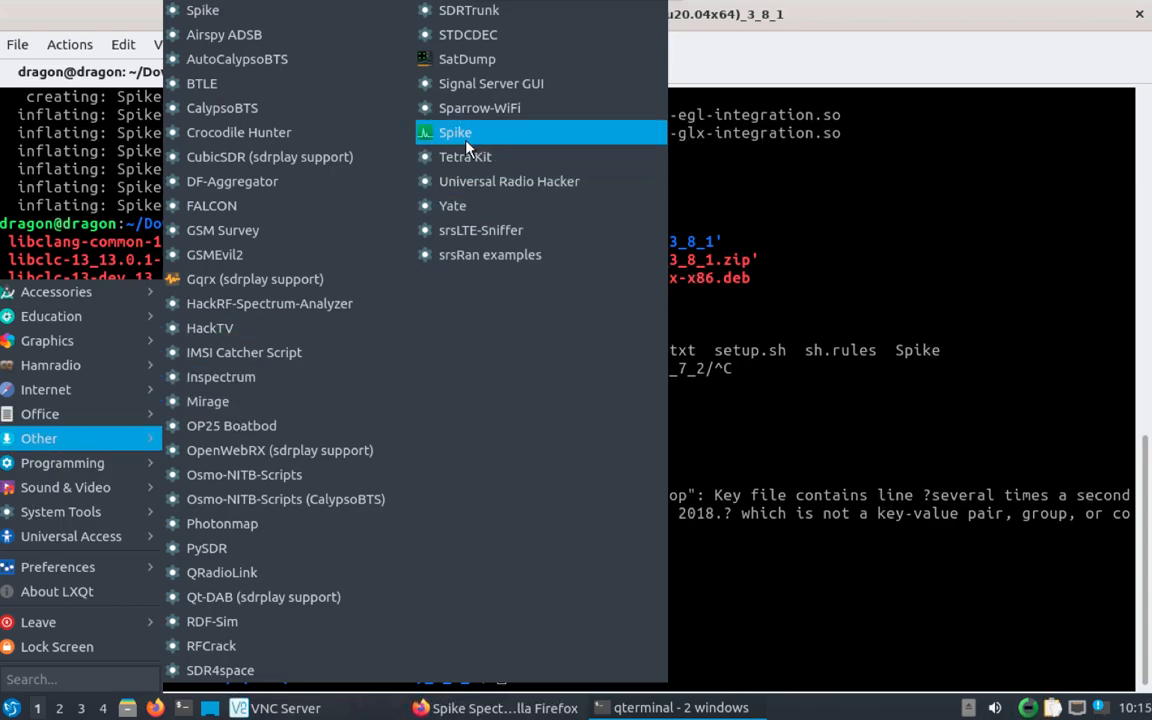
{"action": "mouse_move", "coordinate": [200, 10]}
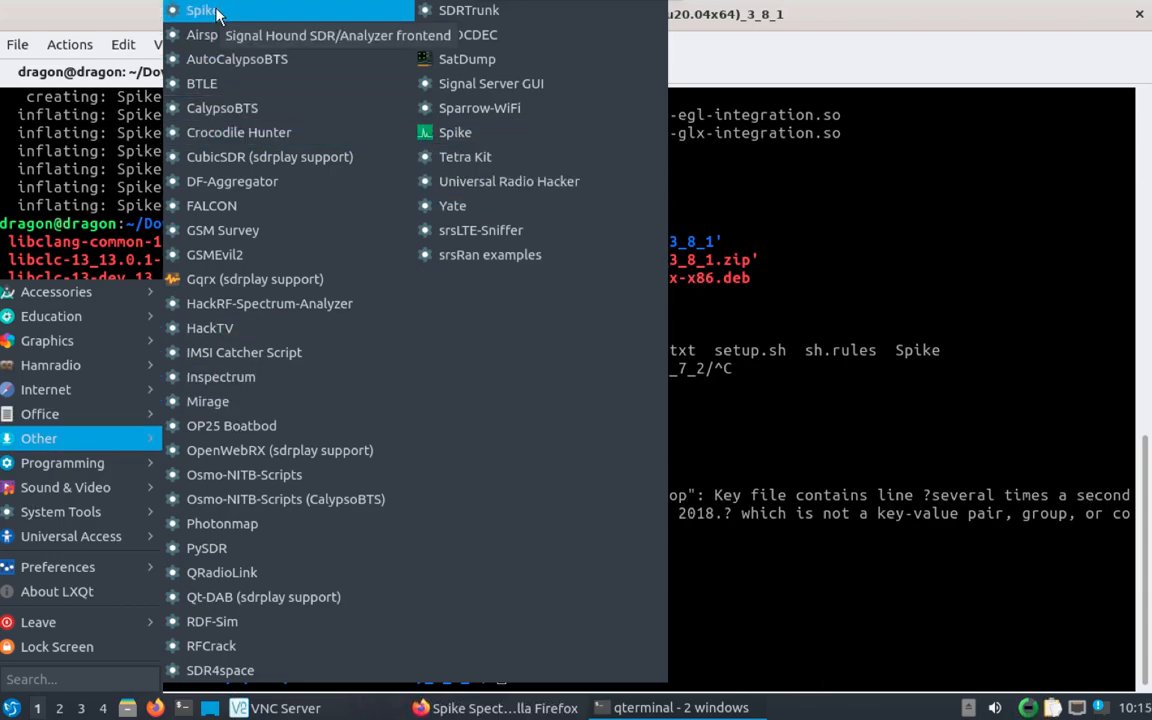
{"action": "mouse_move", "coordinate": [456, 132]}
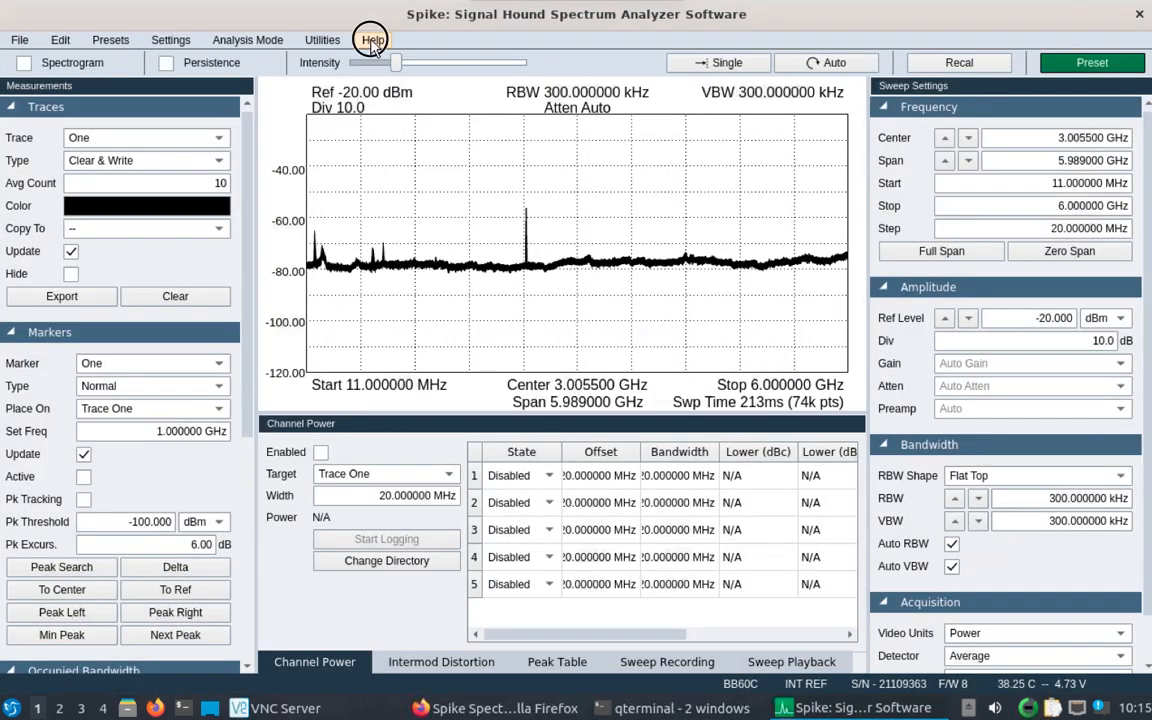
Confirm version 3.8.1 in About Spike, dismiss it, and hide the Spike window.
{"action": "left_click", "coordinate": [372, 40]}
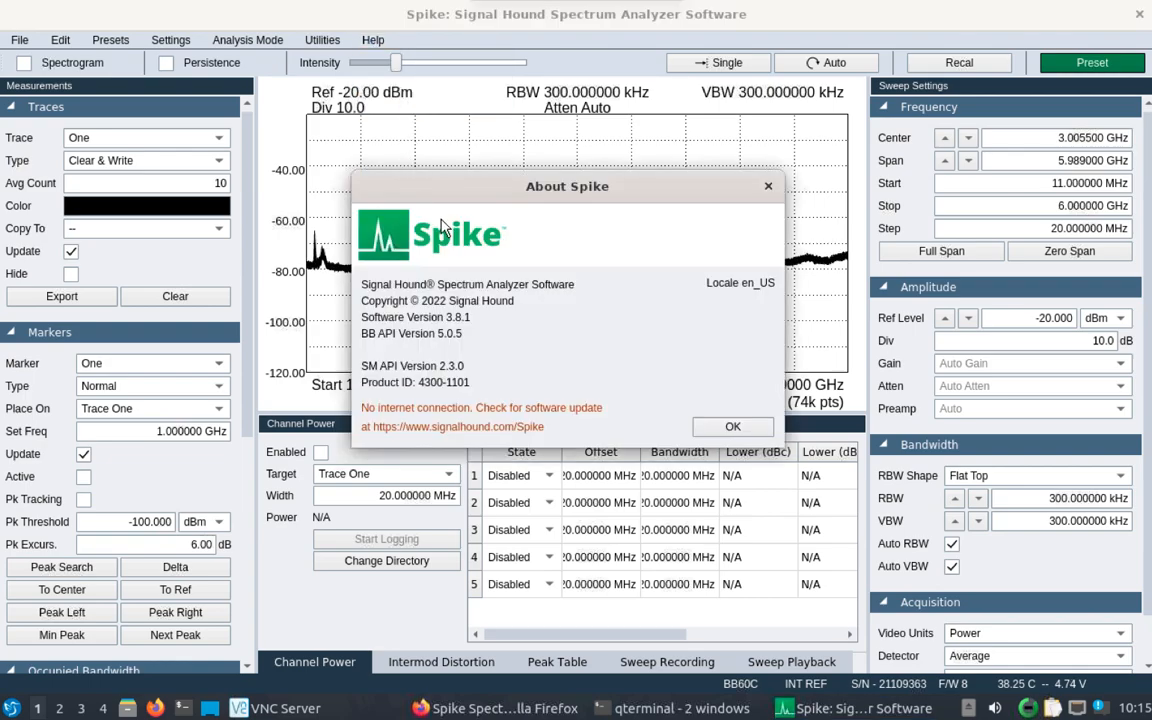
{"action": "left_click", "coordinate": [732, 426]}
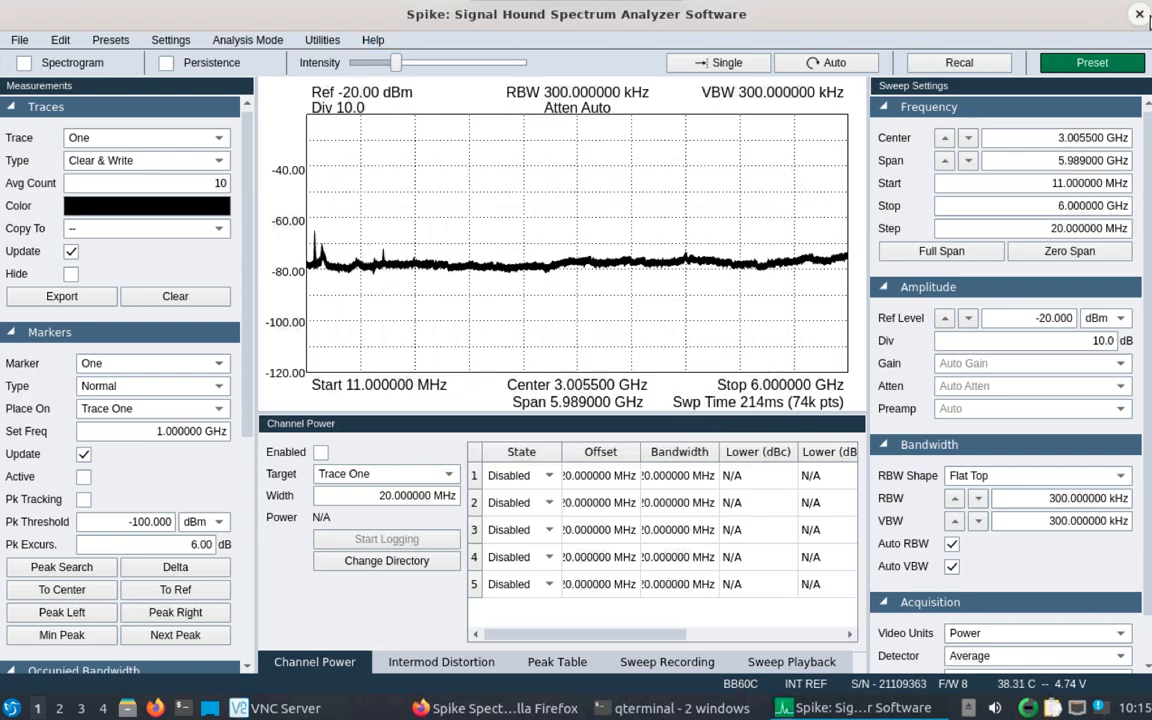
{"action": "left_click", "coordinate": [680, 708]}
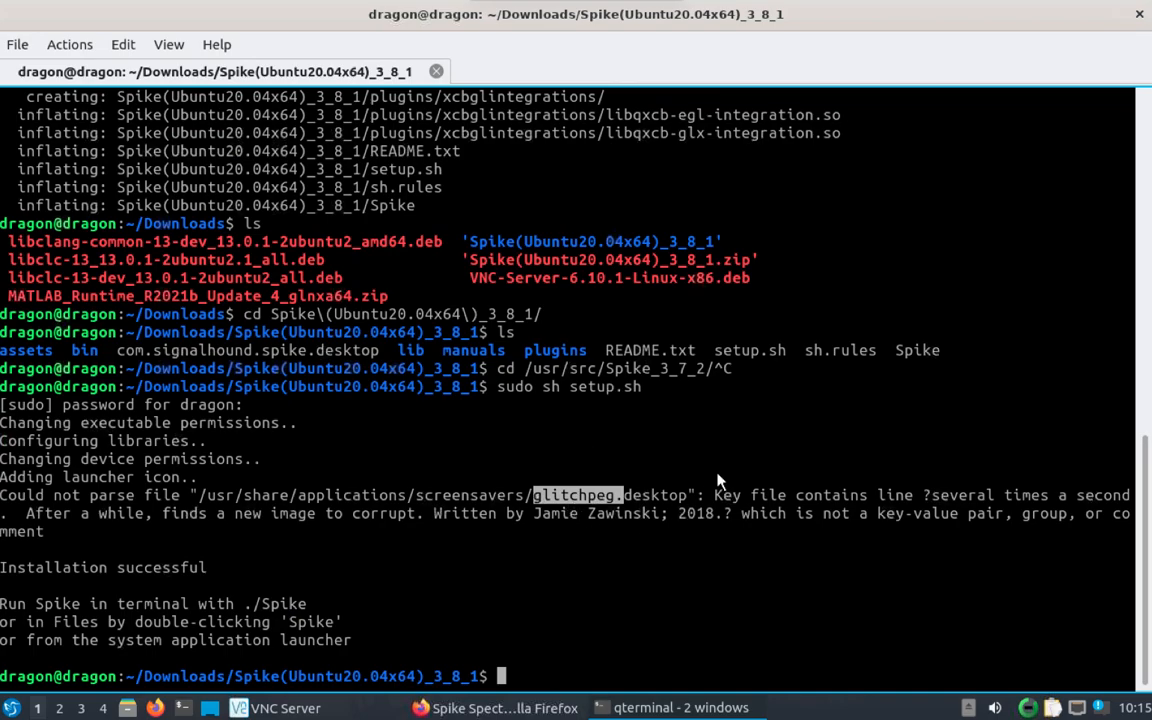
Bring Firefox forward and switch between the Spike User Manual and MATLAB Runtime tabs.
{"action": "left_click", "coordinate": [494, 708]}
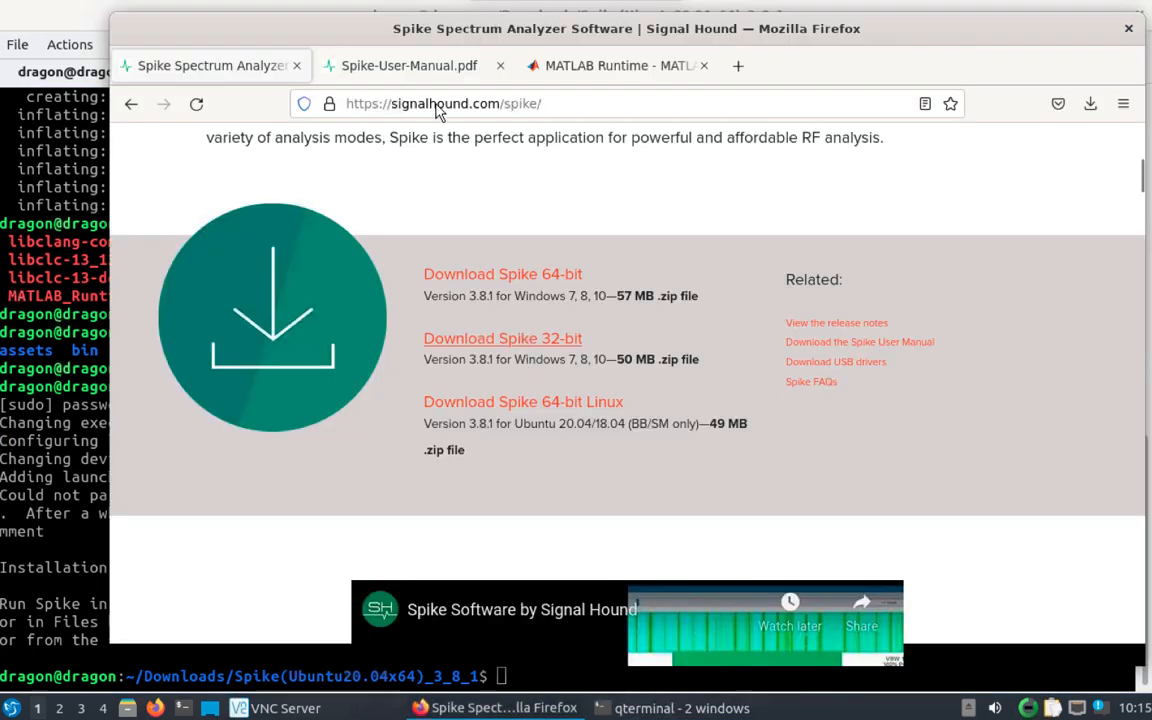
{"action": "left_click", "coordinate": [408, 64]}
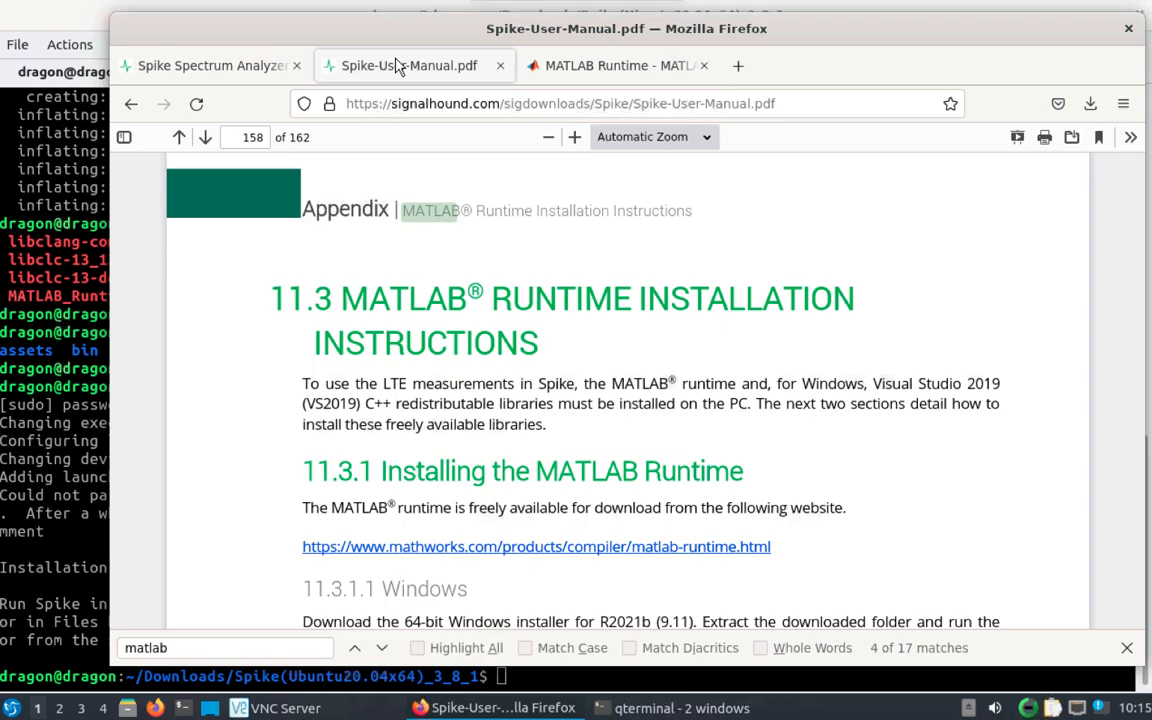
{"action": "mouse_move", "coordinate": [504, 436]}
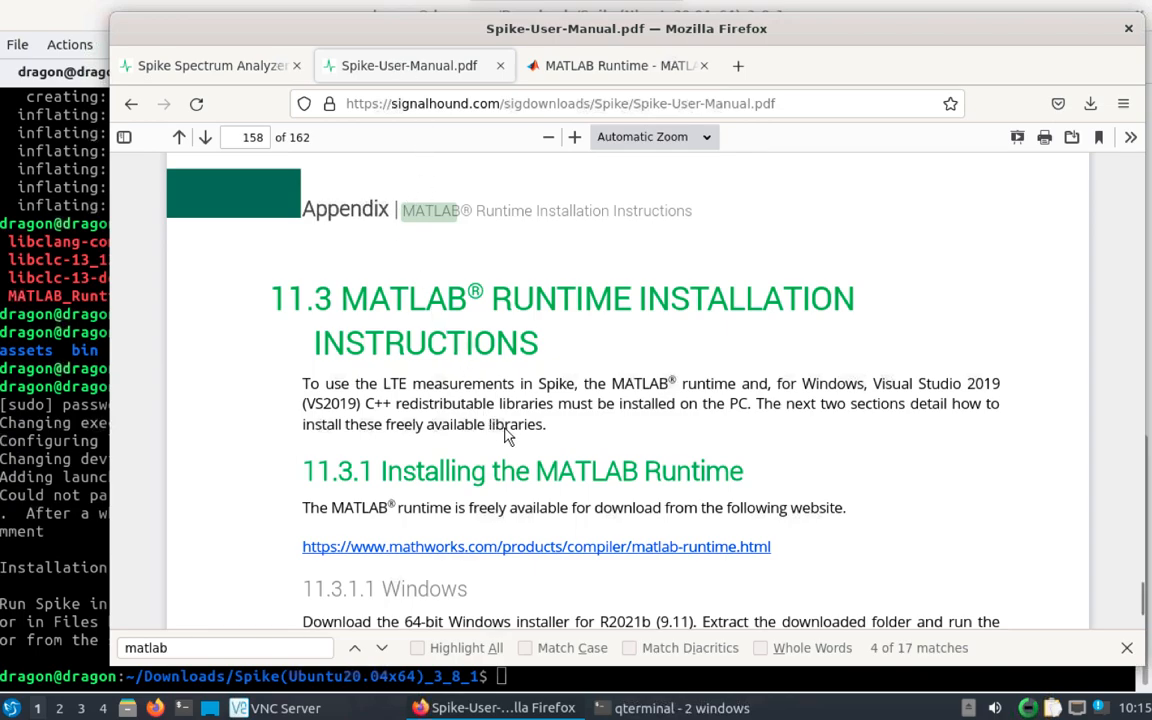
{"action": "mouse_move", "coordinate": [424, 230]}
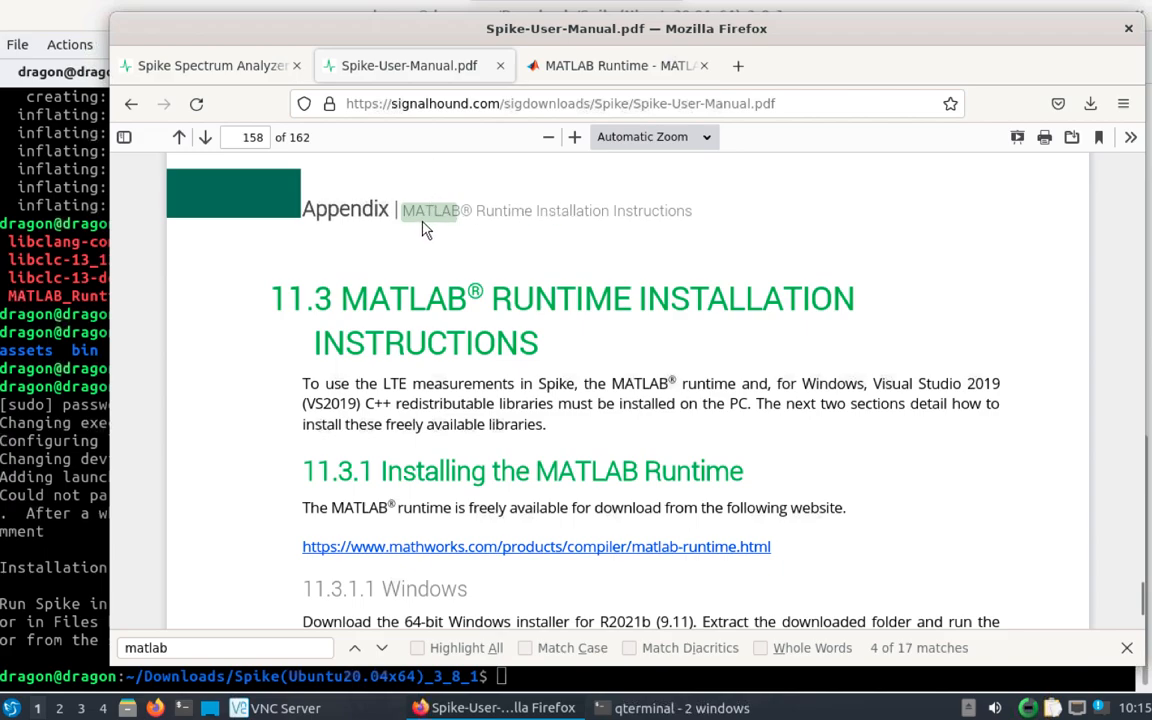
{"action": "mouse_move", "coordinate": [536, 546]}
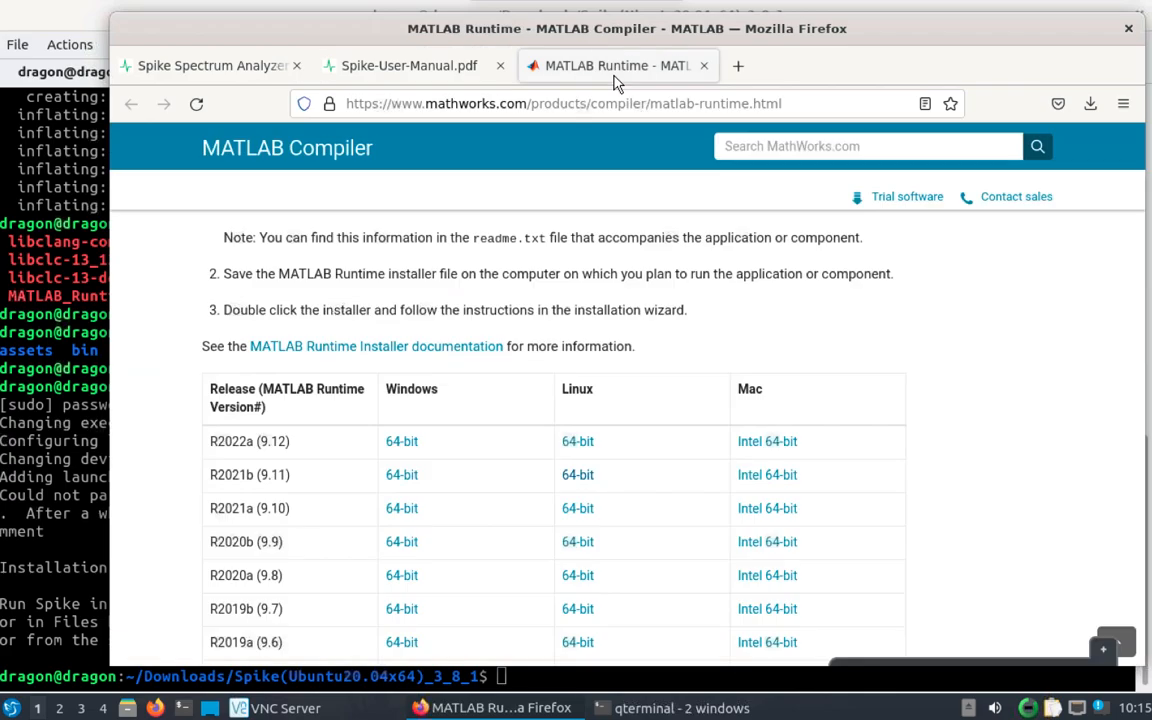
{"action": "left_click", "coordinate": [410, 64]}
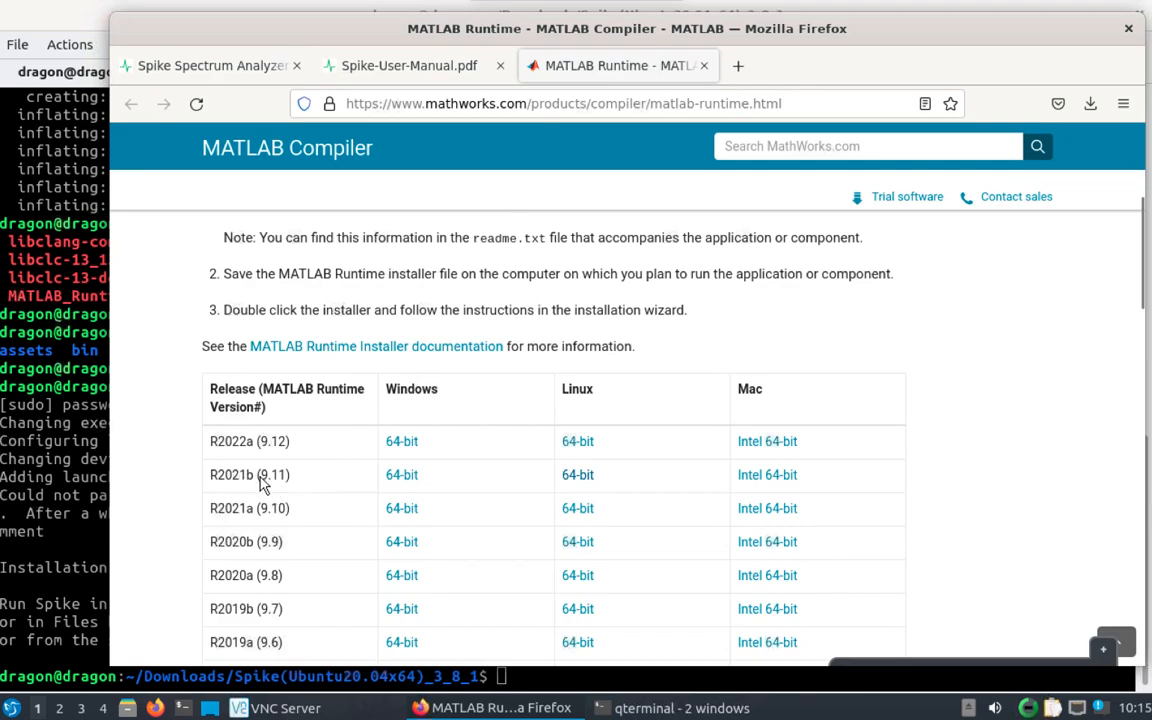
{"action": "mouse_move", "coordinate": [596, 476]}
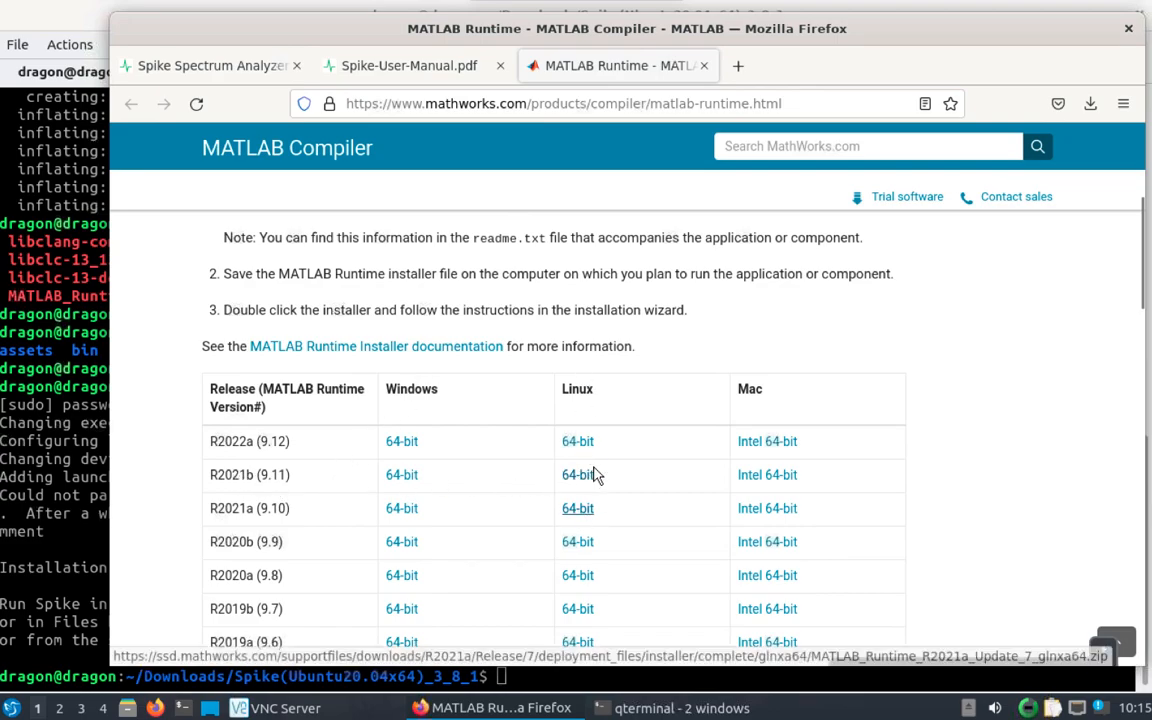
{"action": "mouse_move", "coordinate": [890, 658]}
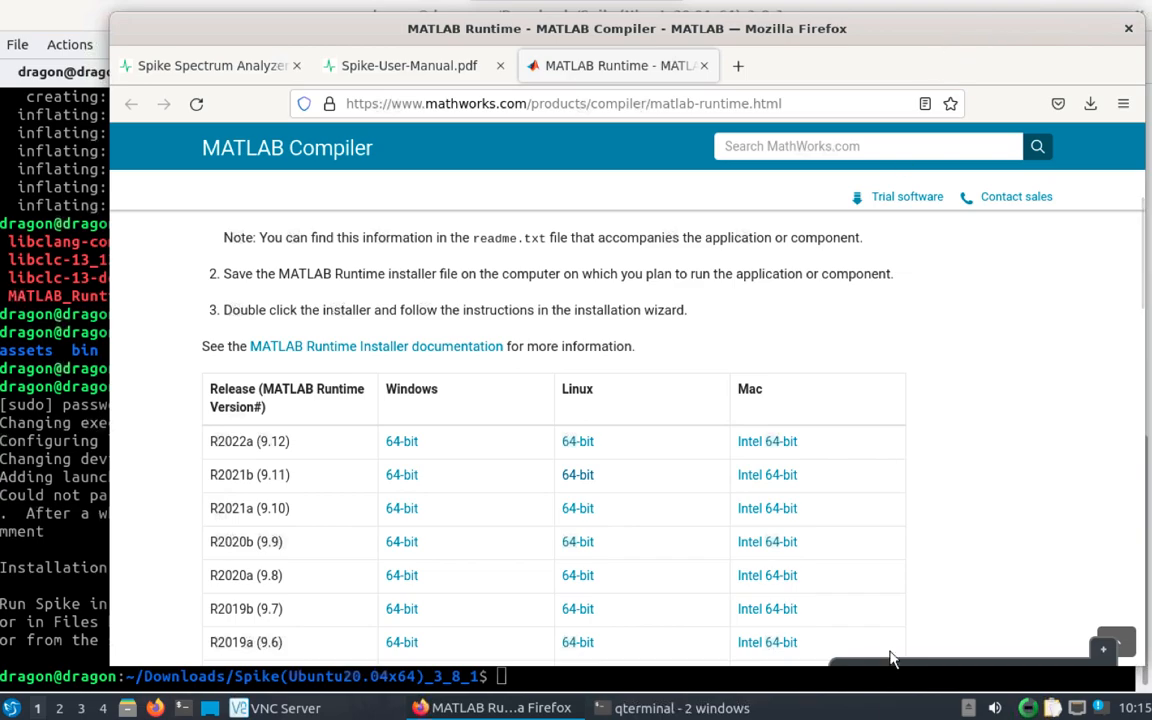
{"action": "right_click", "coordinate": [628, 28]}
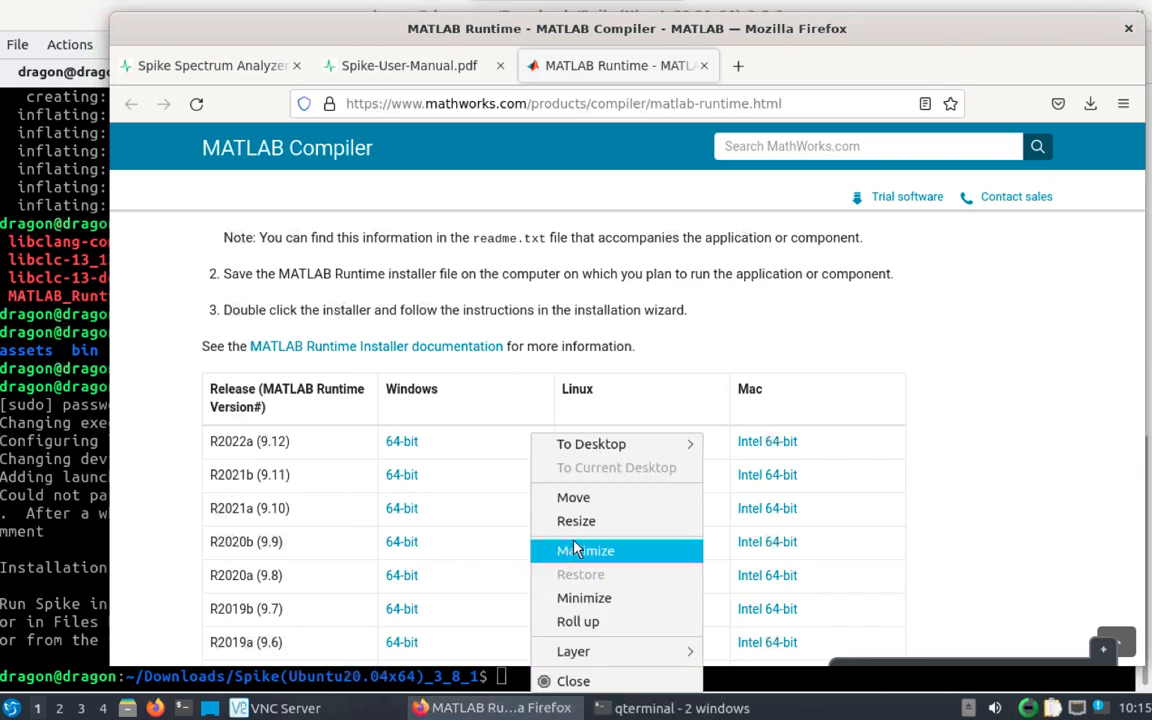
Return to the terminal and change into /home/dragon/Downloads/.
{"action": "left_click", "coordinate": [584, 550]}
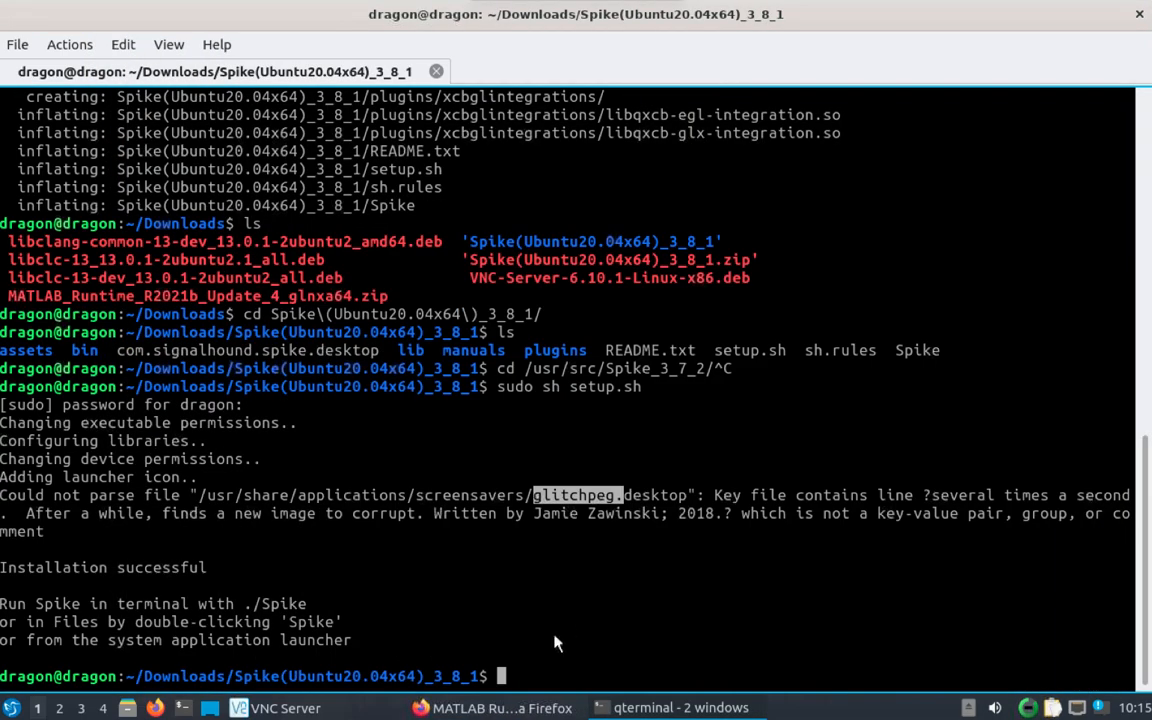
{"action": "type", "text": "cd /h"}
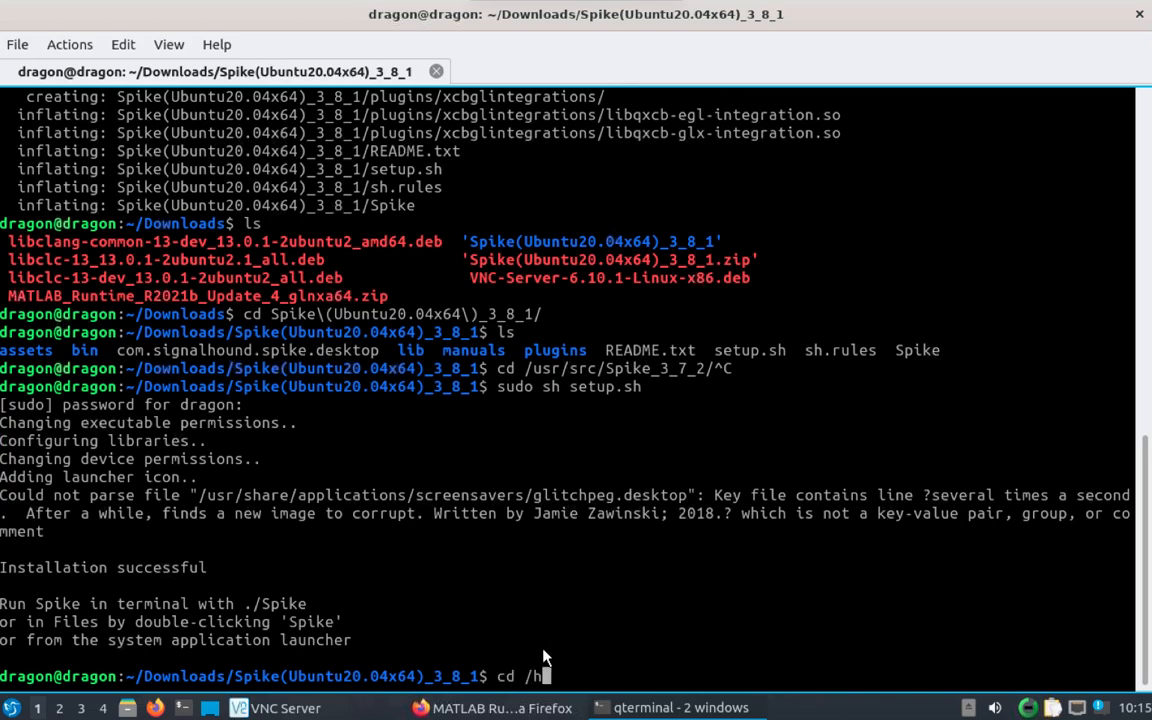
{"action": "type", "text": "ome/"}
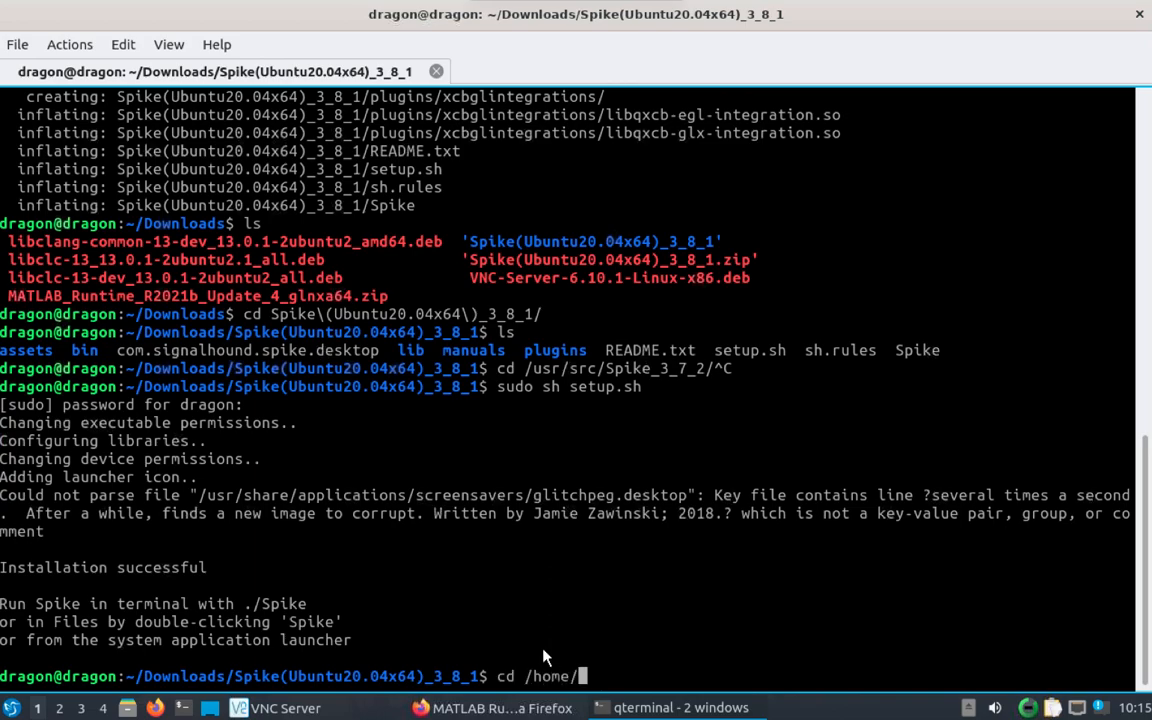
{"action": "type", "text": "dragon/D"}
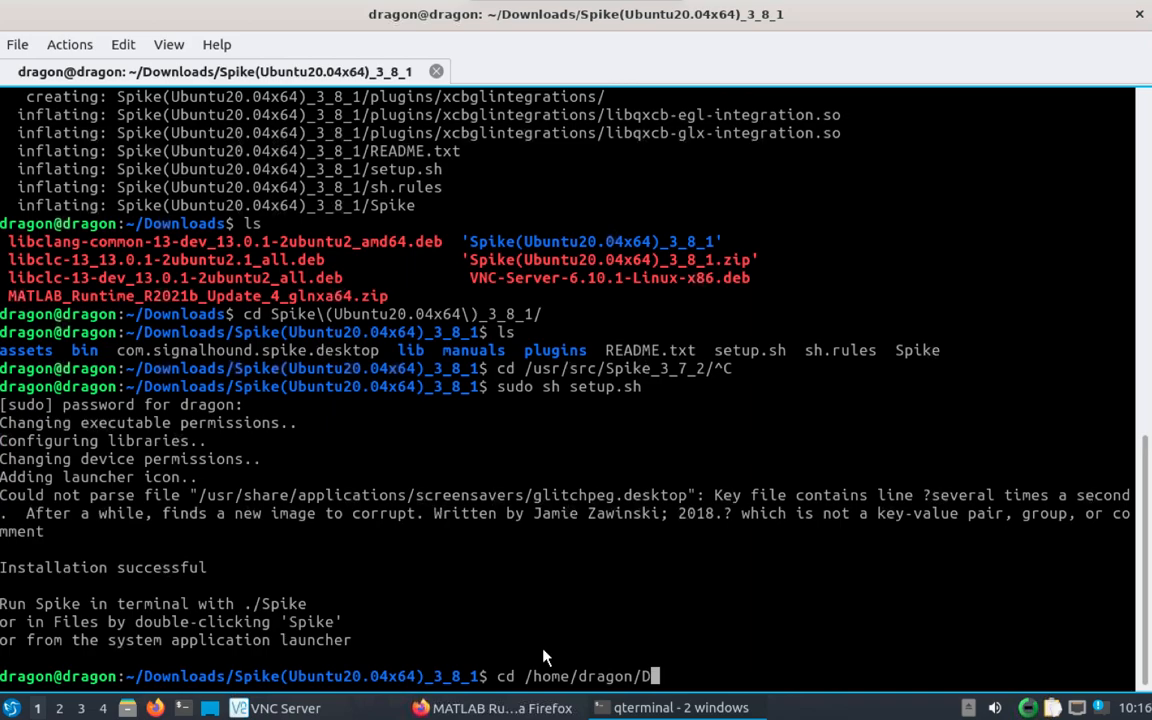
{"action": "key", "text": "Return"}
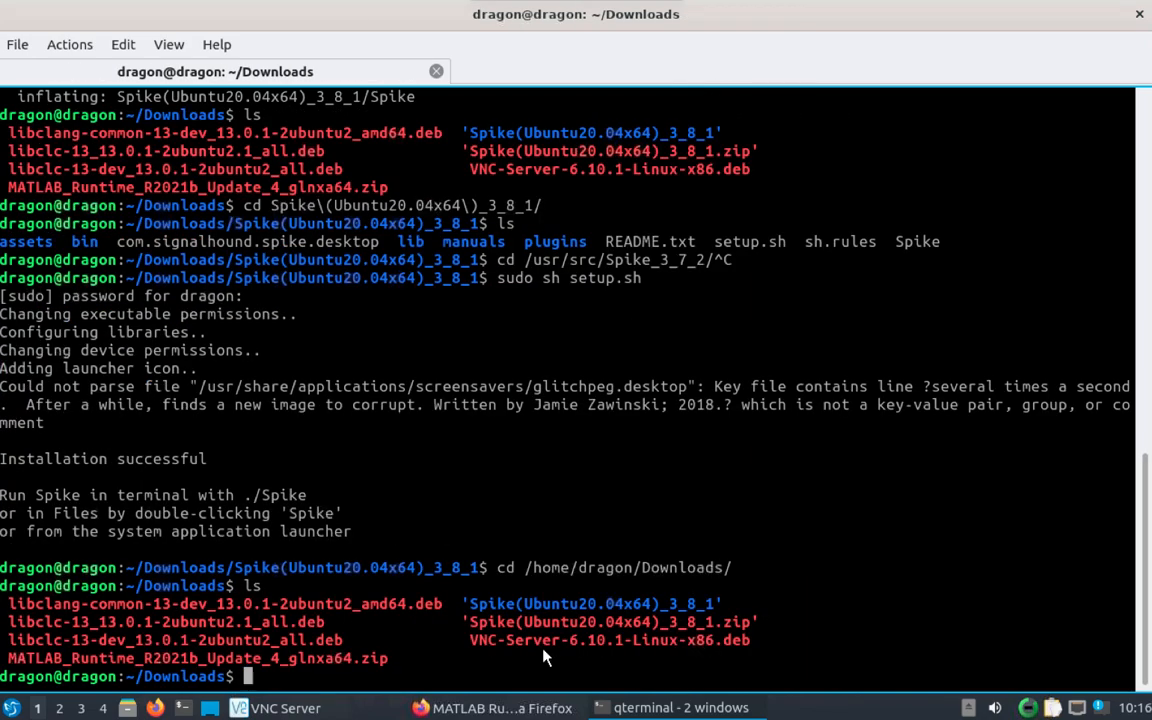
Unzip the MATLAB Runtime R2021b Update 4 archive and list the Downloads contents.
{"action": "type", "text": "unzip M"}
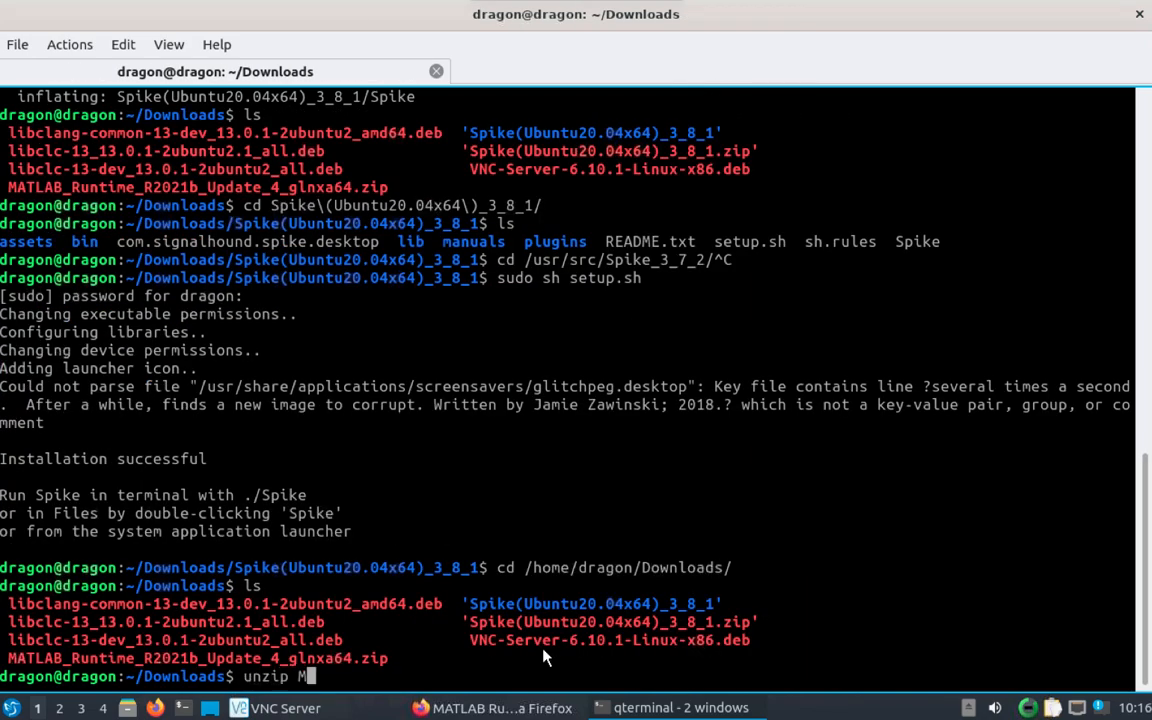
{"action": "key", "text": "Return"}
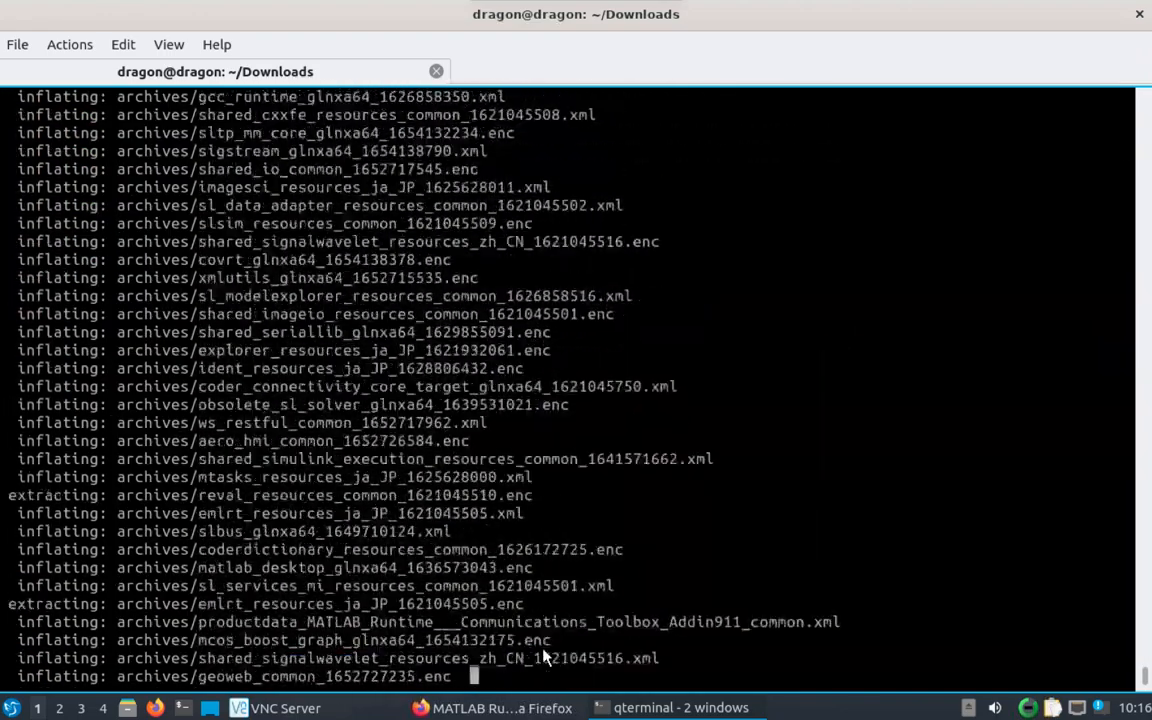
{"action": "scroll", "scroll_direction": "down", "scroll_amount": 3}
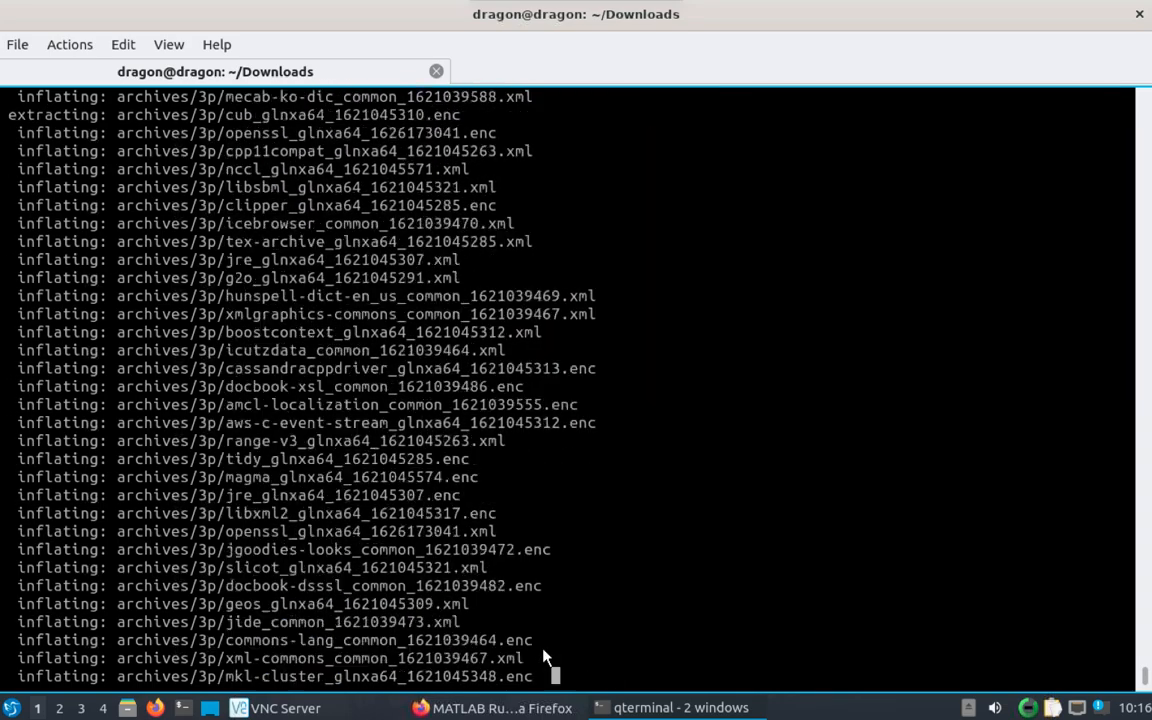
{"action": "scroll", "scroll_direction": "down", "scroll_amount": 3}
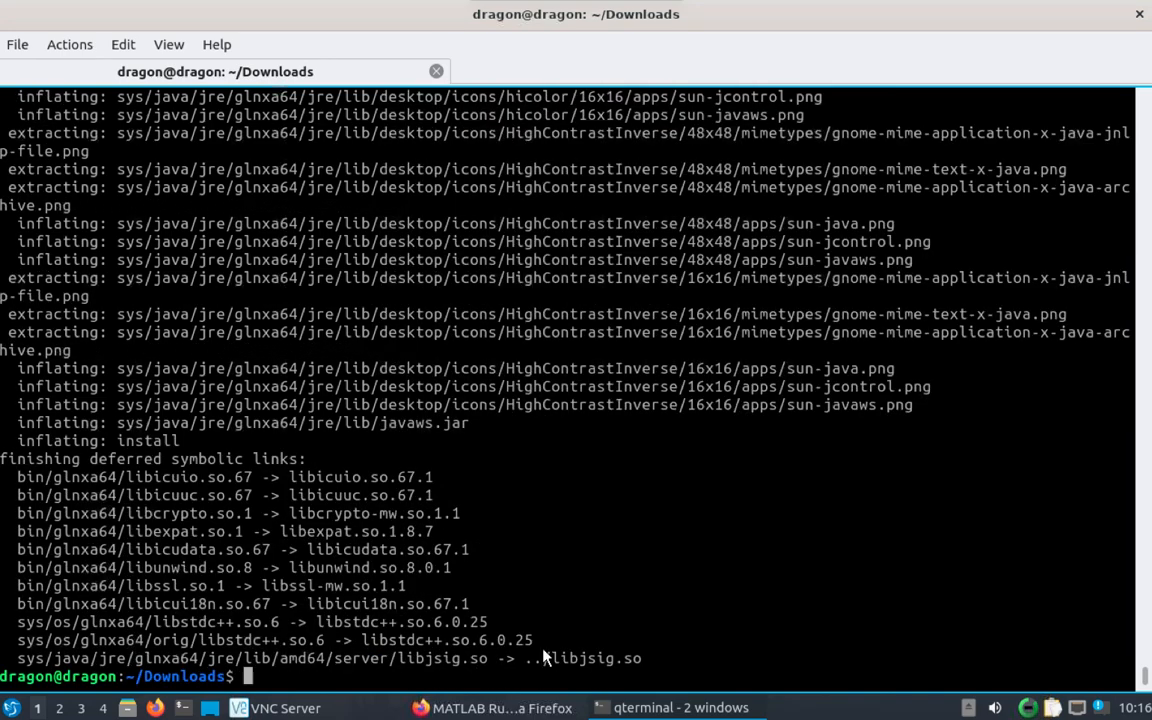
{"action": "type", "text": "ls"}
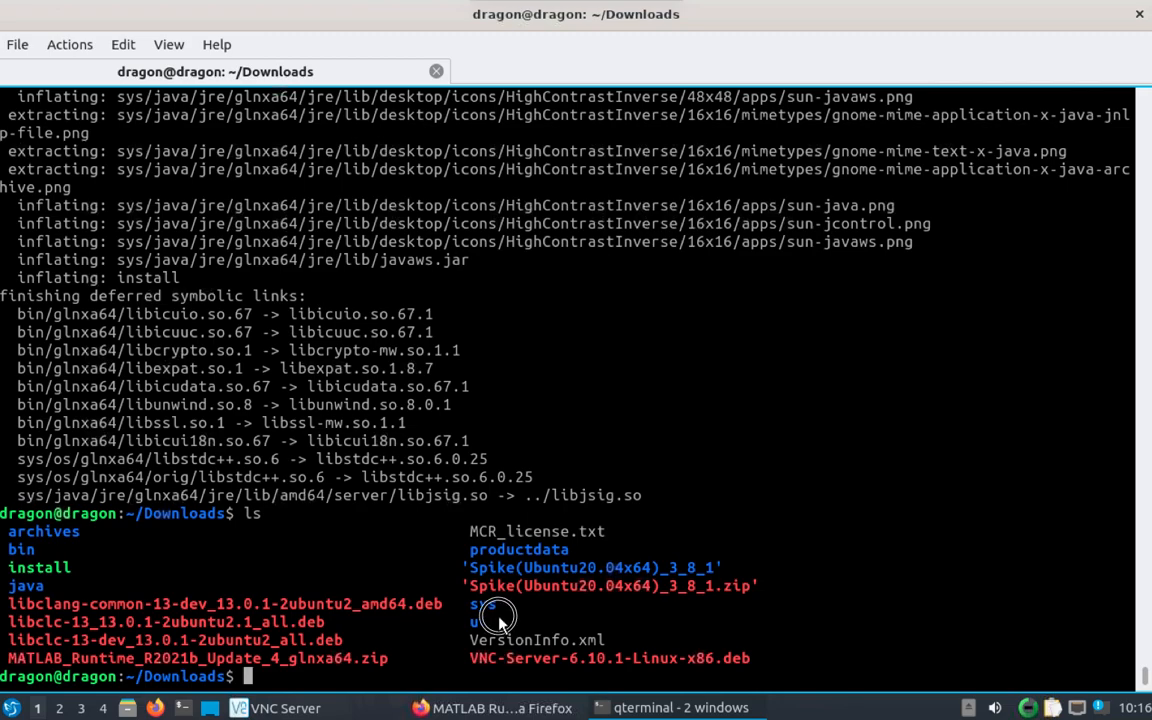
{"action": "mouse_move", "coordinate": [408, 668]}
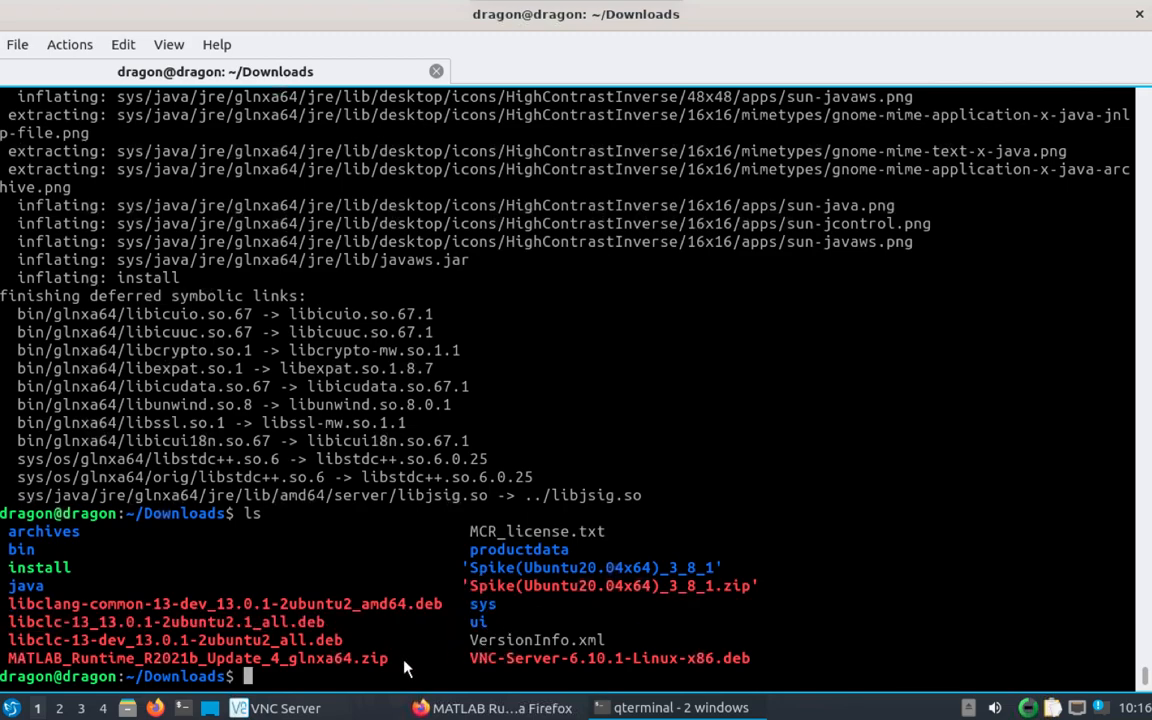
Run 'sudo ./install' to start the MATLAB Runtime installer as administrator.
{"action": "type", "text": "sudo ./install"}
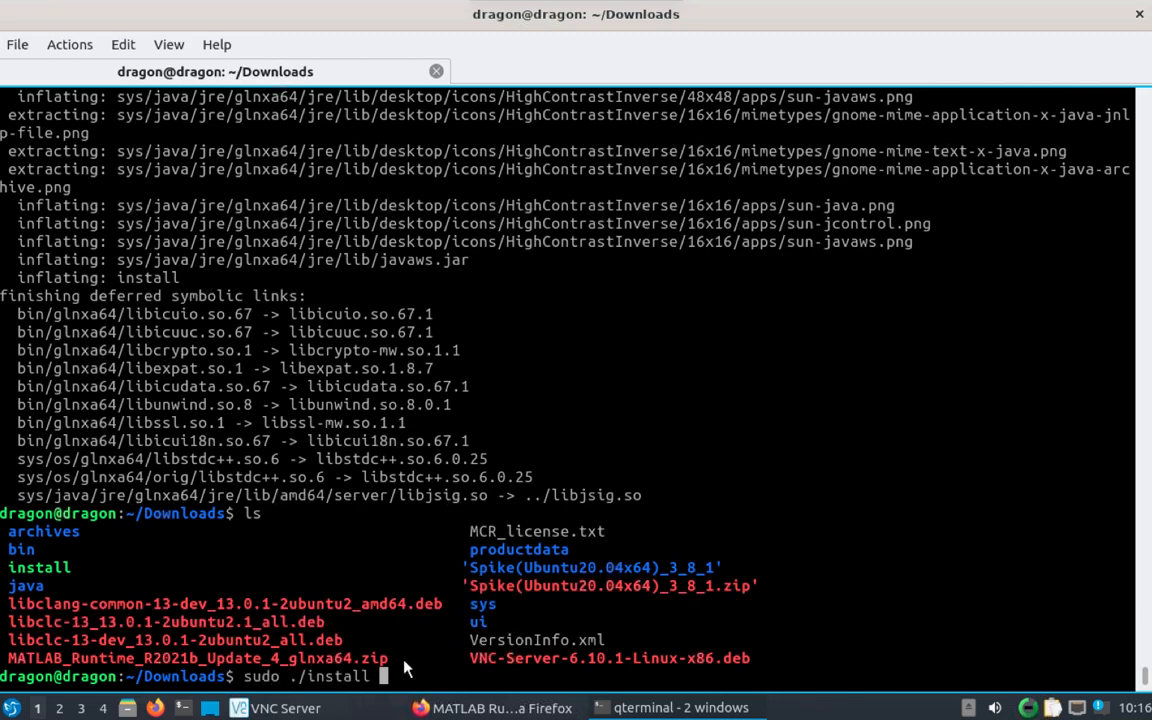
{"action": "mouse_move", "coordinate": [76, 580]}
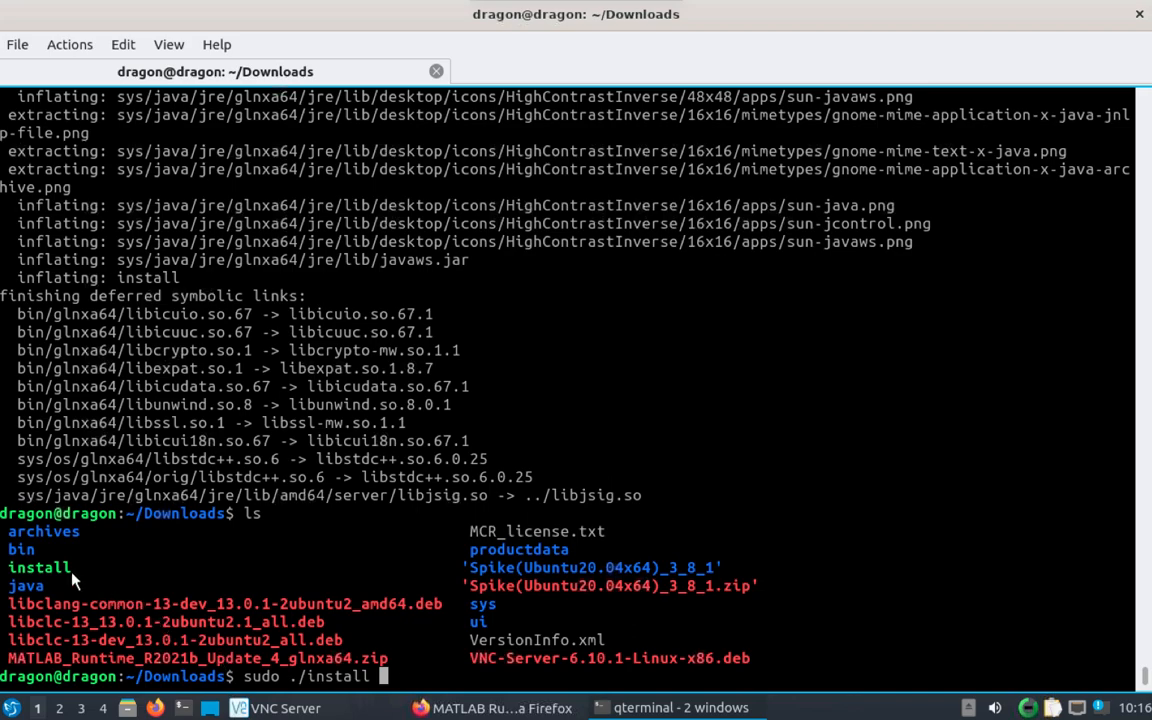
{"action": "mouse_move", "coordinate": [412, 670]}
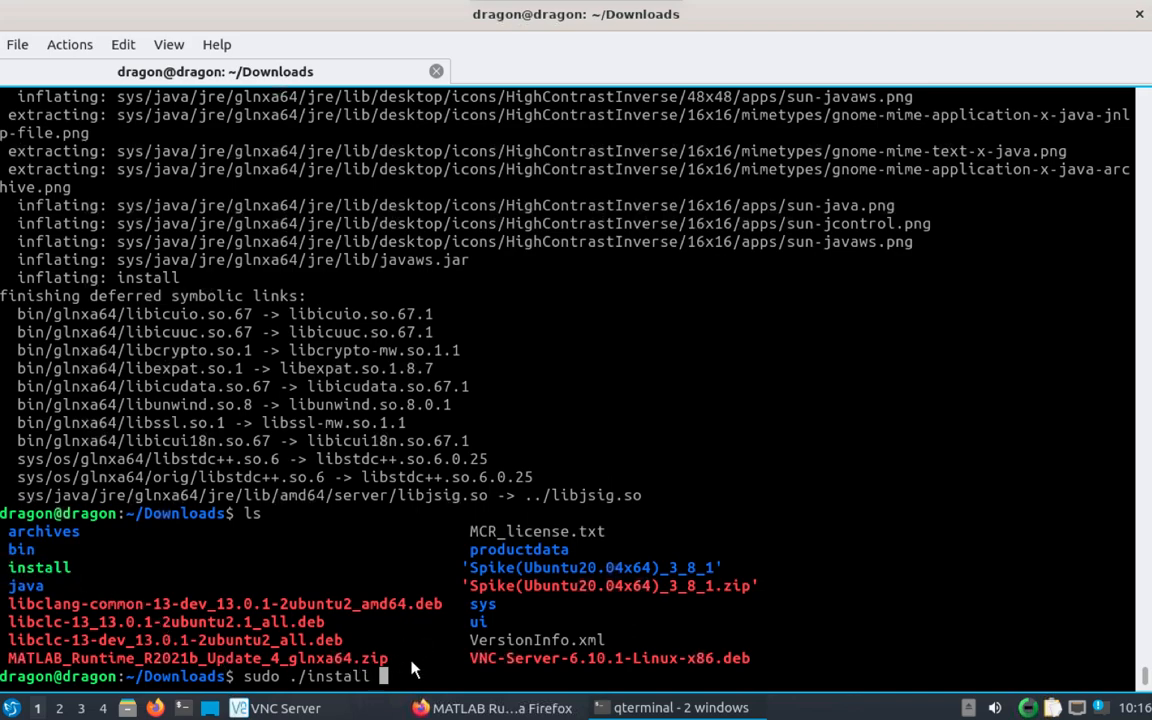
{"action": "key", "text": "Return"}
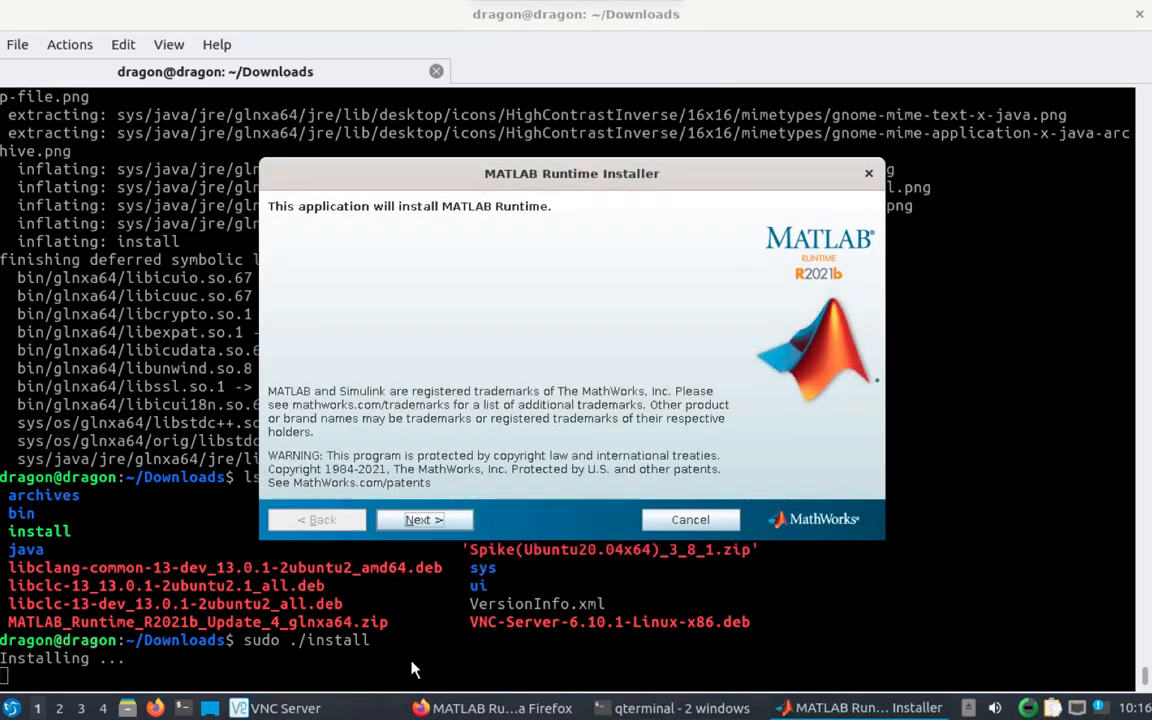
Accept the license, keep /usr/local/MATLAB/MATLAB_Runtime, and start the installation.
{"action": "left_click", "coordinate": [424, 520]}
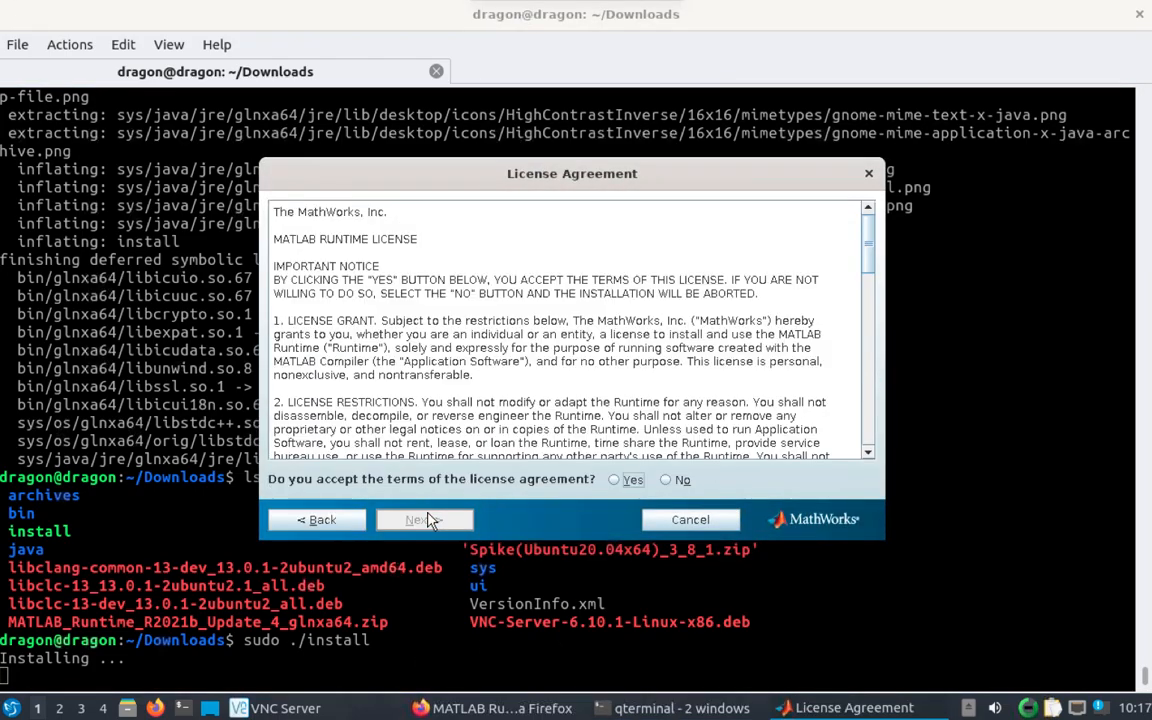
{"action": "left_click", "coordinate": [612, 480]}
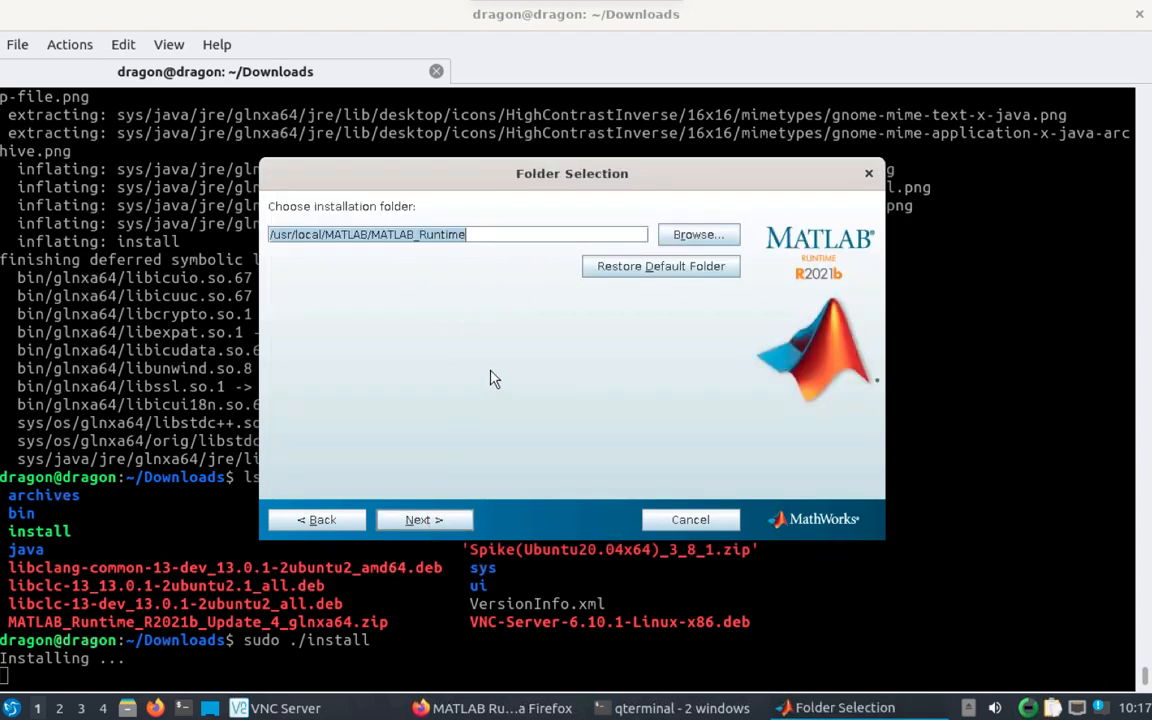
{"action": "mouse_move", "coordinate": [316, 276]}
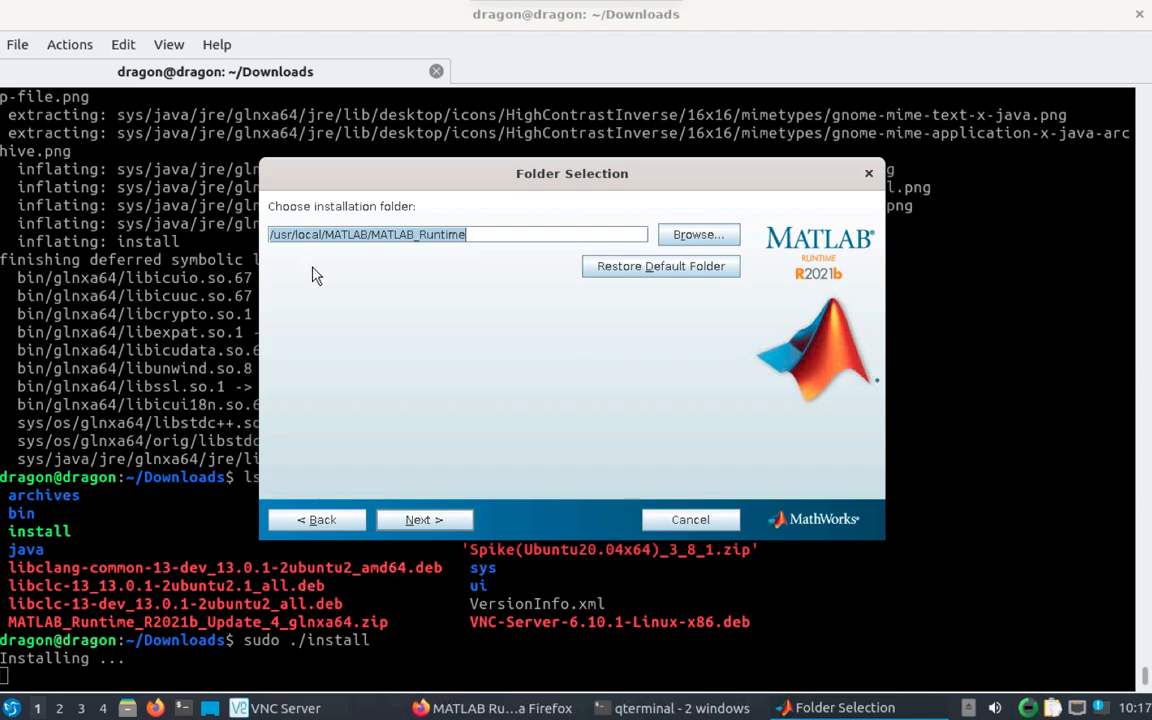
{"action": "left_click", "coordinate": [424, 520]}
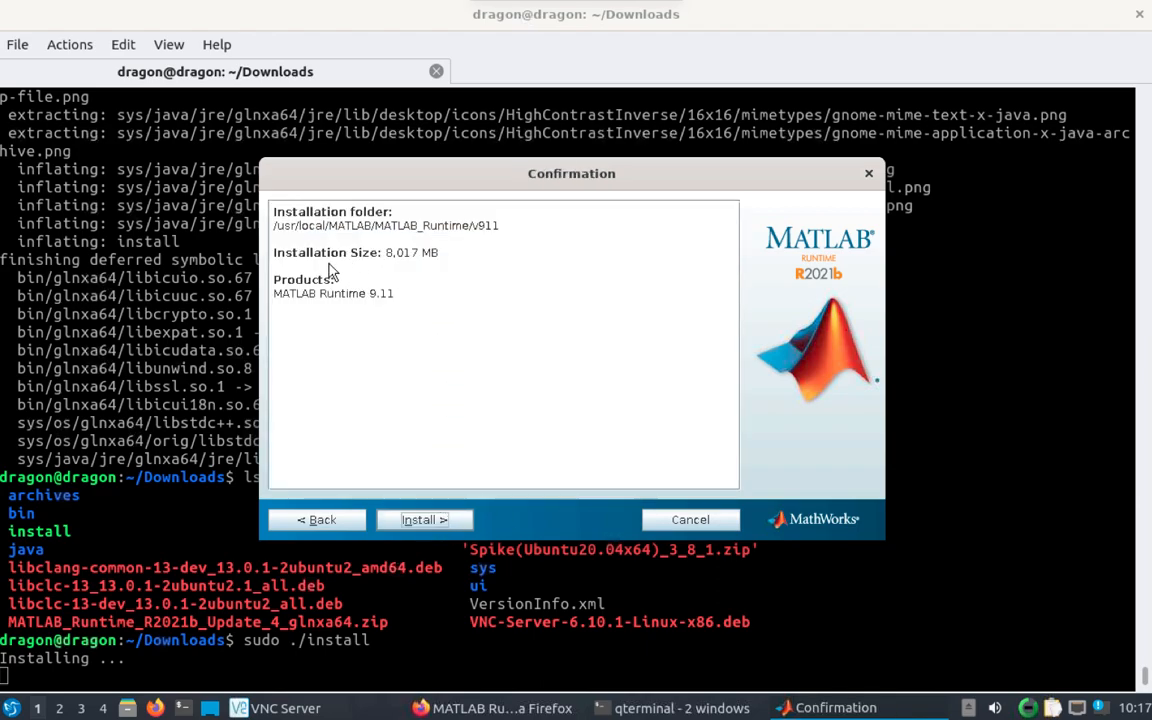
{"action": "mouse_move", "coordinate": [442, 316]}
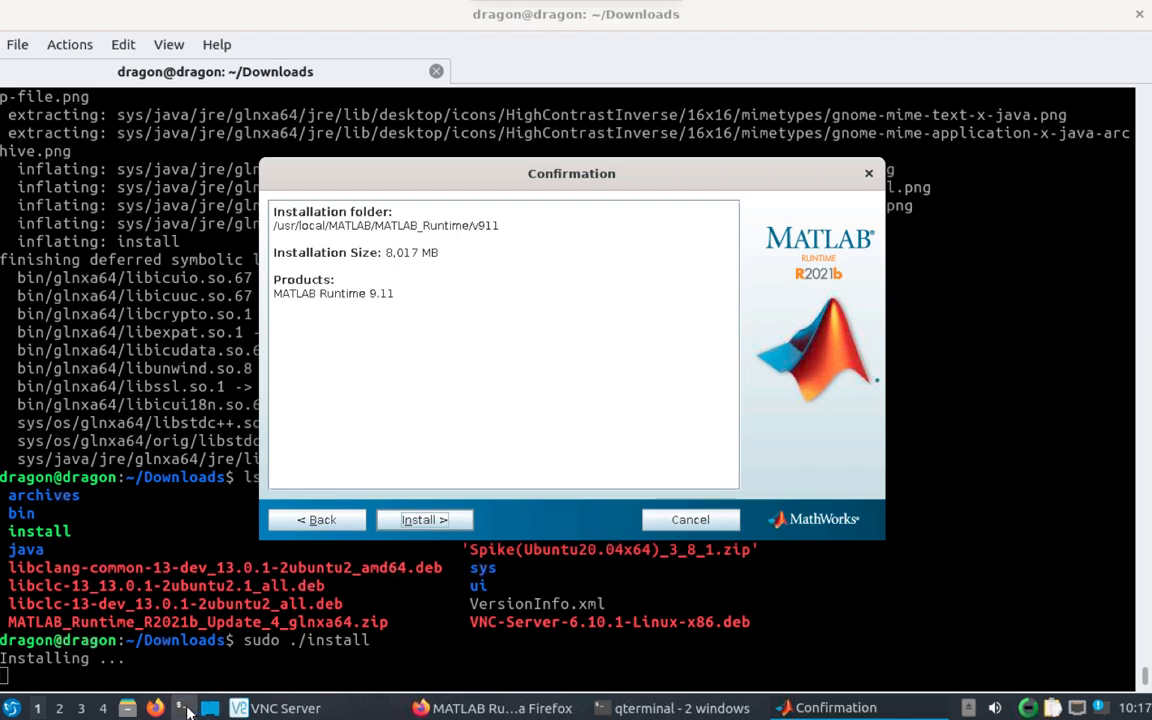
{"action": "left_click", "coordinate": [424, 520]}
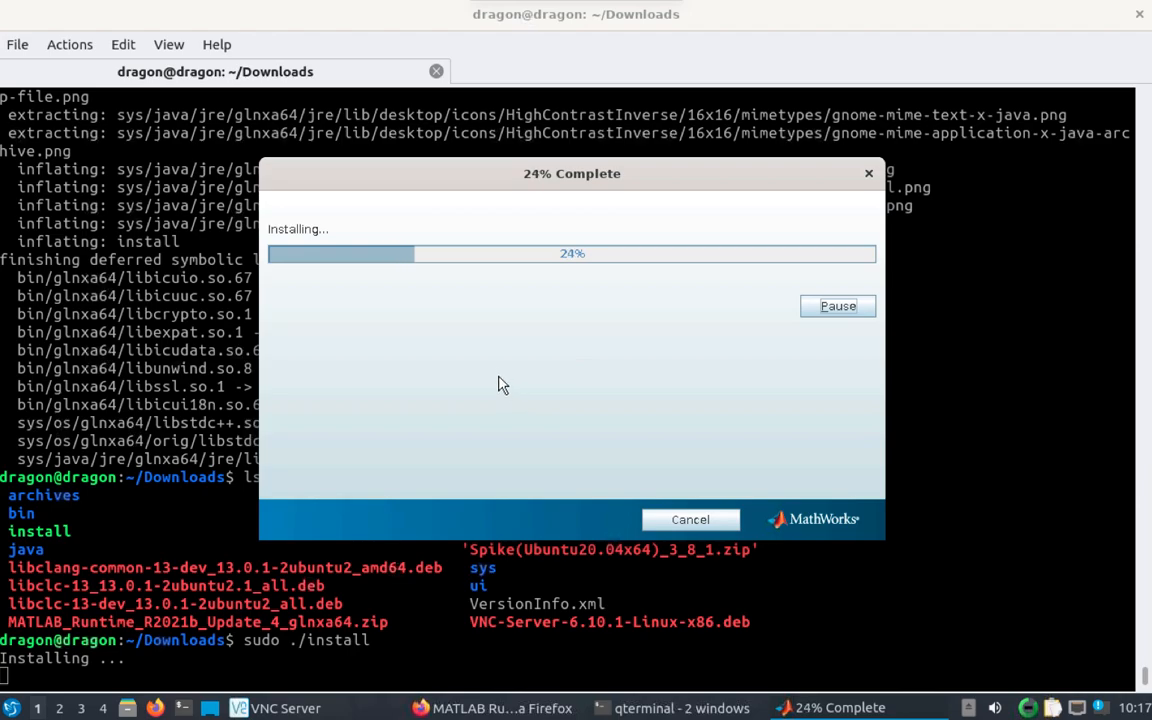
In Firefox, navigate from the Spike page to the BB60C product page and scroll through it.
{"action": "left_click", "coordinate": [490, 708]}
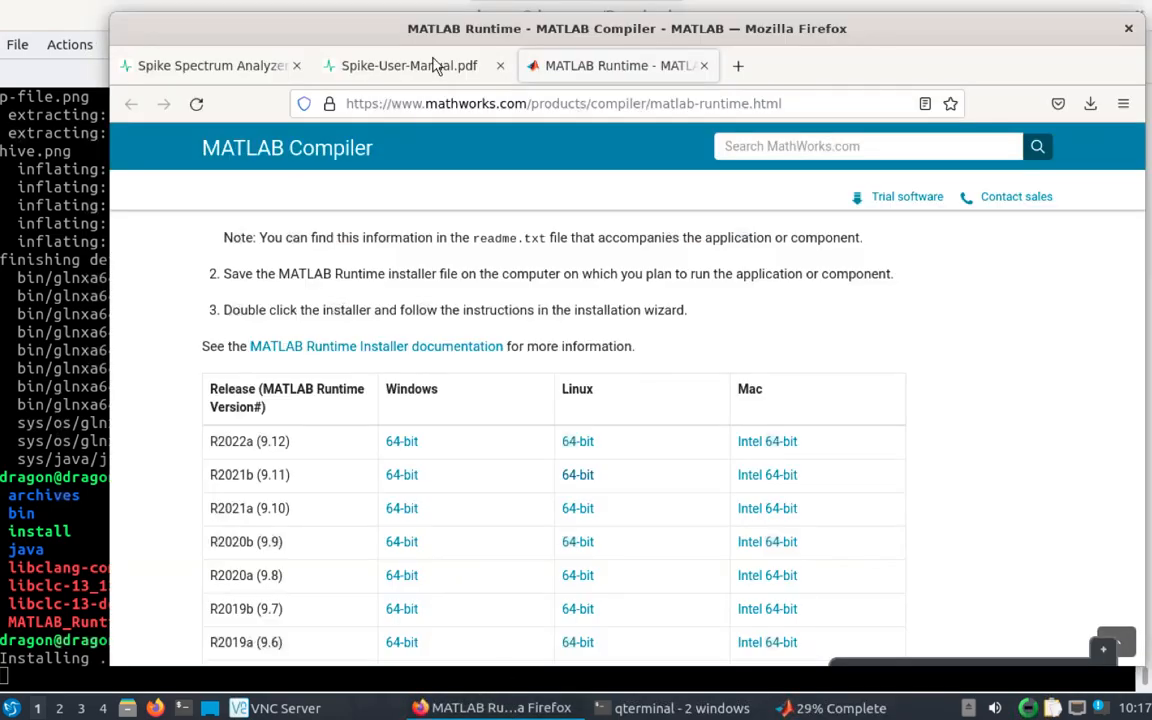
{"action": "left_click", "coordinate": [210, 64]}
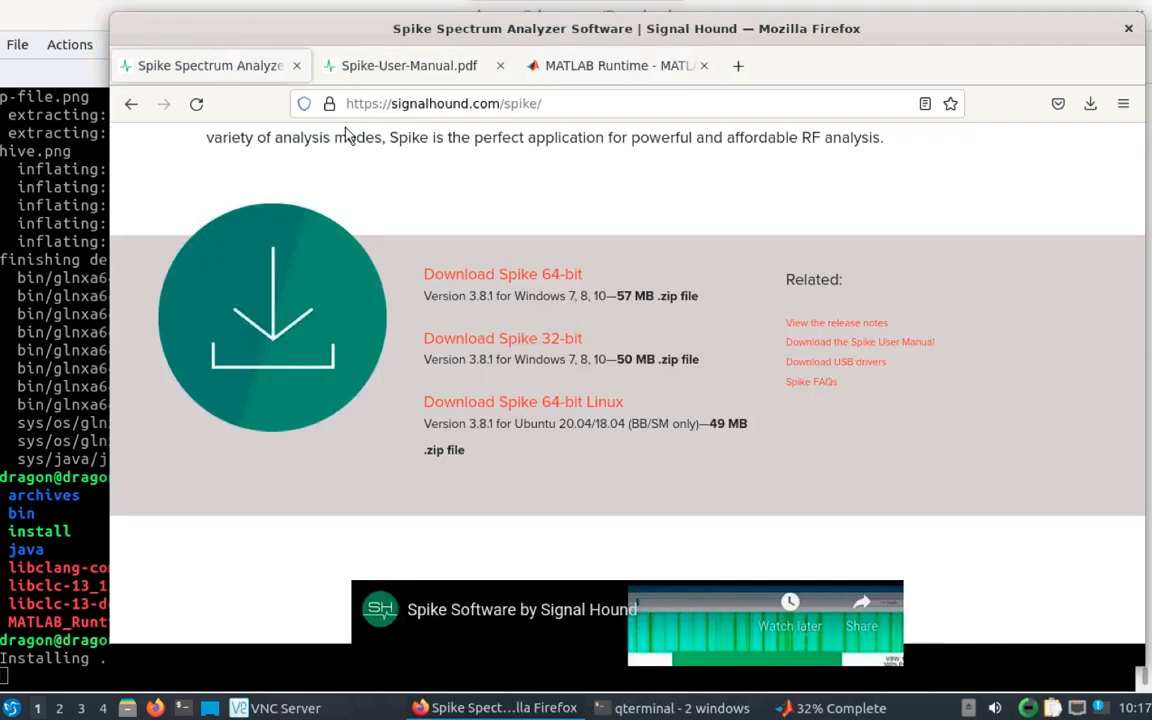
{"action": "scroll", "scroll_direction": "up", "scroll_amount": 3}
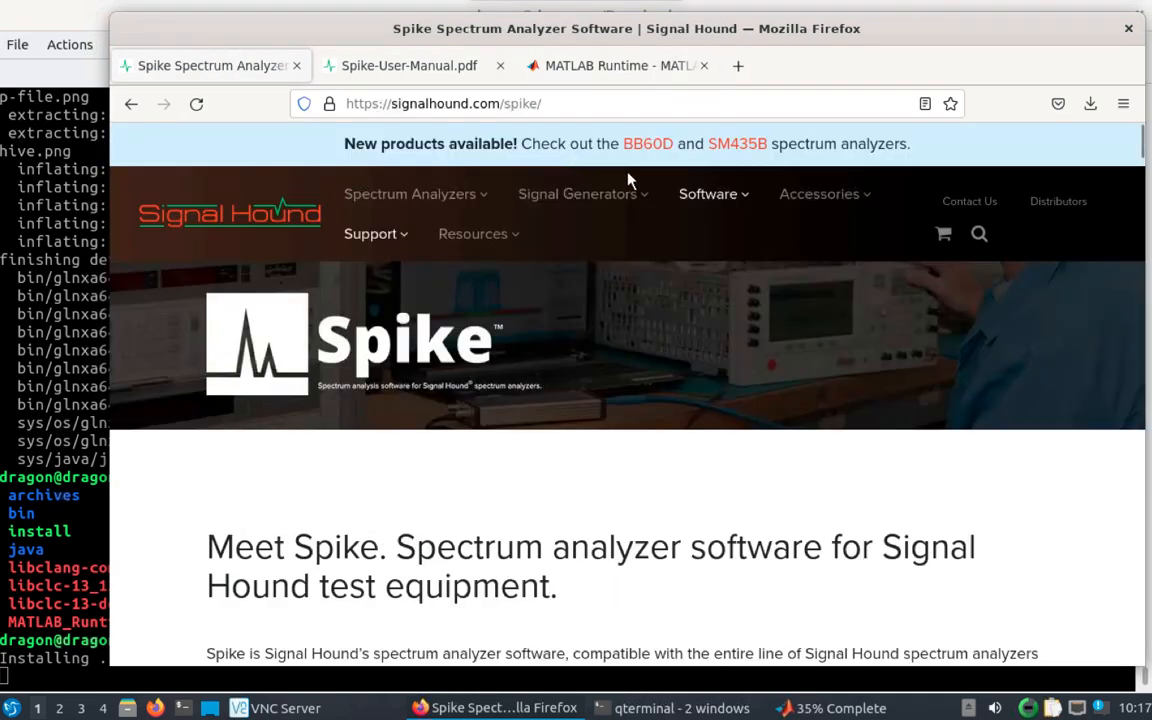
{"action": "mouse_move", "coordinate": [410, 194]}
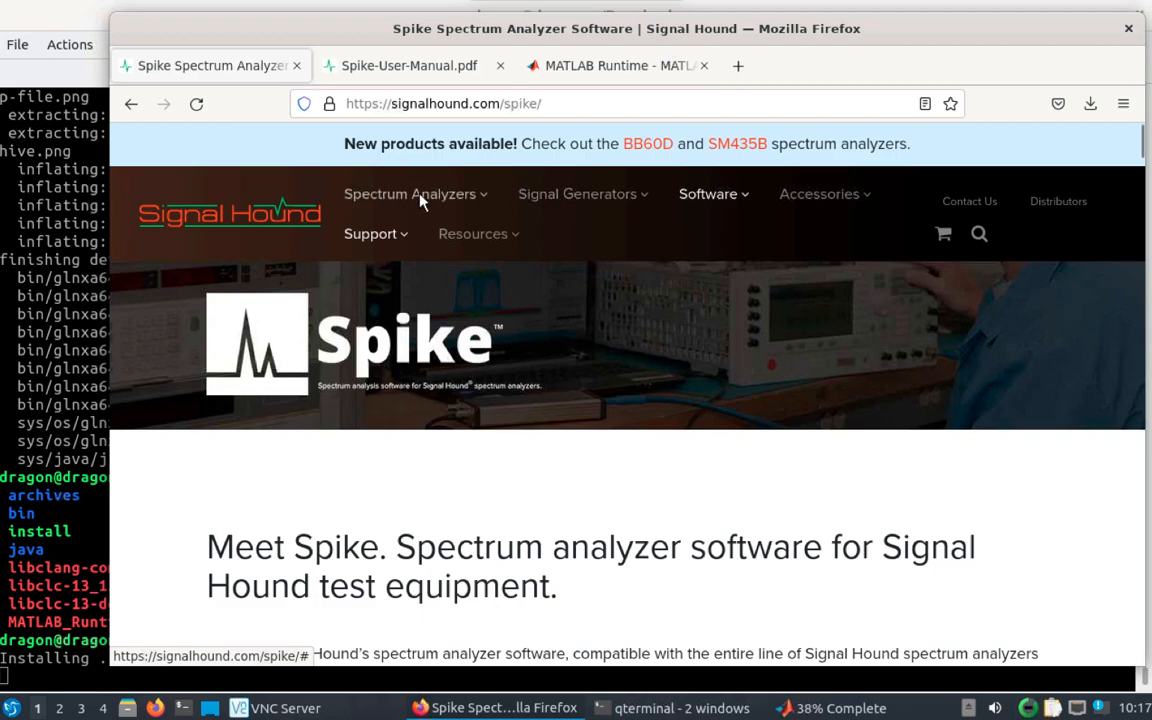
{"action": "left_click", "coordinate": [410, 194]}
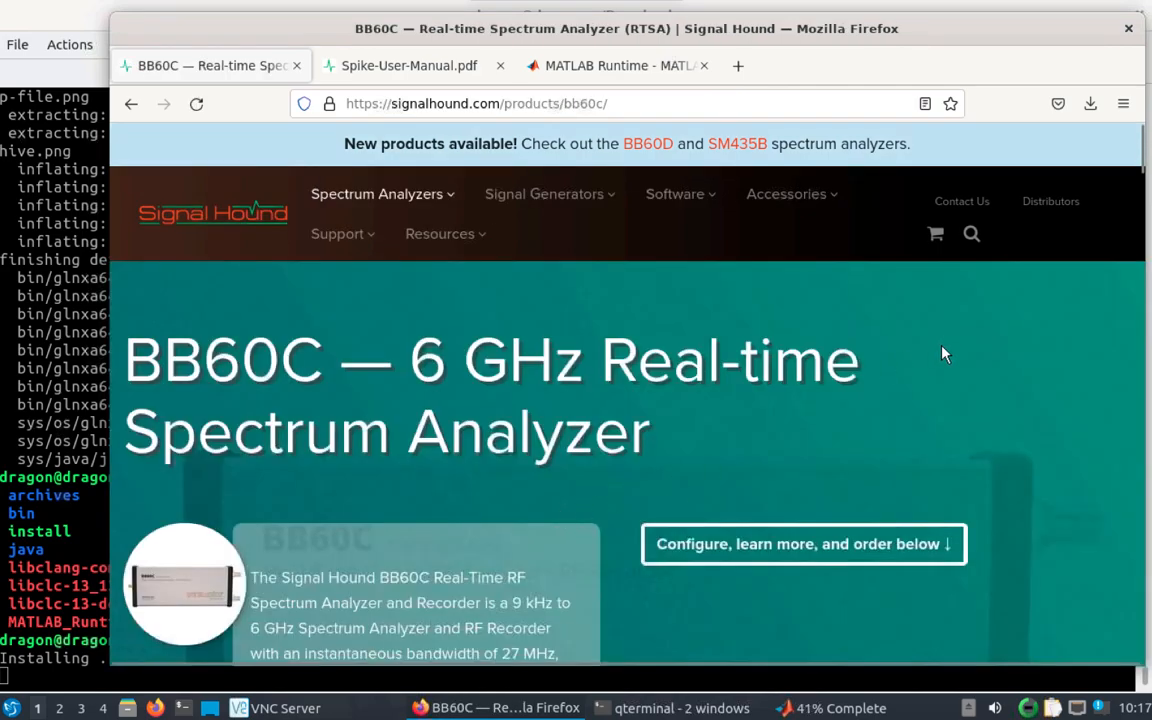
{"action": "mouse_move", "coordinate": [936, 324]}
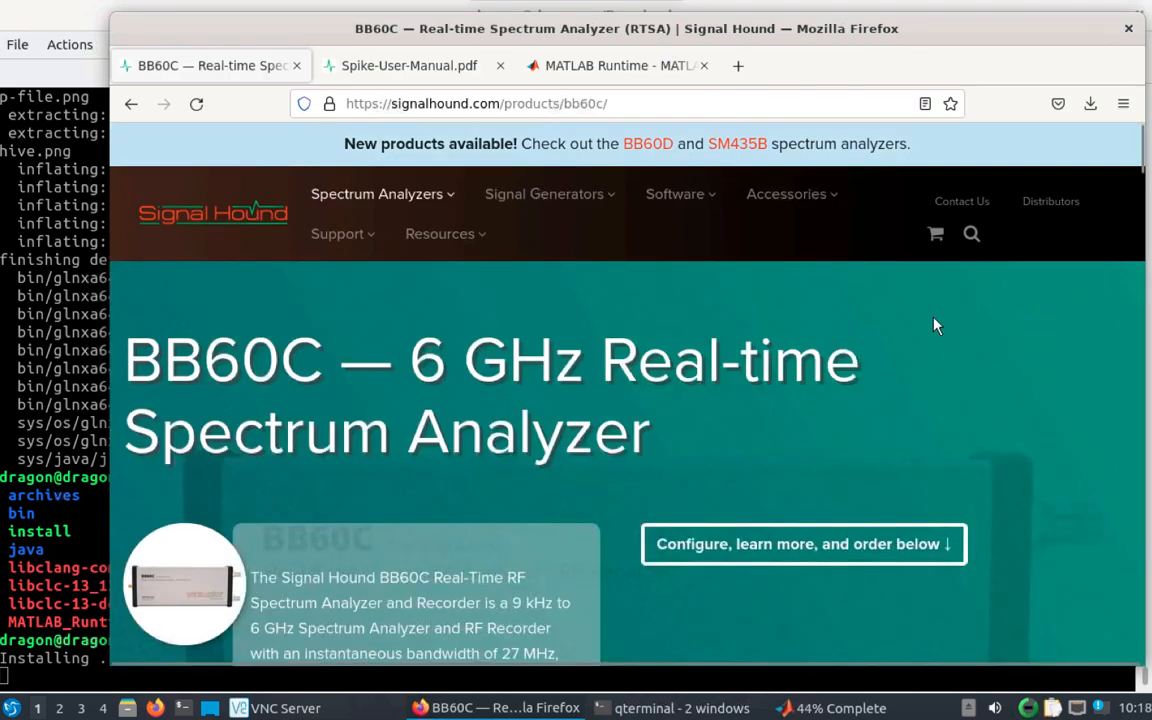
{"action": "mouse_move", "coordinate": [756, 418]}
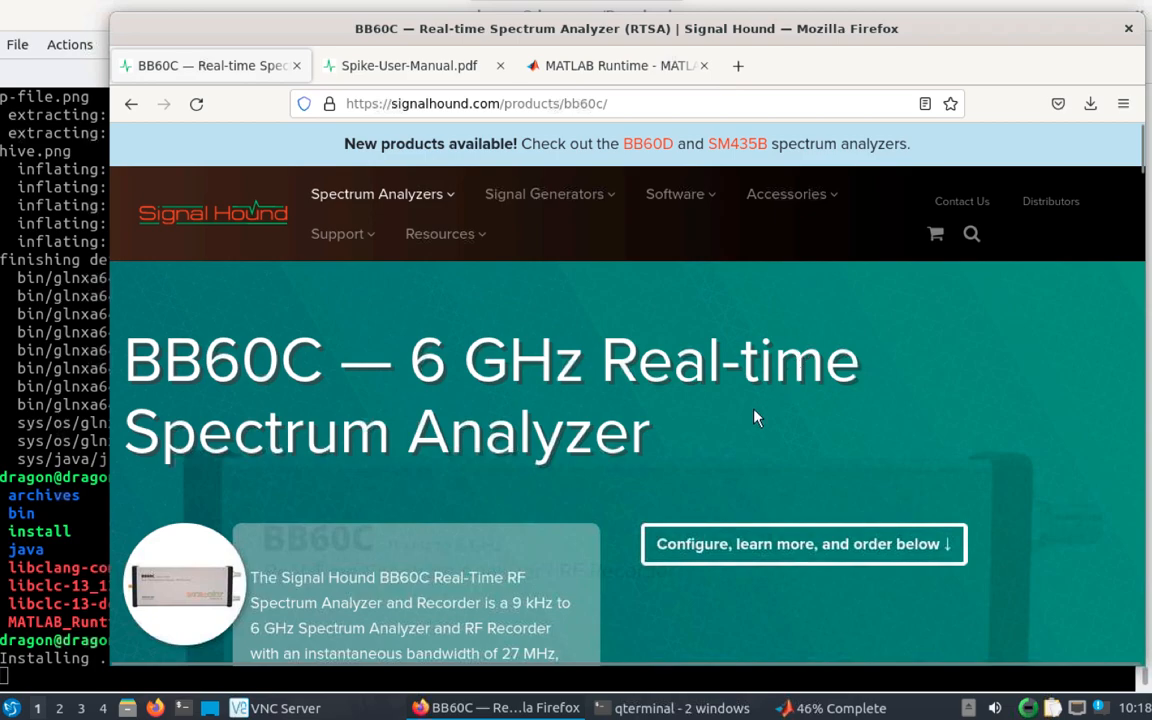
{"action": "mouse_move", "coordinate": [822, 486]}
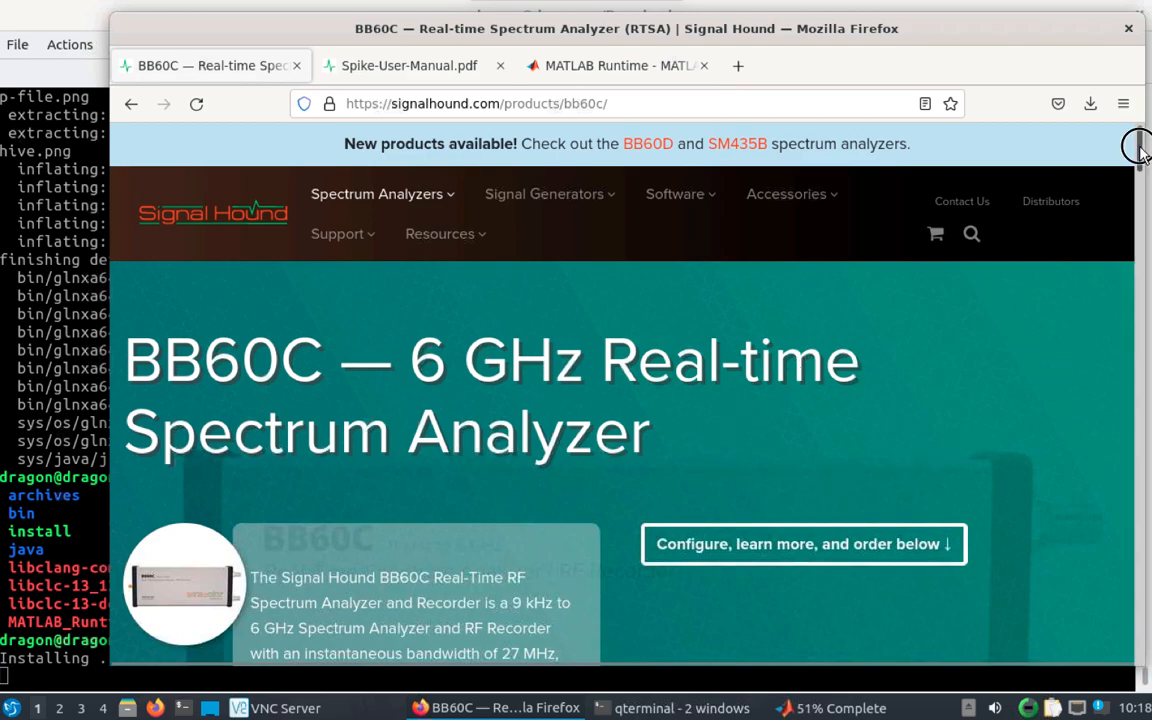
{"action": "scroll", "scroll_direction": "down", "scroll_amount": 3}
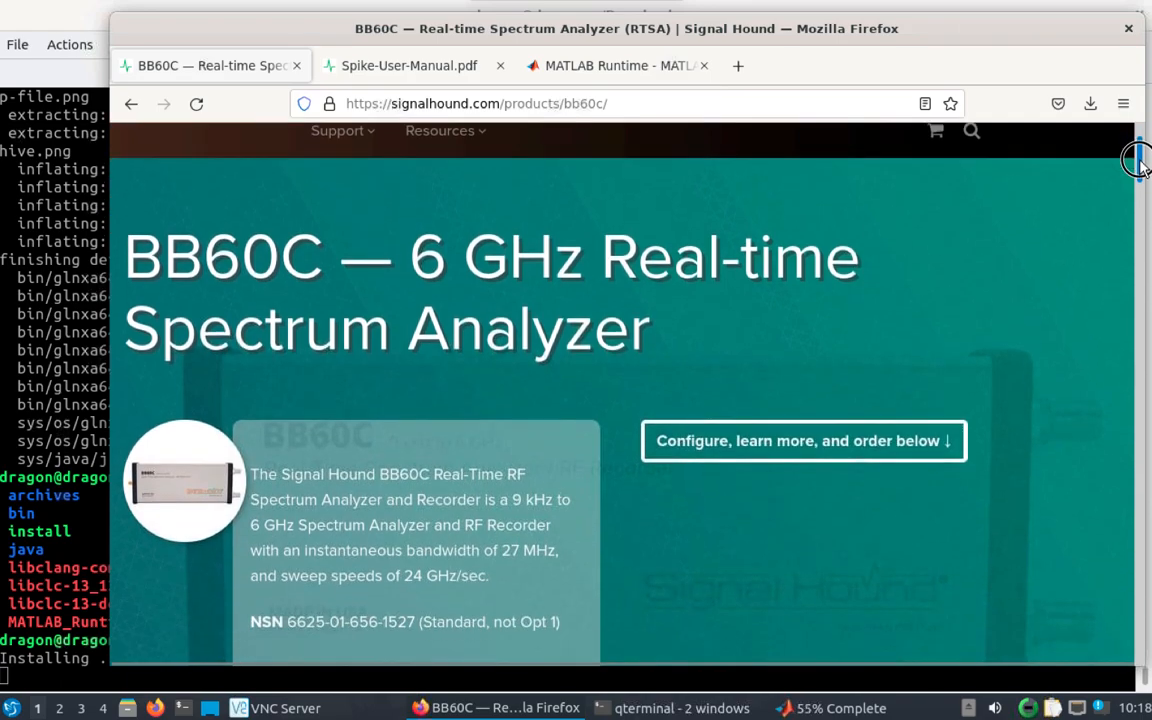
{"action": "scroll", "scroll_direction": "down", "scroll_amount": 3}
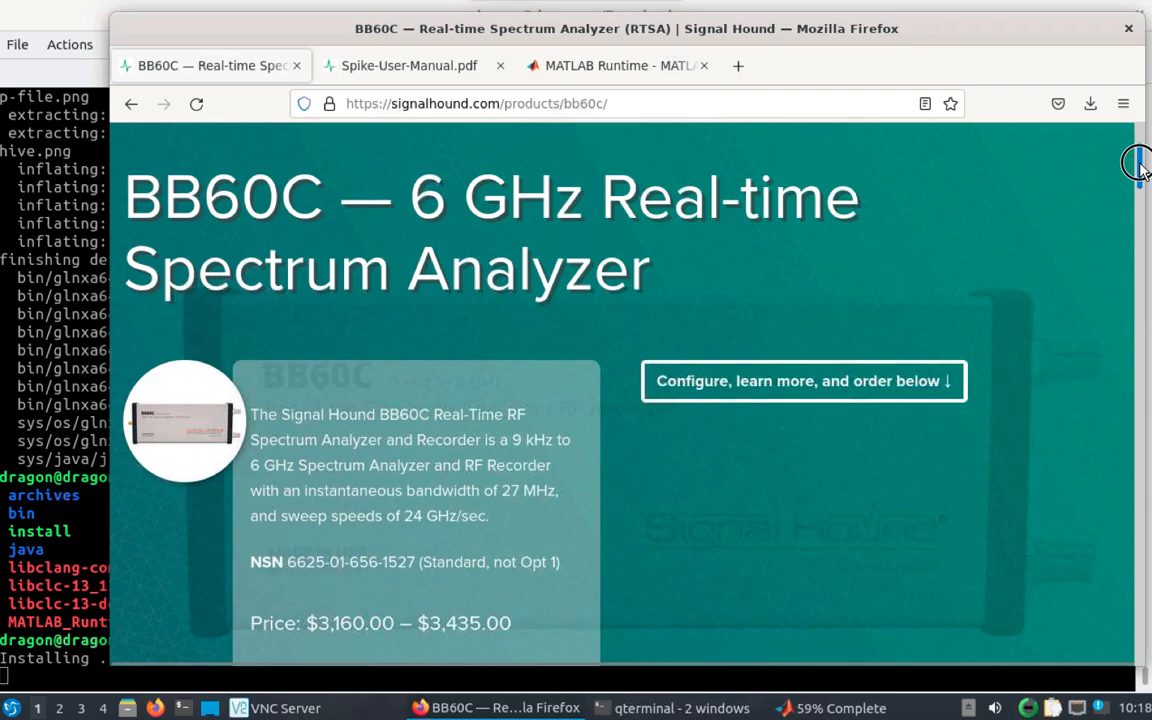
{"action": "scroll", "scroll_direction": "down", "scroll_amount": 3}
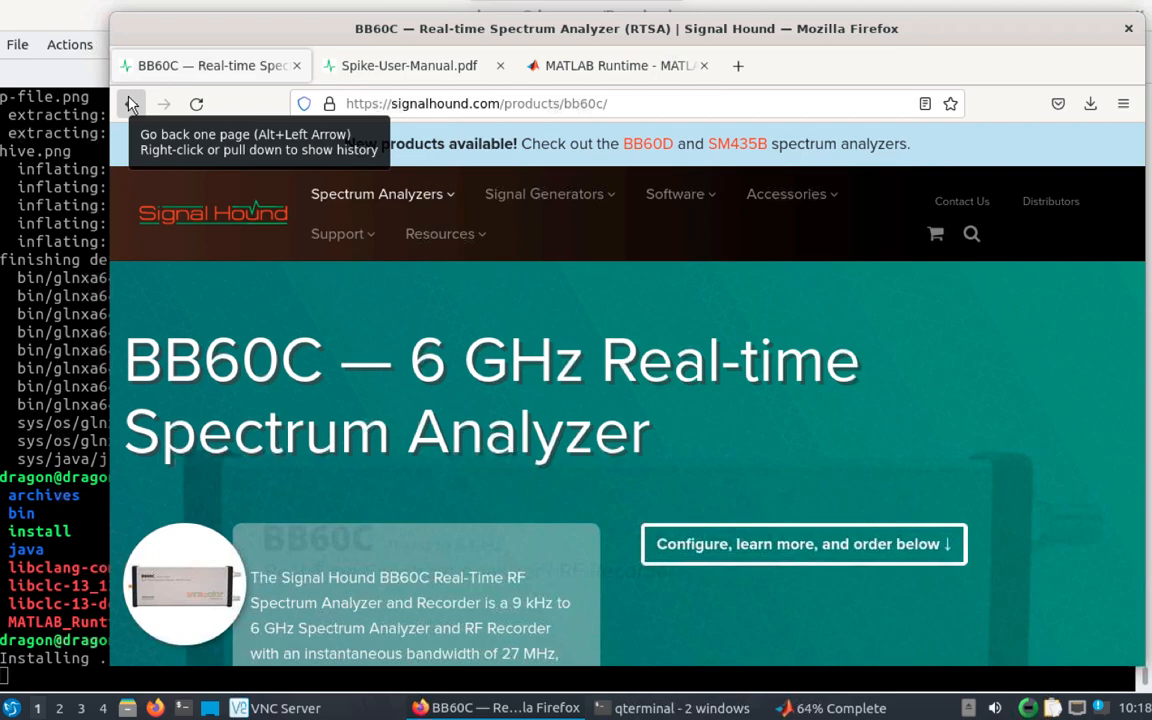
{"action": "mouse_move", "coordinate": [364, 104]}
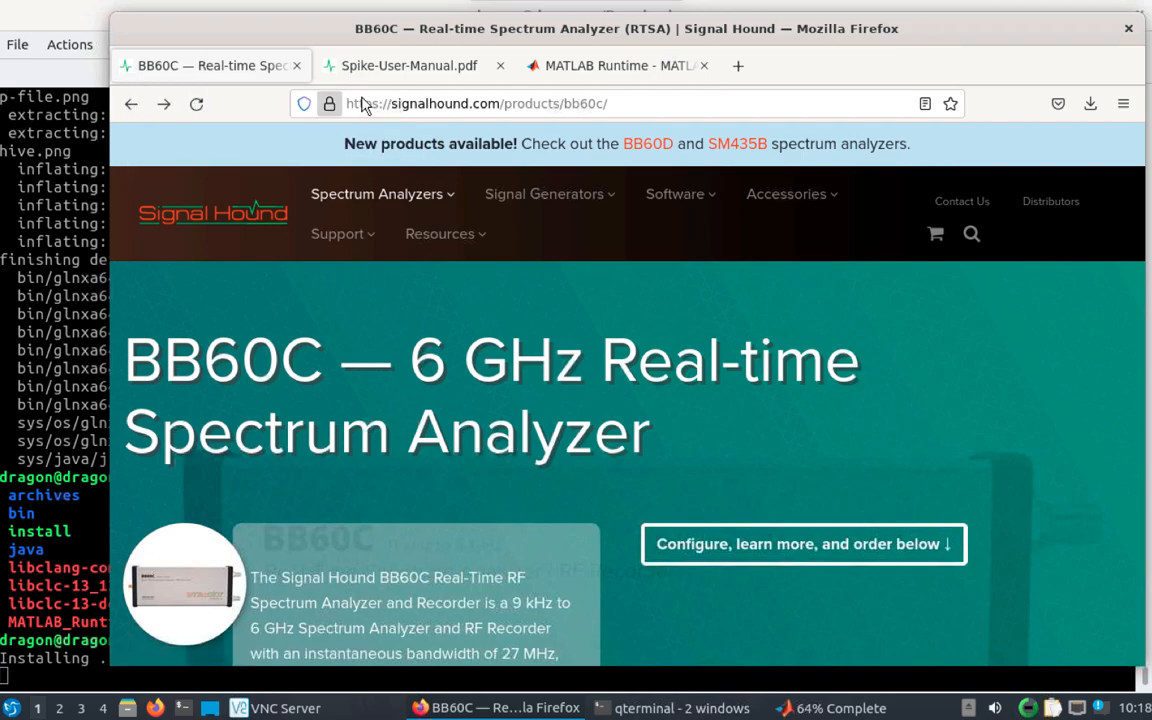
{"action": "mouse_move", "coordinate": [604, 318]}
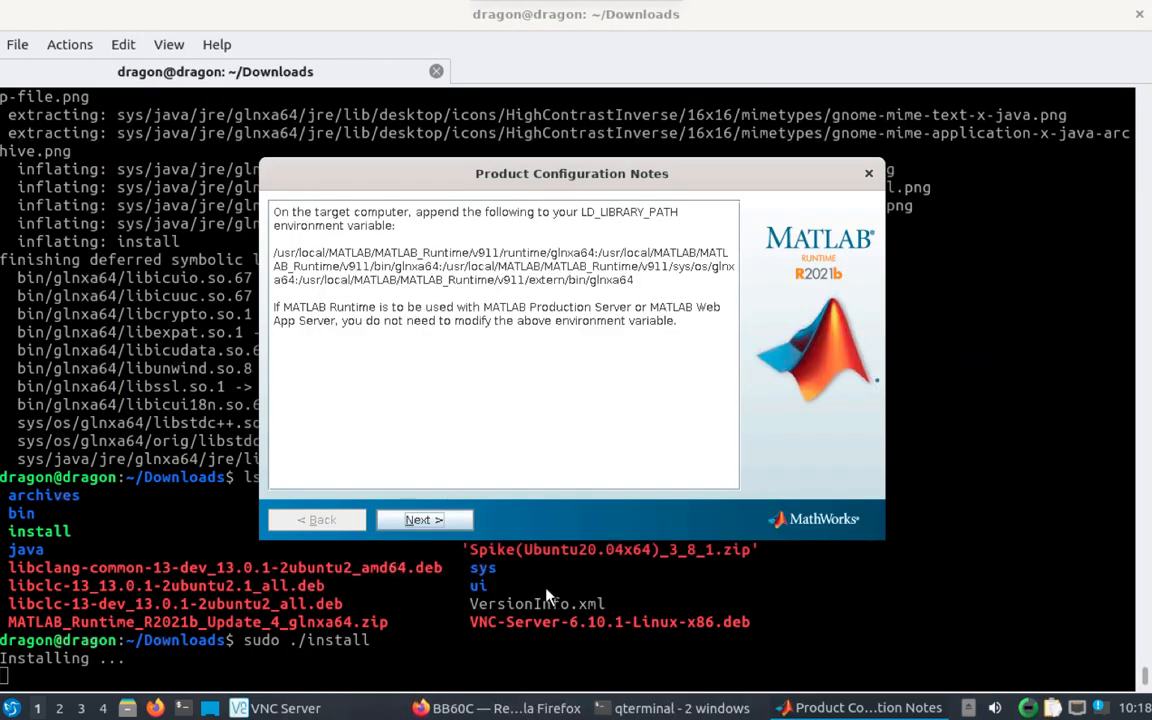
{"action": "mouse_move", "coordinate": [452, 310]}
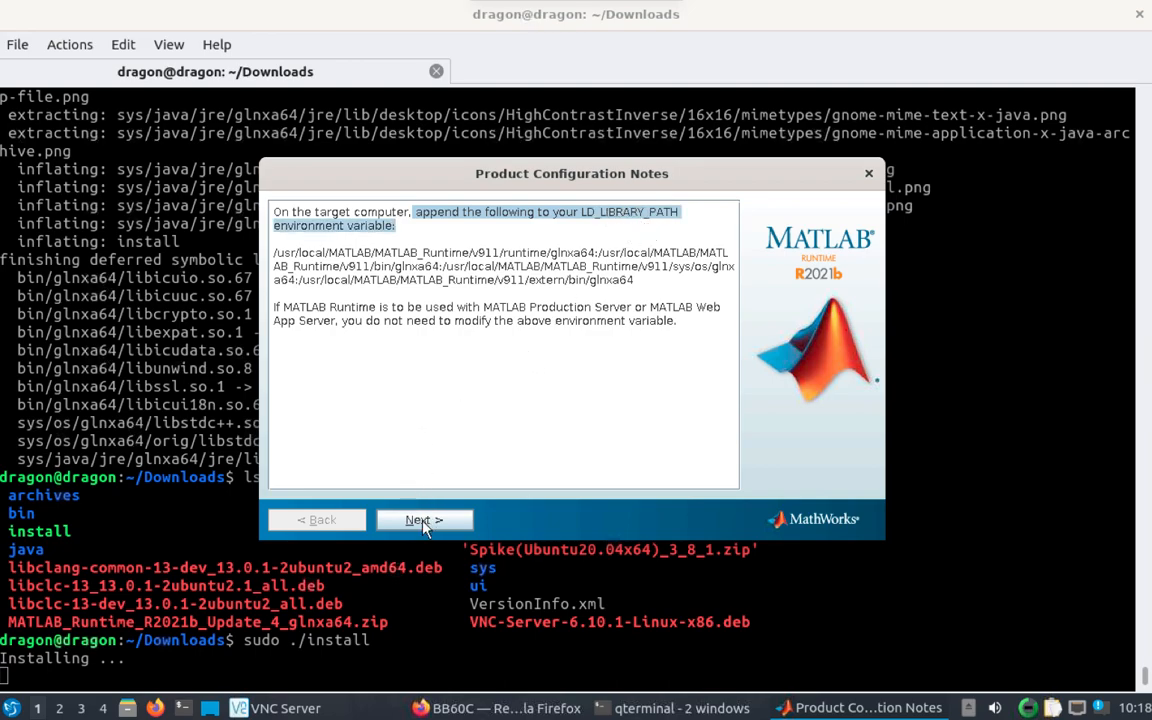
Finish the MATLAB Runtime installer and bring up the LXQt application menu.
{"action": "left_click", "coordinate": [424, 520]}
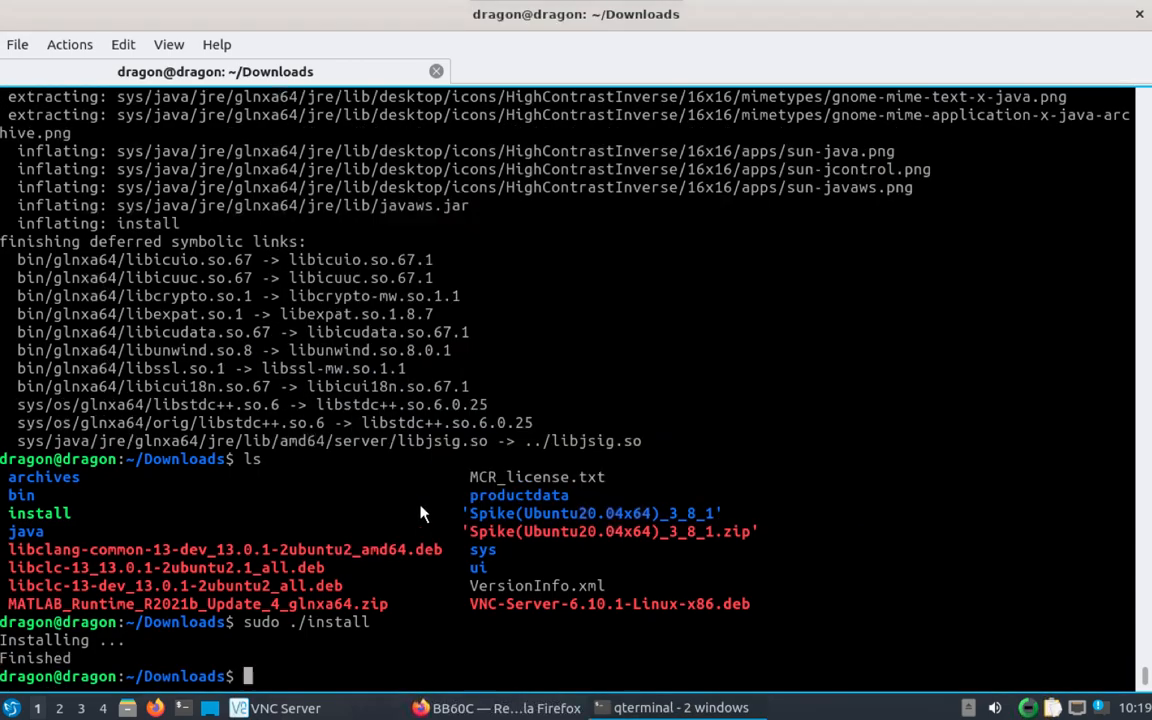
{"action": "left_click", "coordinate": [12, 708]}
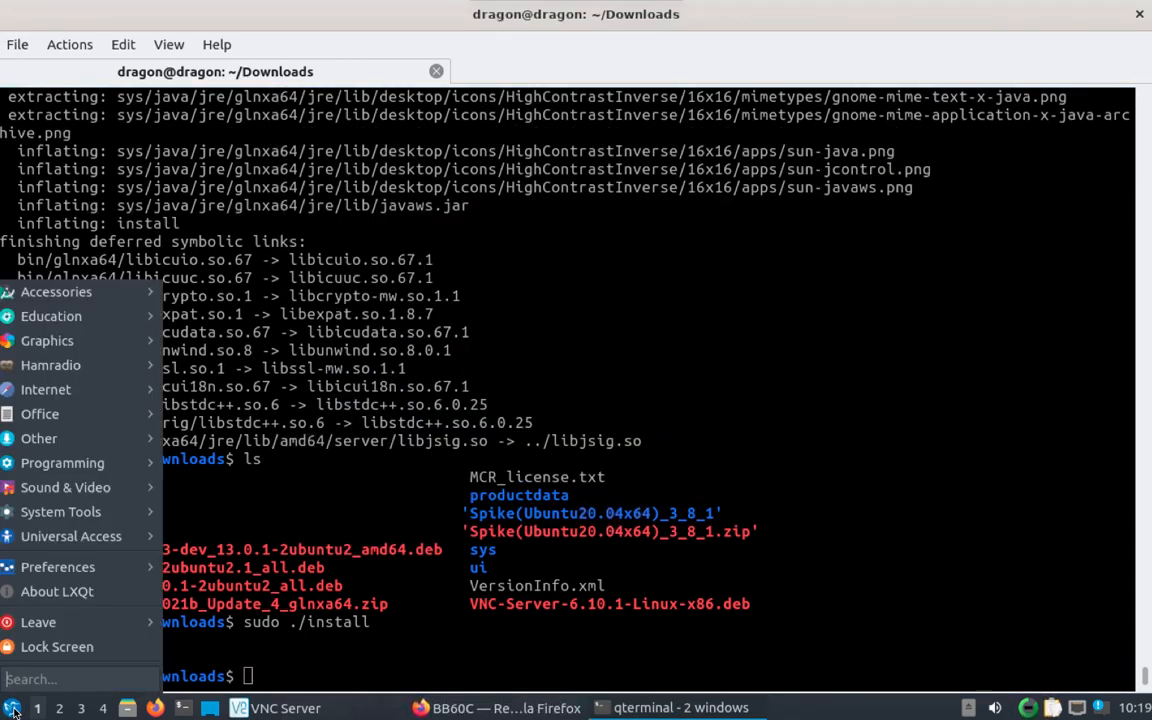
{"action": "left_click", "coordinate": [38, 622]}
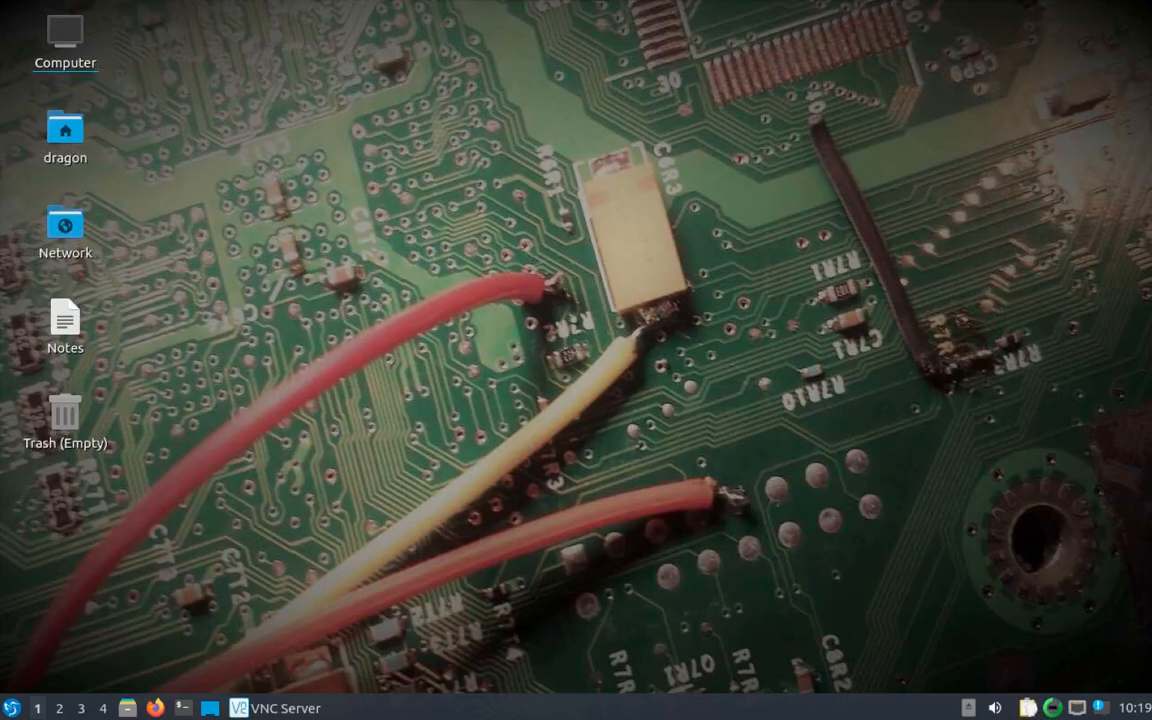
{"action": "mouse_move", "coordinate": [1044, 348]}
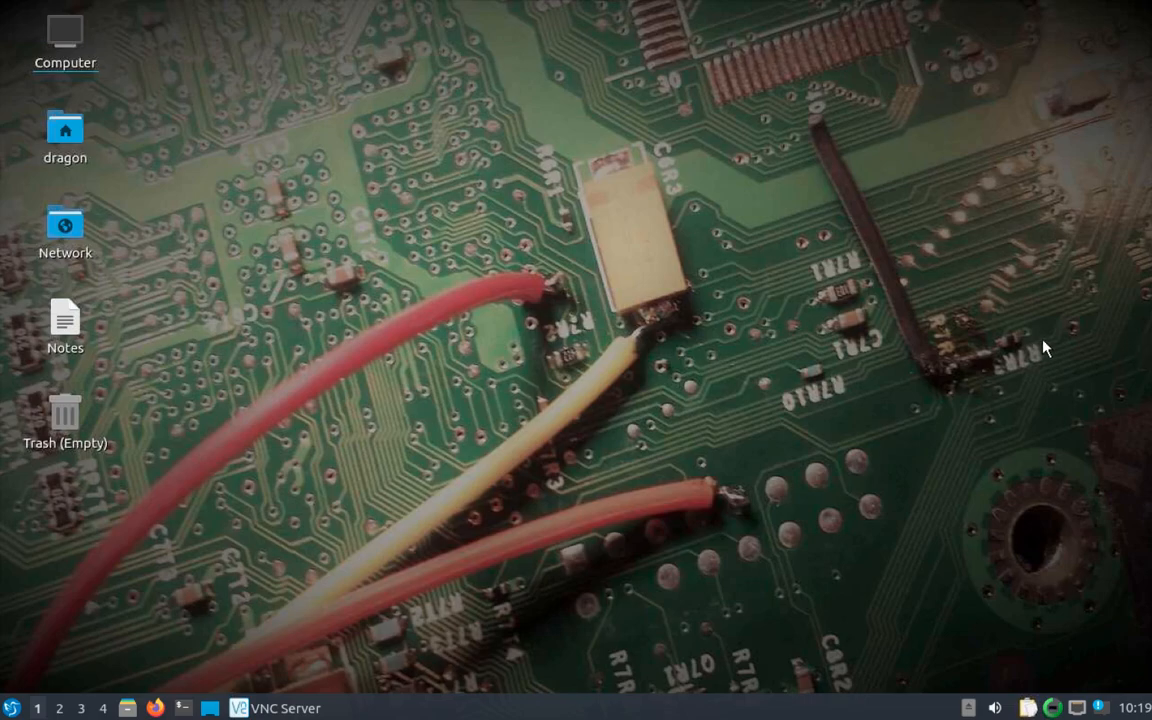
{"action": "mouse_move", "coordinate": [44, 616]}
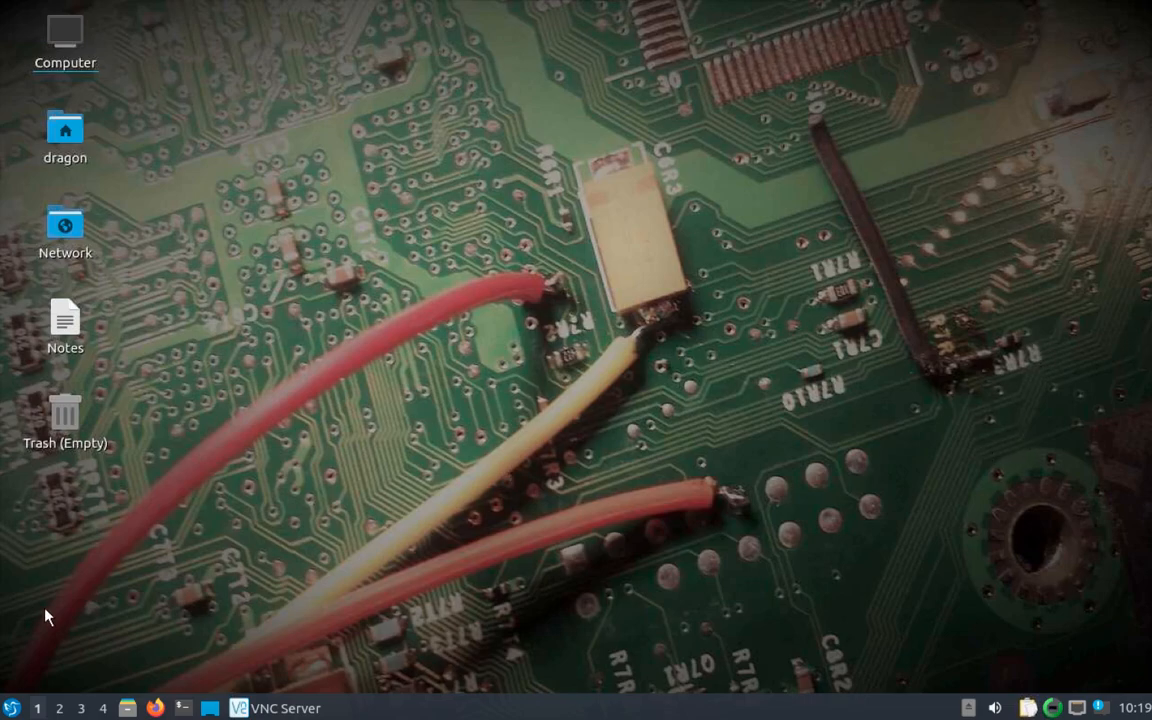
Show the Other applications category listing Spike among the radio tools.
{"action": "left_click", "coordinate": [12, 708]}
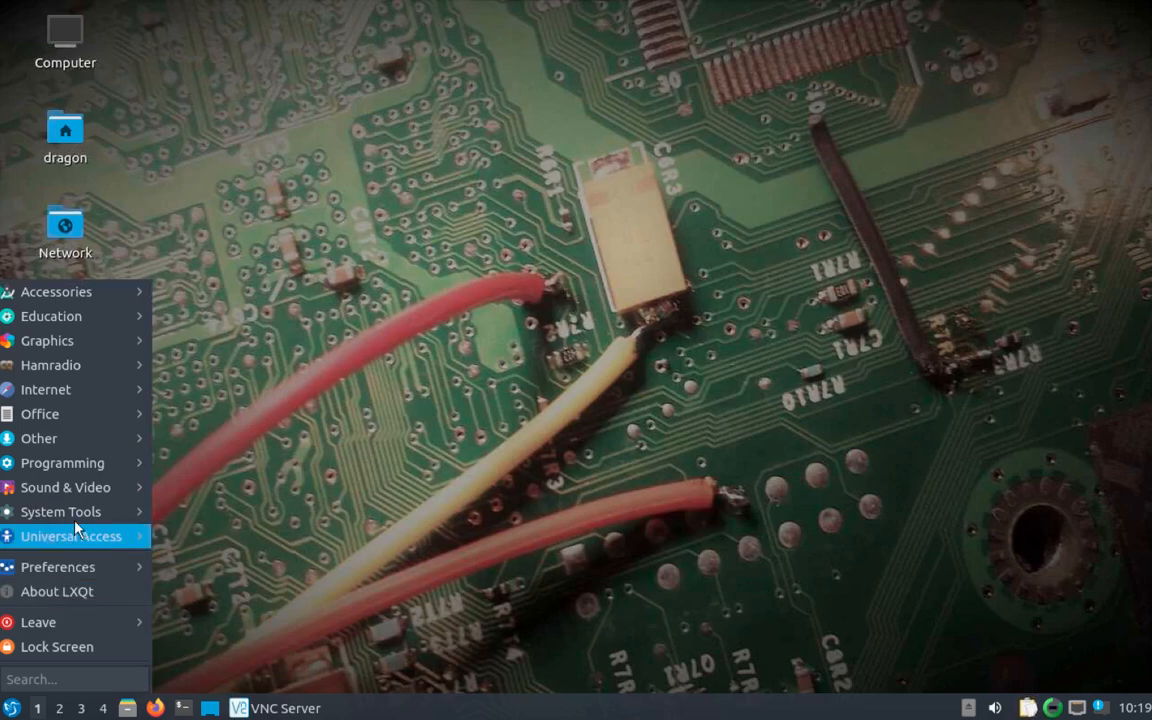
{"action": "left_click", "coordinate": [40, 438]}
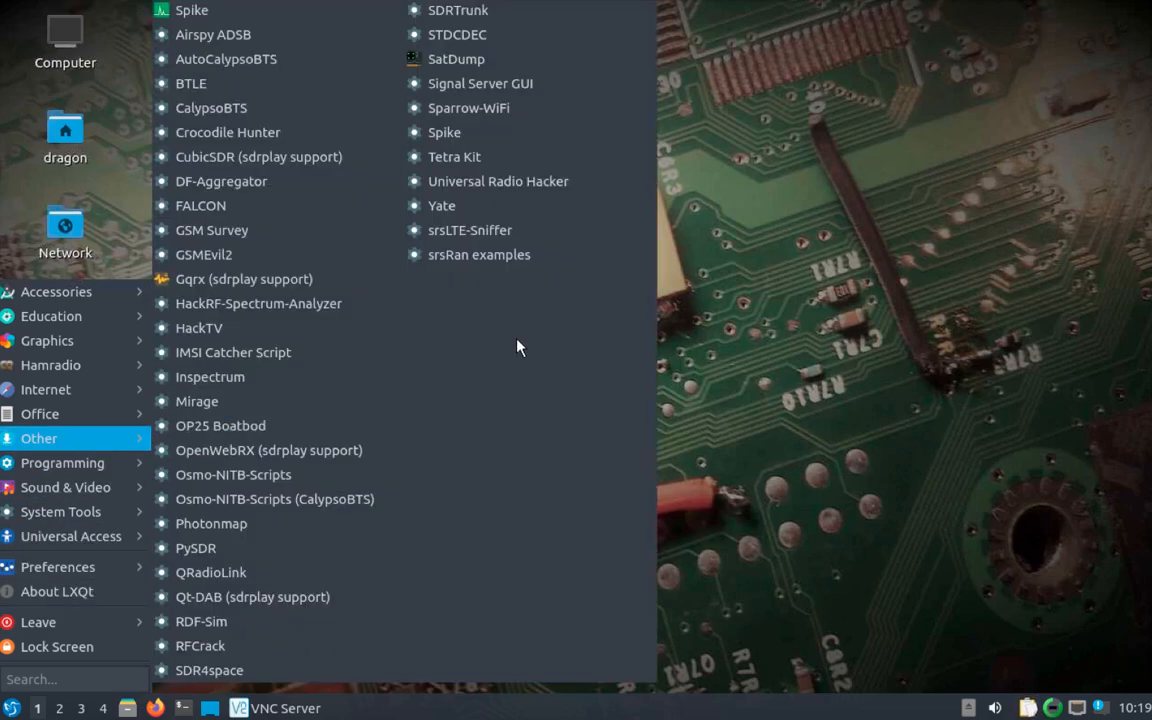
{"action": "mouse_move", "coordinate": [226, 58]}
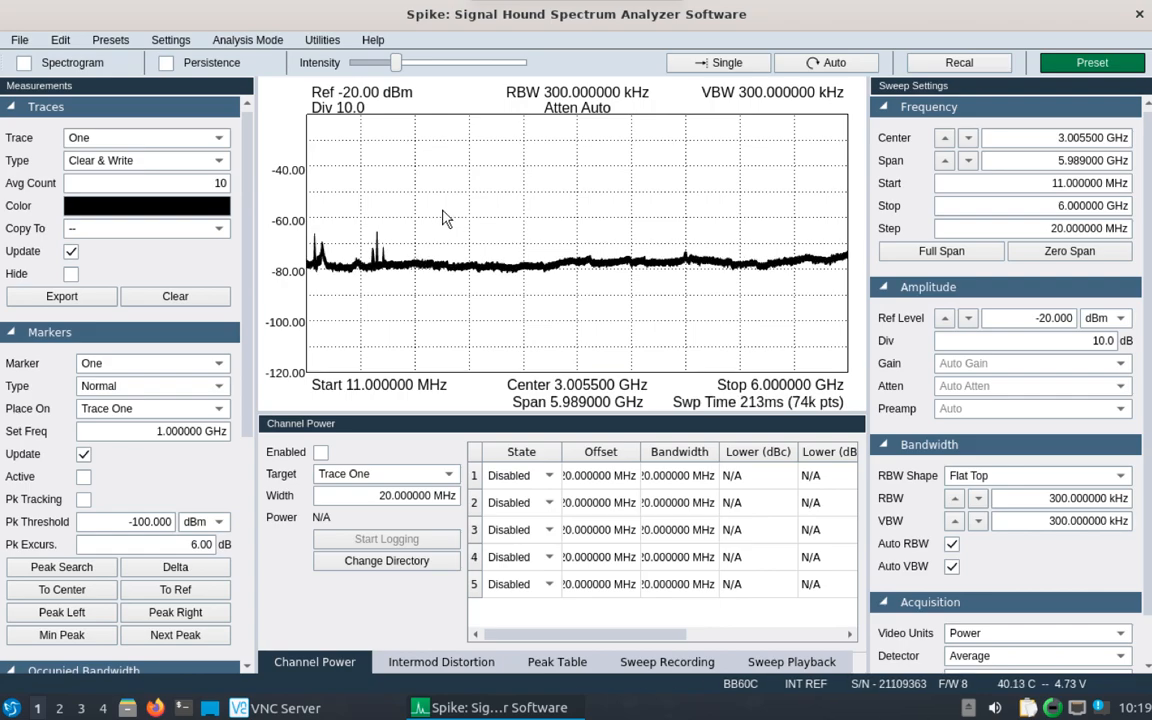
Switch Spike to LTE analysis mode, then glance through the Utilities menu.
{"action": "left_click", "coordinate": [248, 40]}
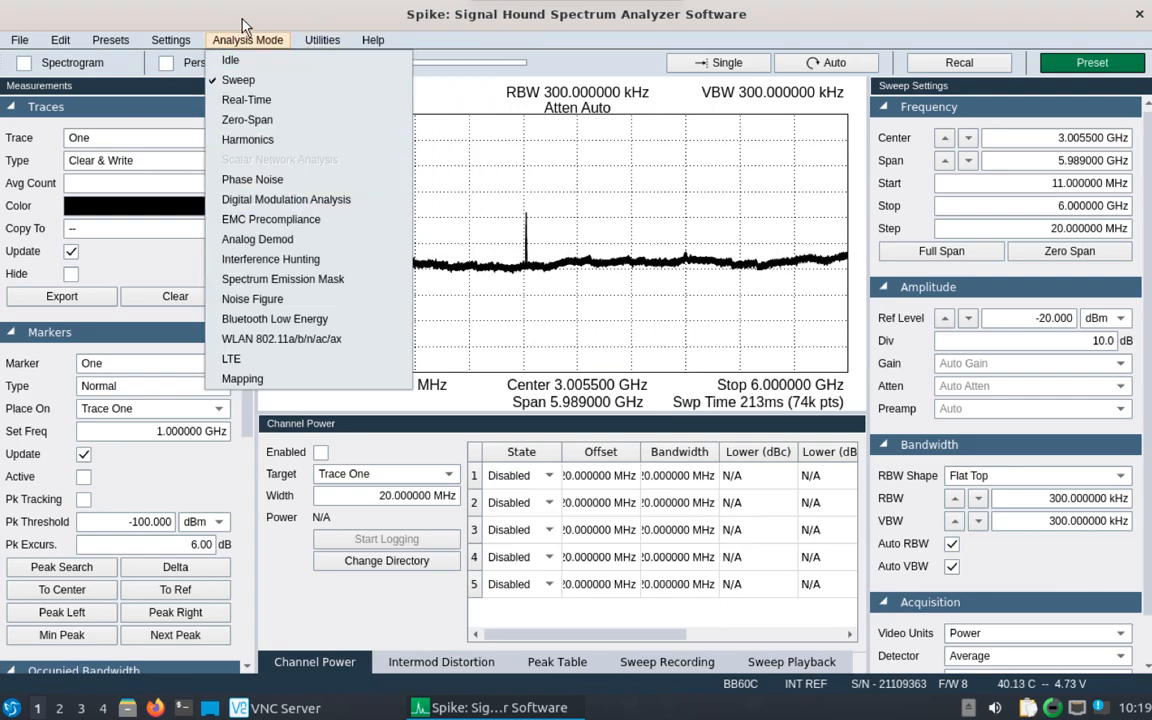
{"action": "left_click", "coordinate": [232, 358]}
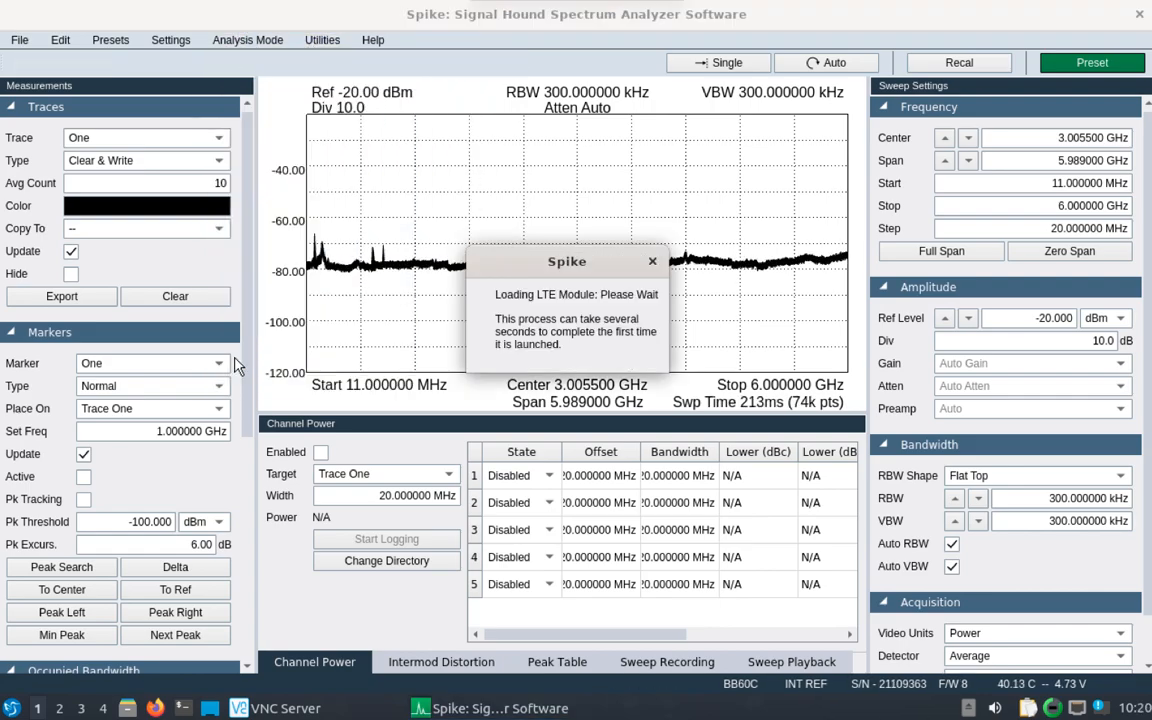
{"action": "mouse_move", "coordinate": [520, 316]}
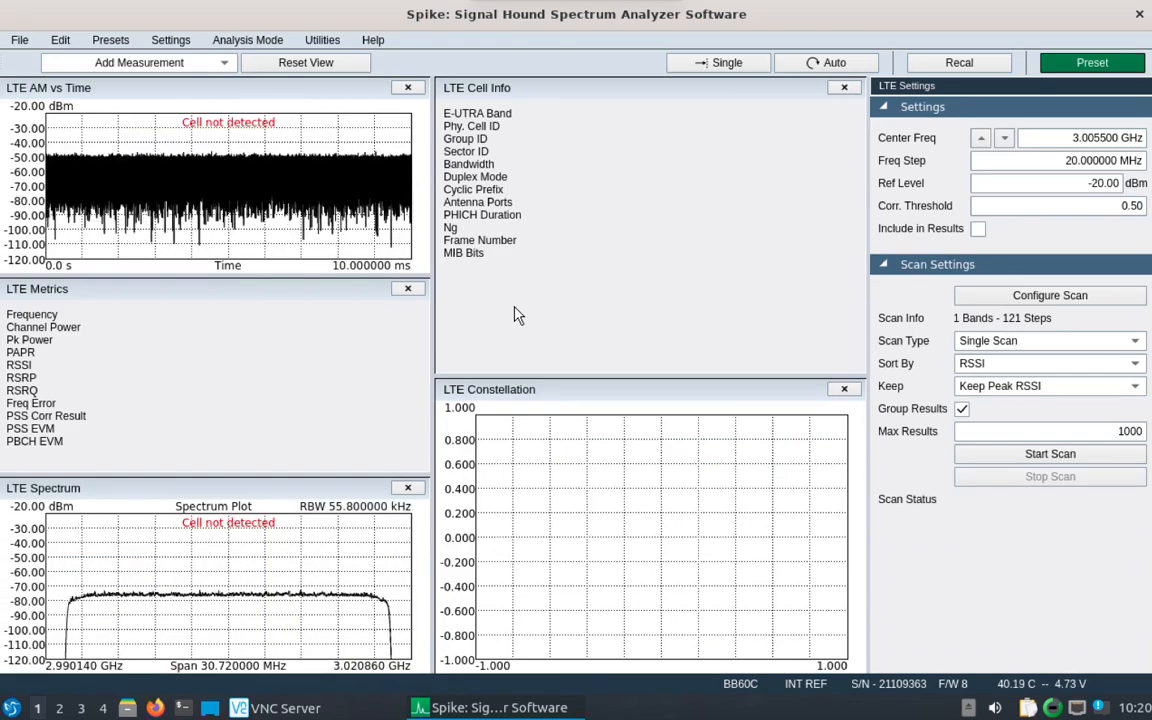
{"action": "mouse_move", "coordinate": [800, 340]}
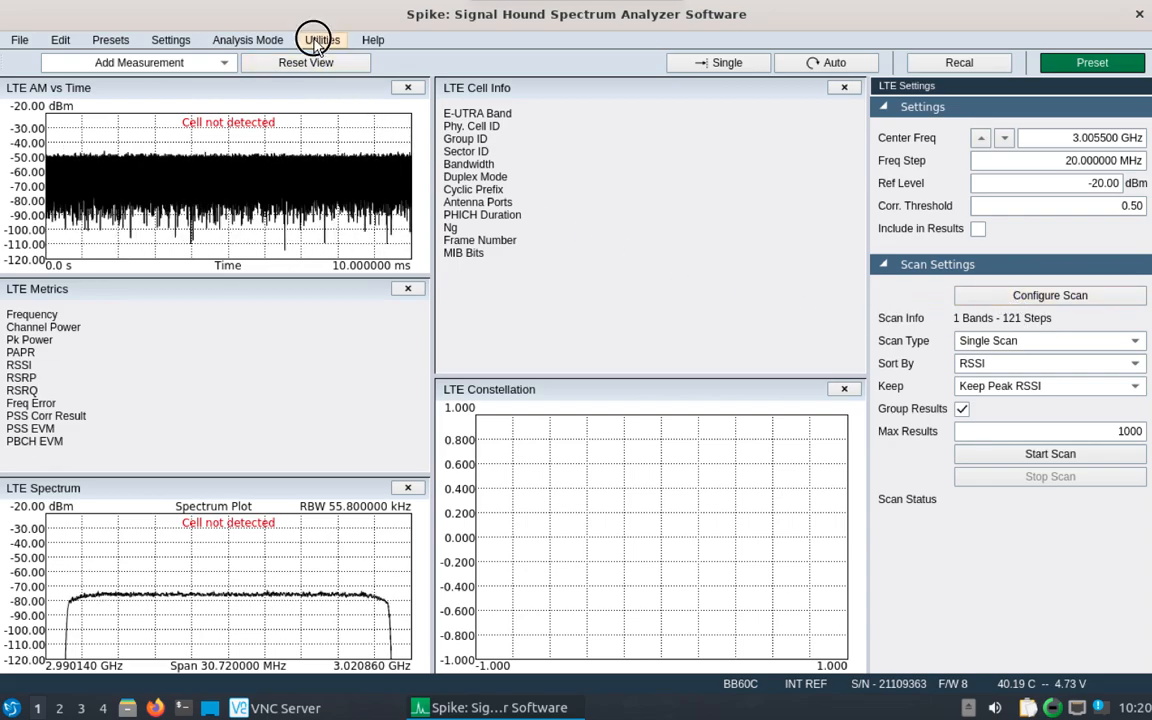
{"action": "left_click", "coordinate": [170, 40]}
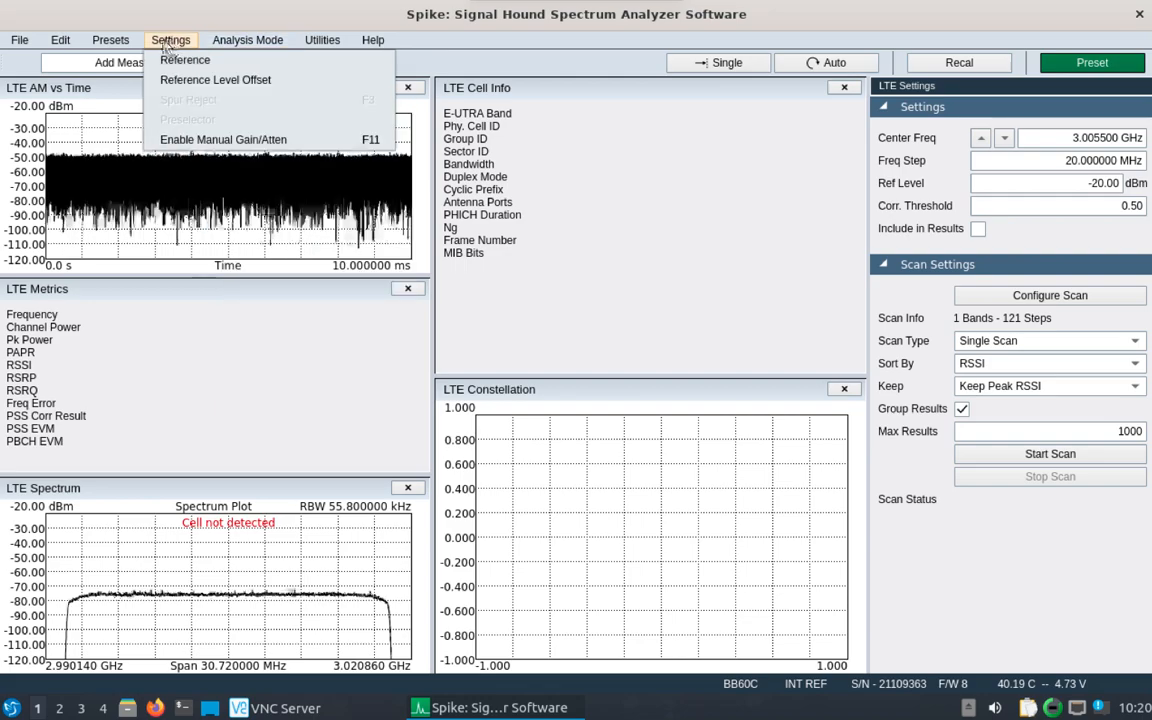
{"action": "left_click", "coordinate": [322, 40]}
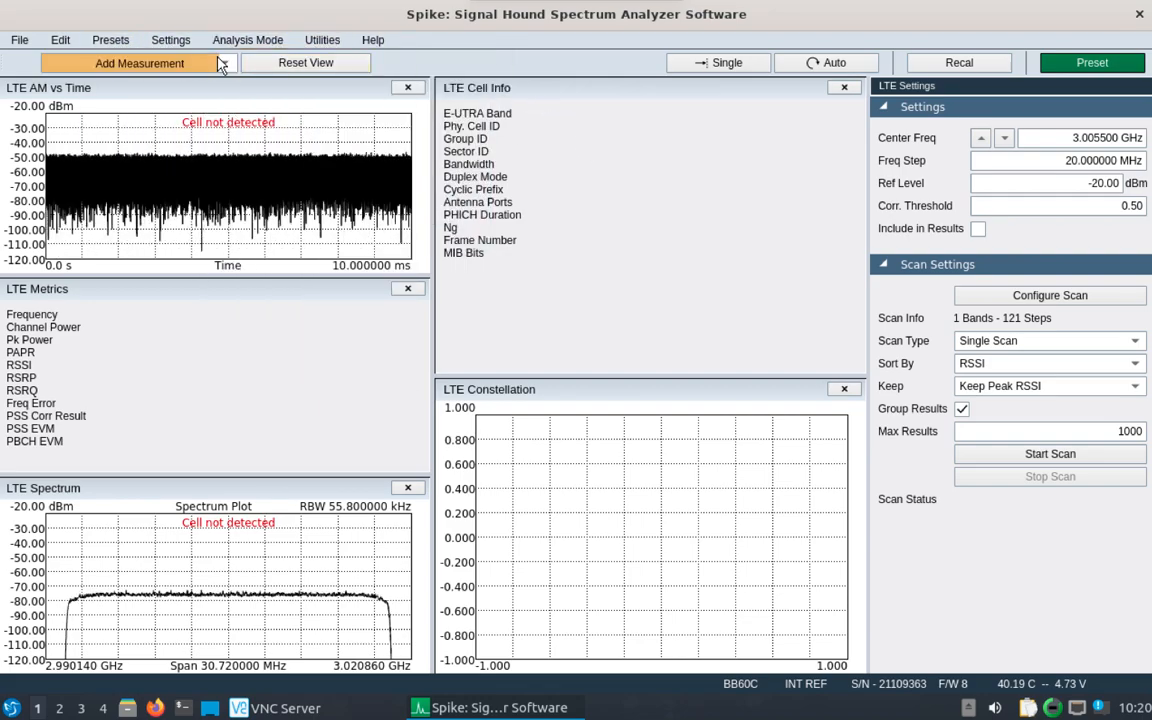
Add the LTE Cell Search Results measurement and accept the LTE Band 2 scan configuration.
{"action": "left_click", "coordinate": [140, 62]}
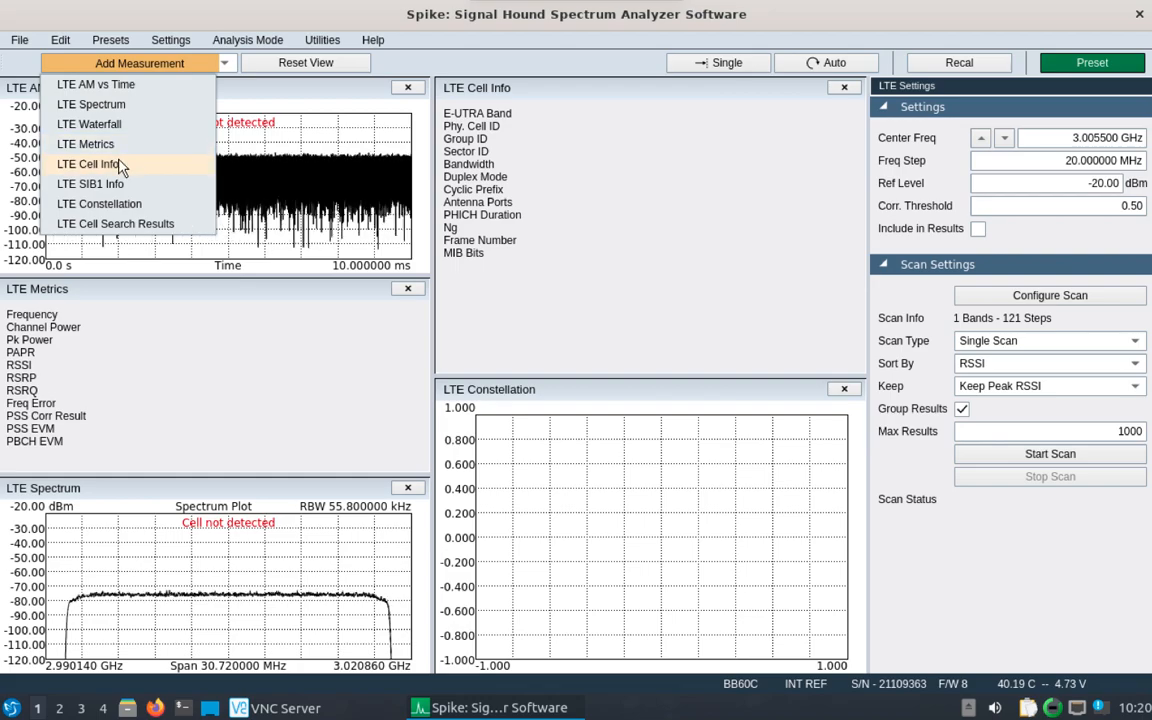
{"action": "mouse_move", "coordinate": [116, 224]}
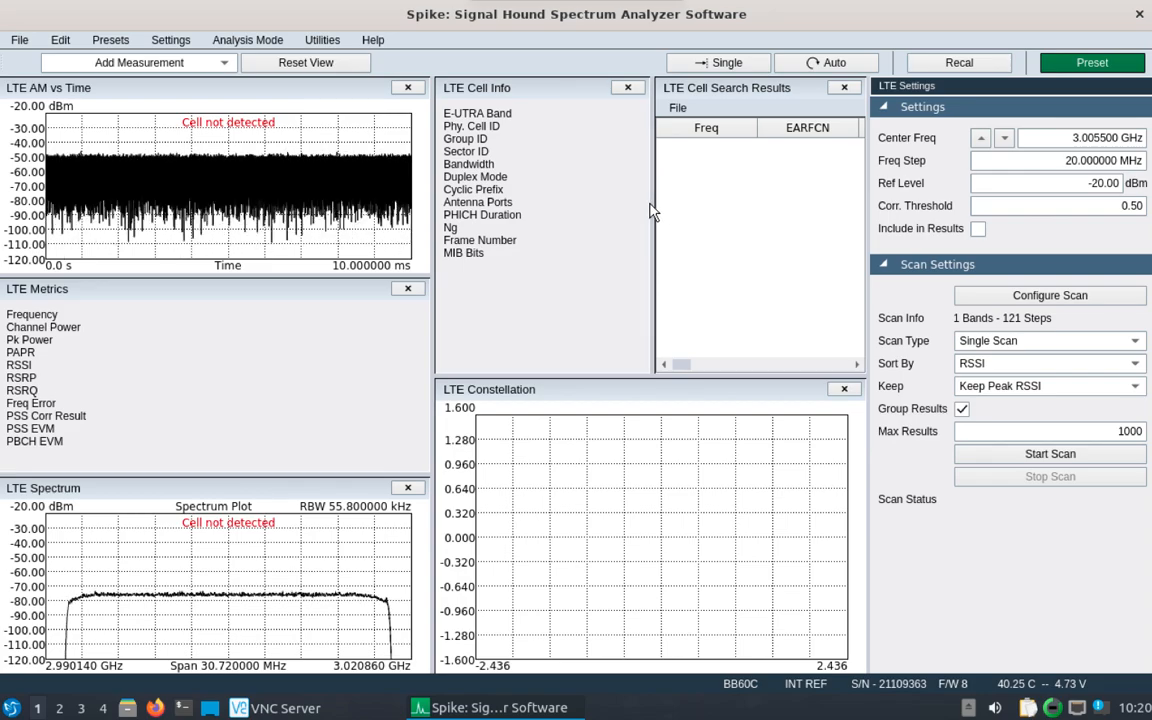
{"action": "left_click", "coordinate": [1048, 296]}
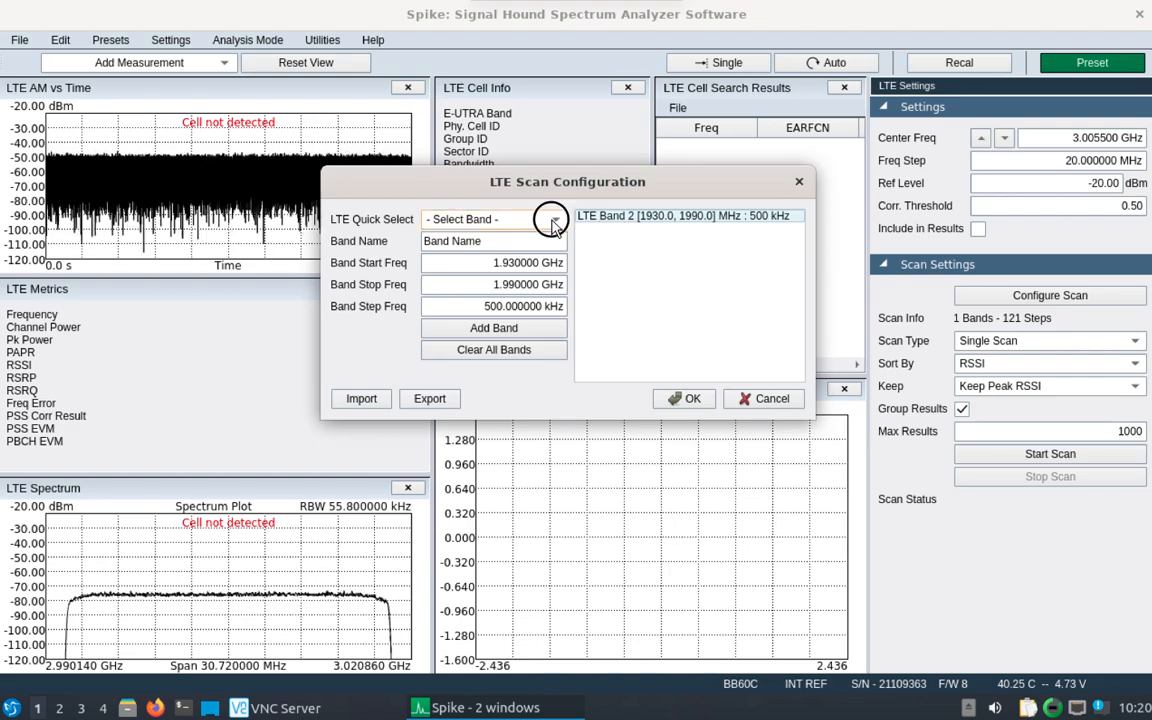
{"action": "left_click", "coordinate": [550, 218]}
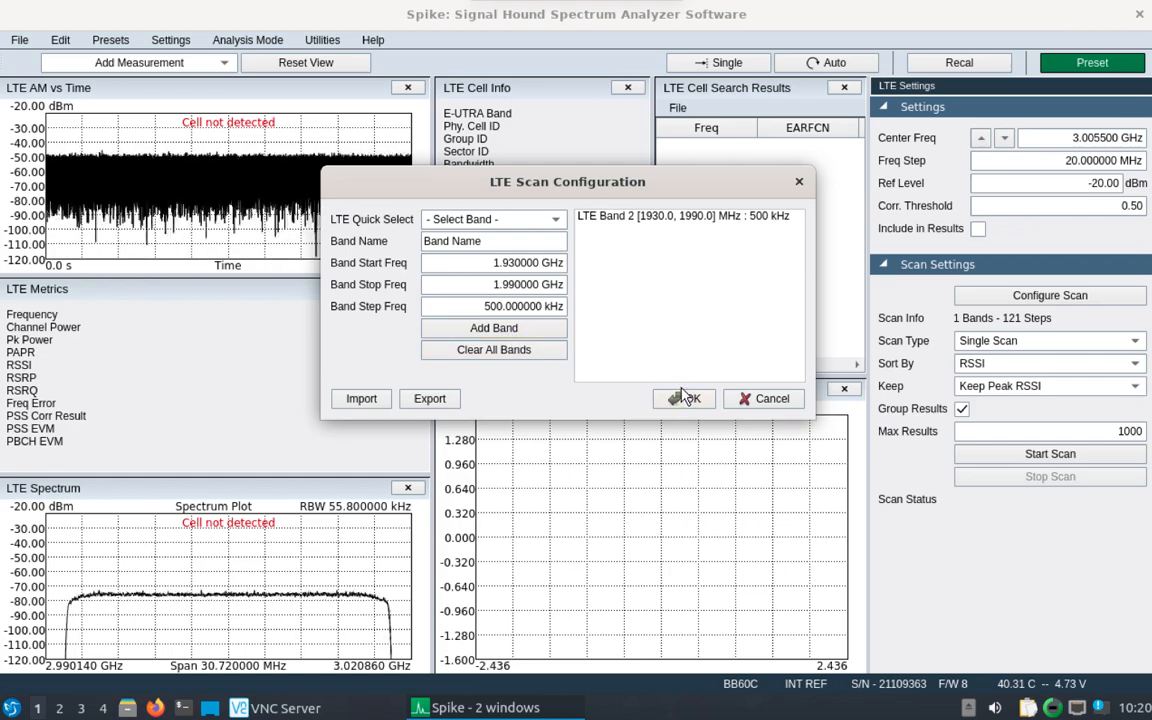
{"action": "left_click", "coordinate": [684, 398]}
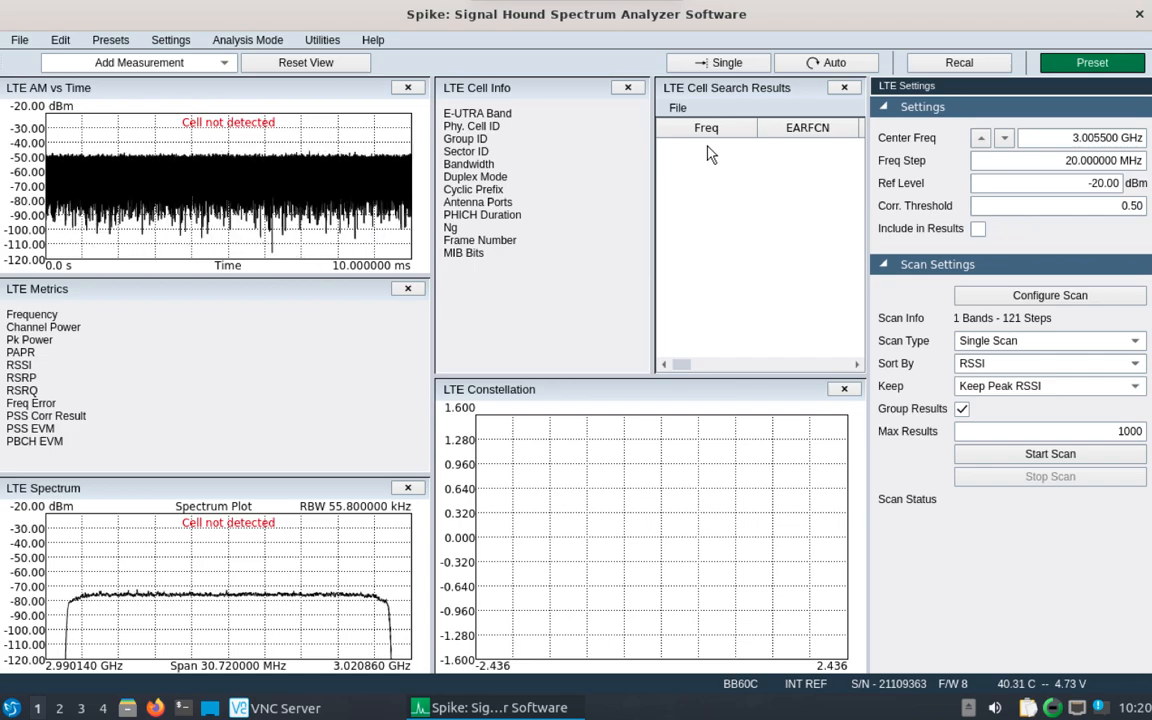
{"action": "mouse_move", "coordinate": [696, 216]}
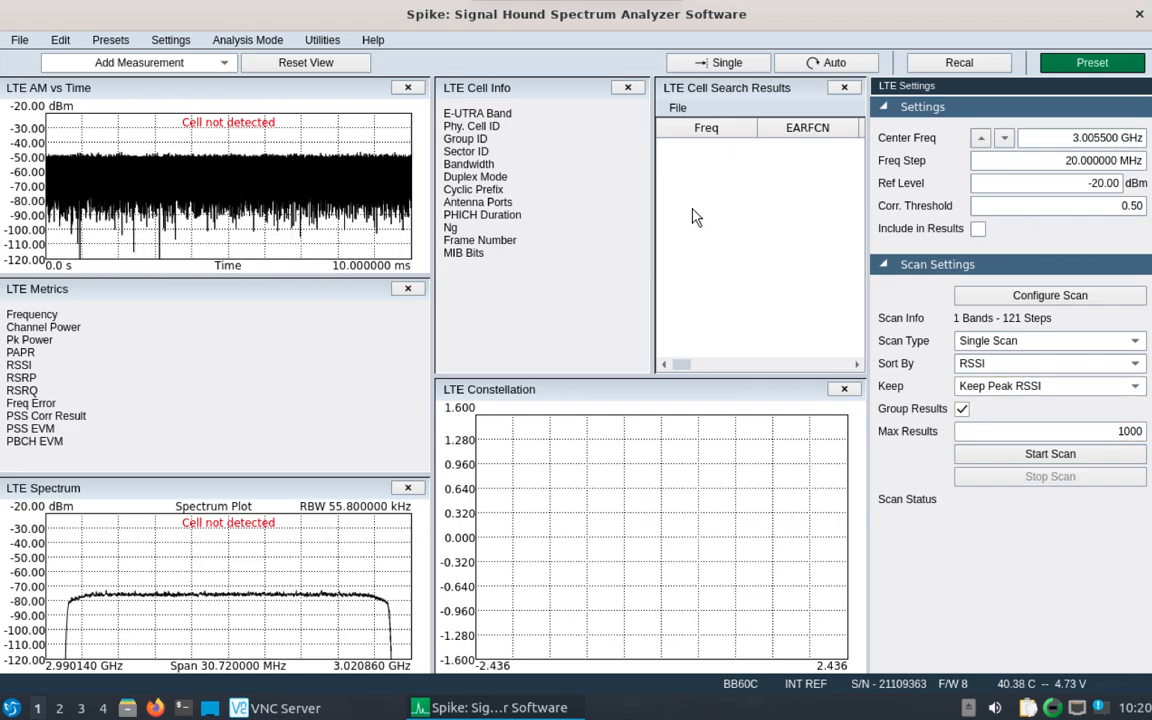
{"action": "mouse_move", "coordinate": [692, 316]}
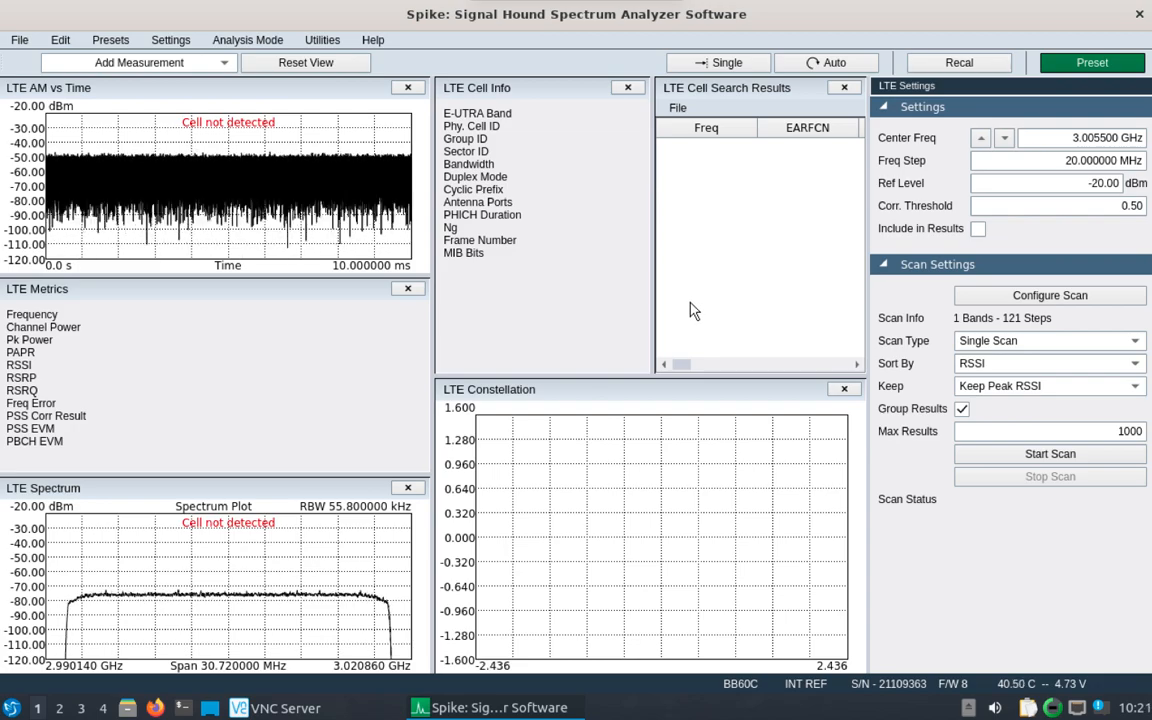
Try Mapping analysis mode briefly, then return to LTE analysis mode.
{"action": "left_click", "coordinate": [248, 40]}
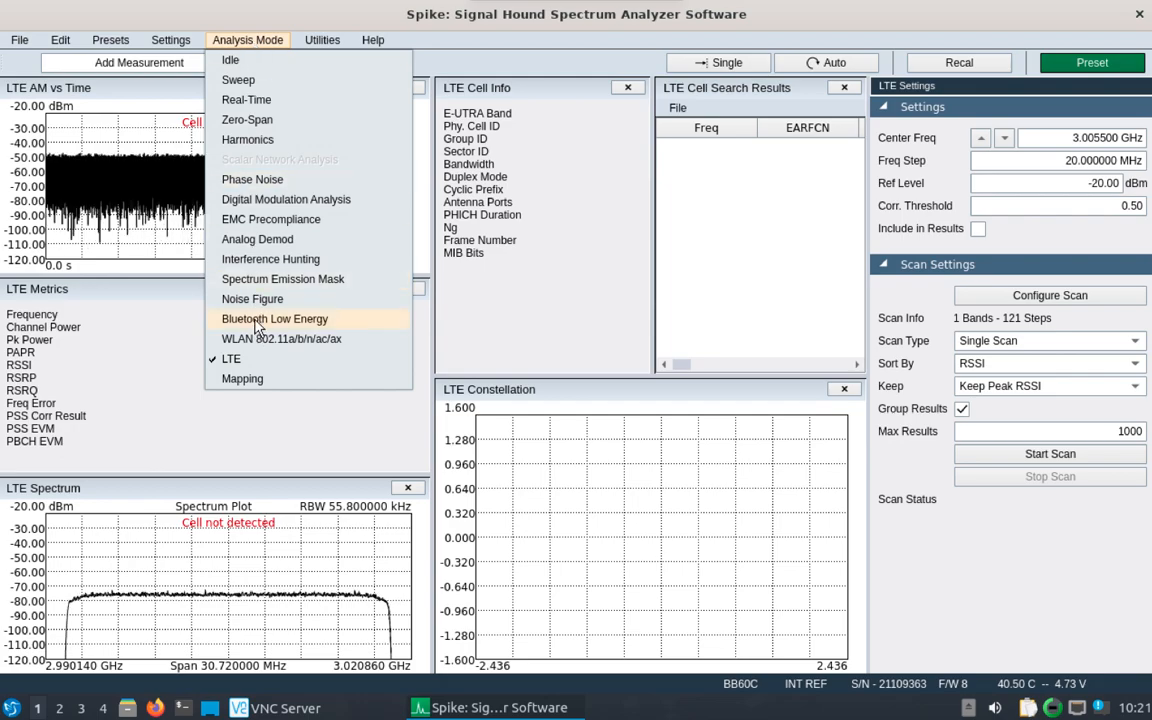
{"action": "left_click", "coordinate": [242, 378]}
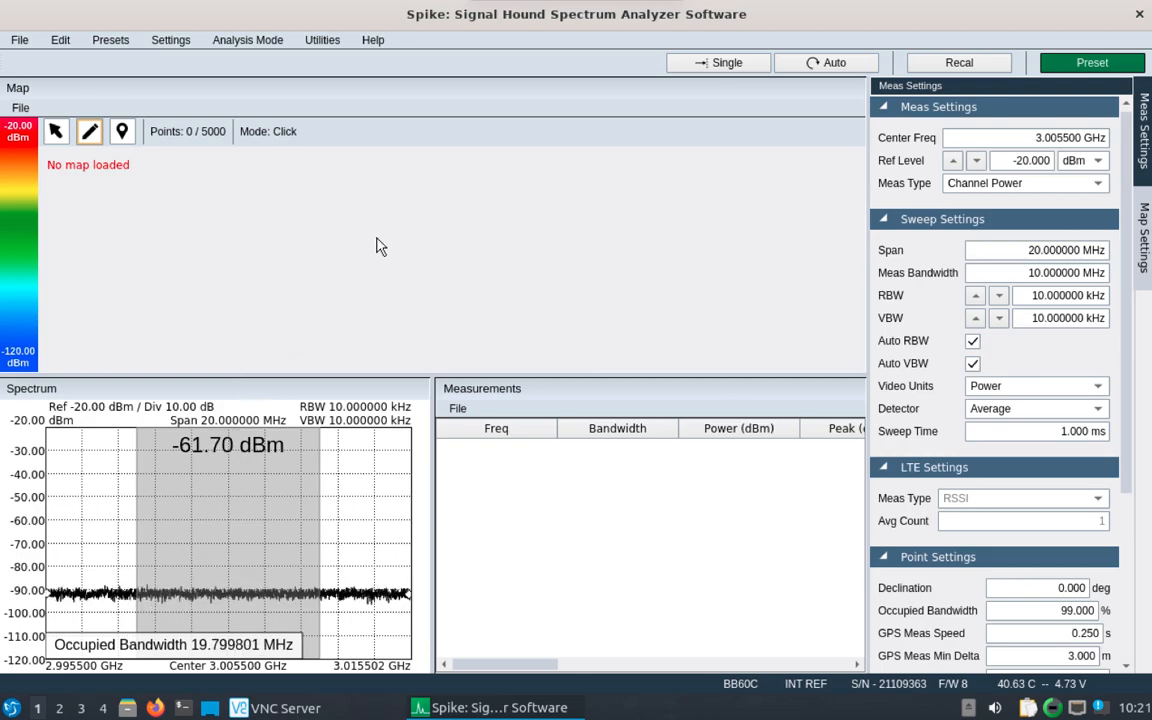
{"action": "mouse_move", "coordinate": [336, 236]}
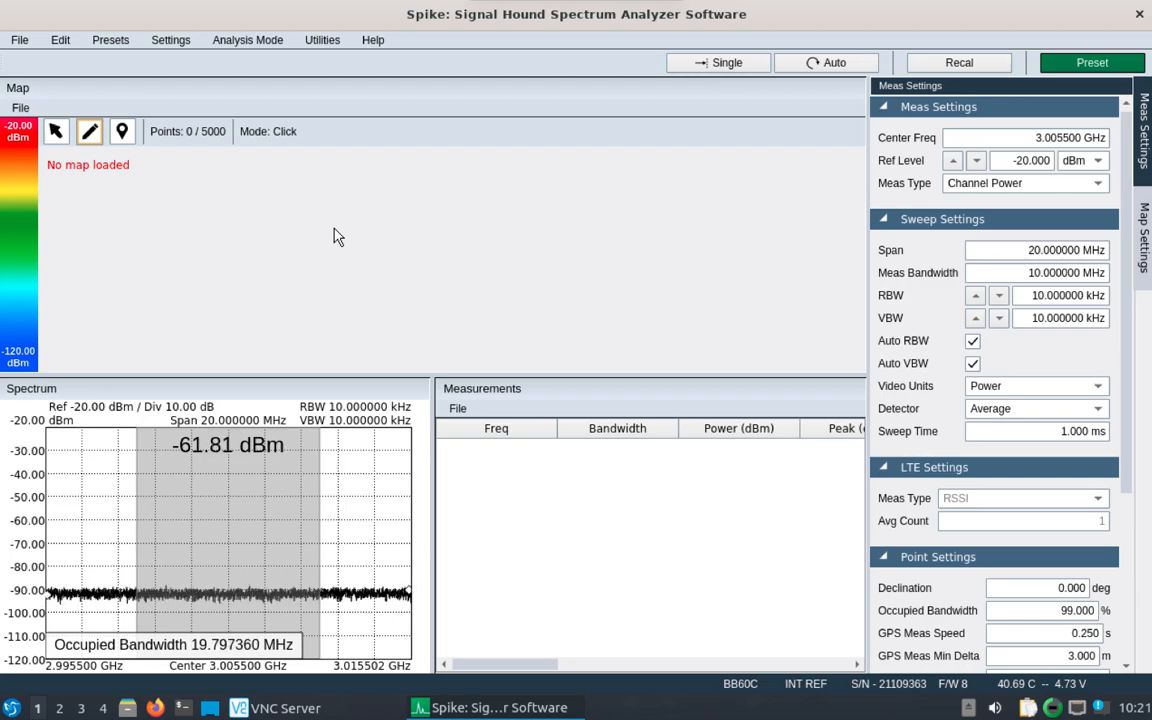
{"action": "mouse_move", "coordinate": [644, 536]}
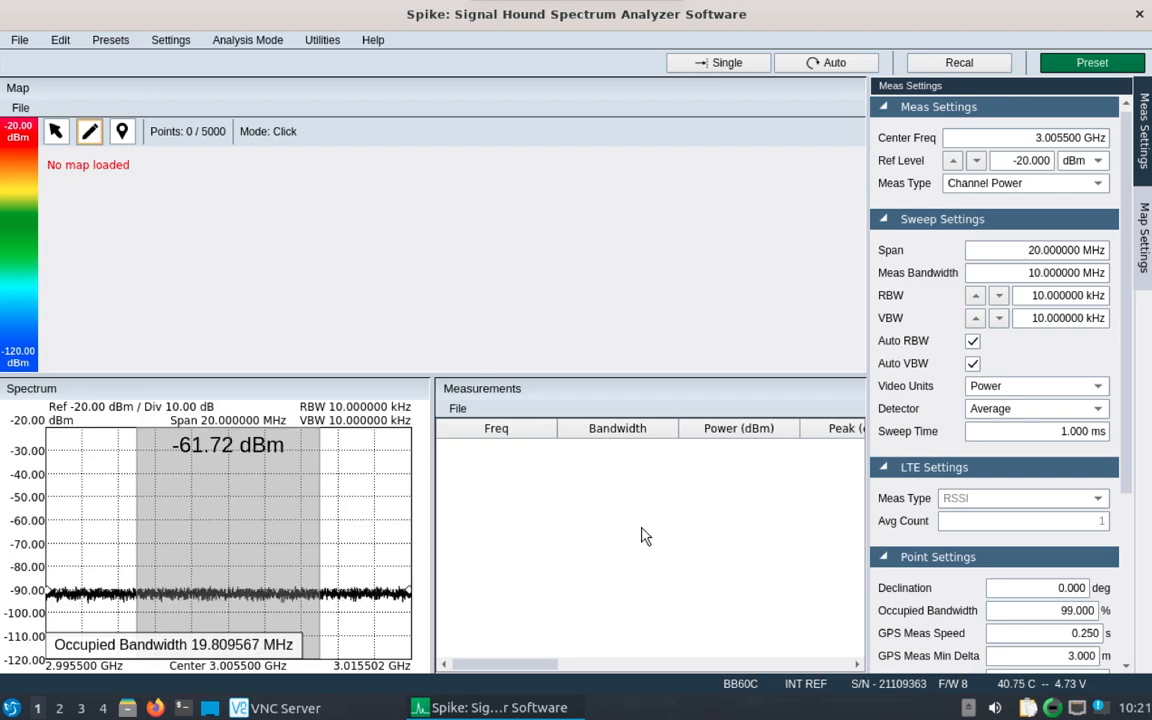
{"action": "mouse_move", "coordinate": [556, 508]}
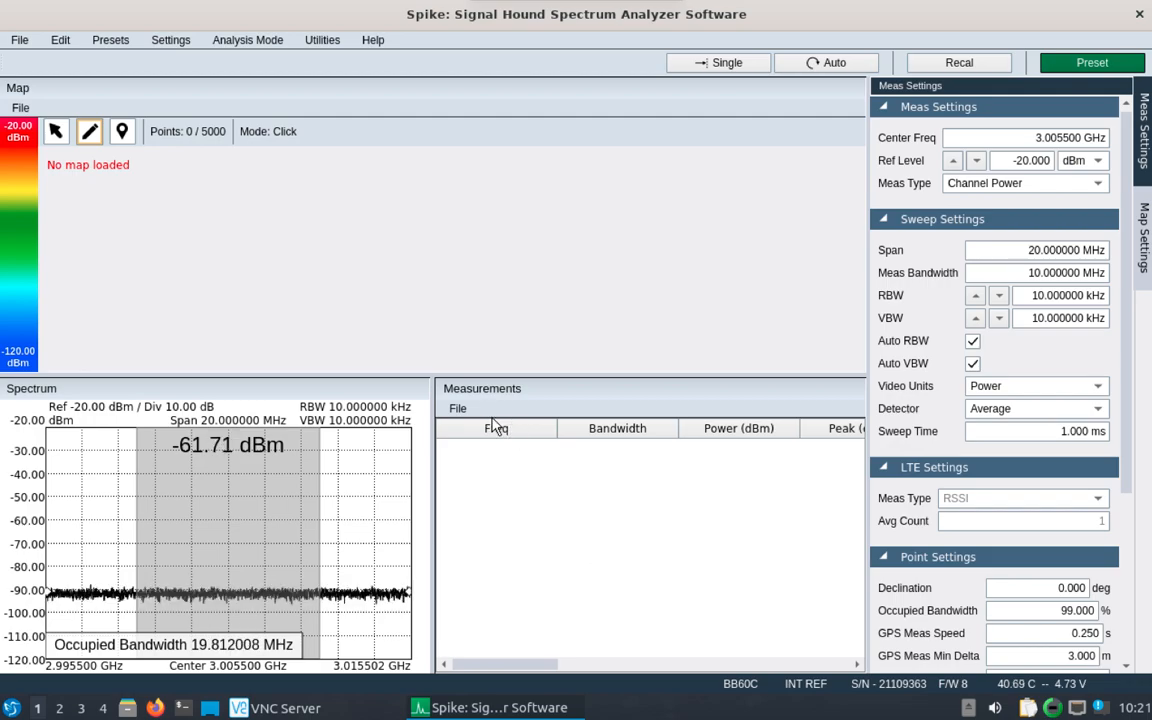
{"action": "left_click", "coordinate": [248, 40]}
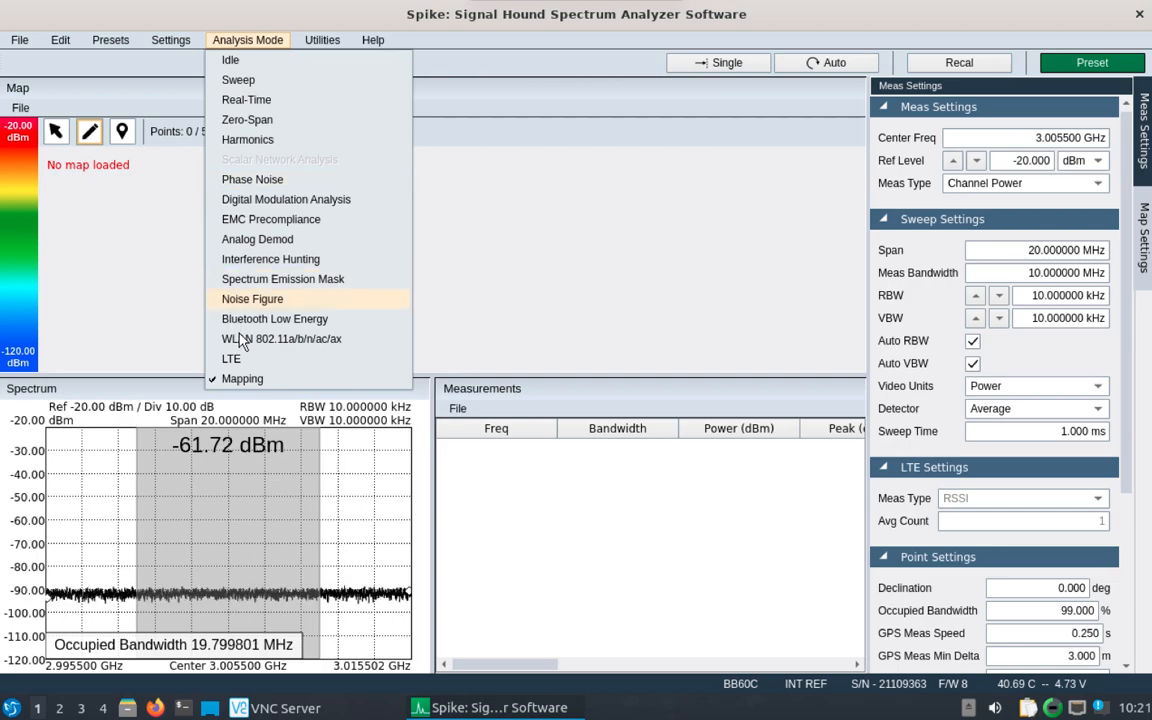
{"action": "left_click", "coordinate": [232, 358]}
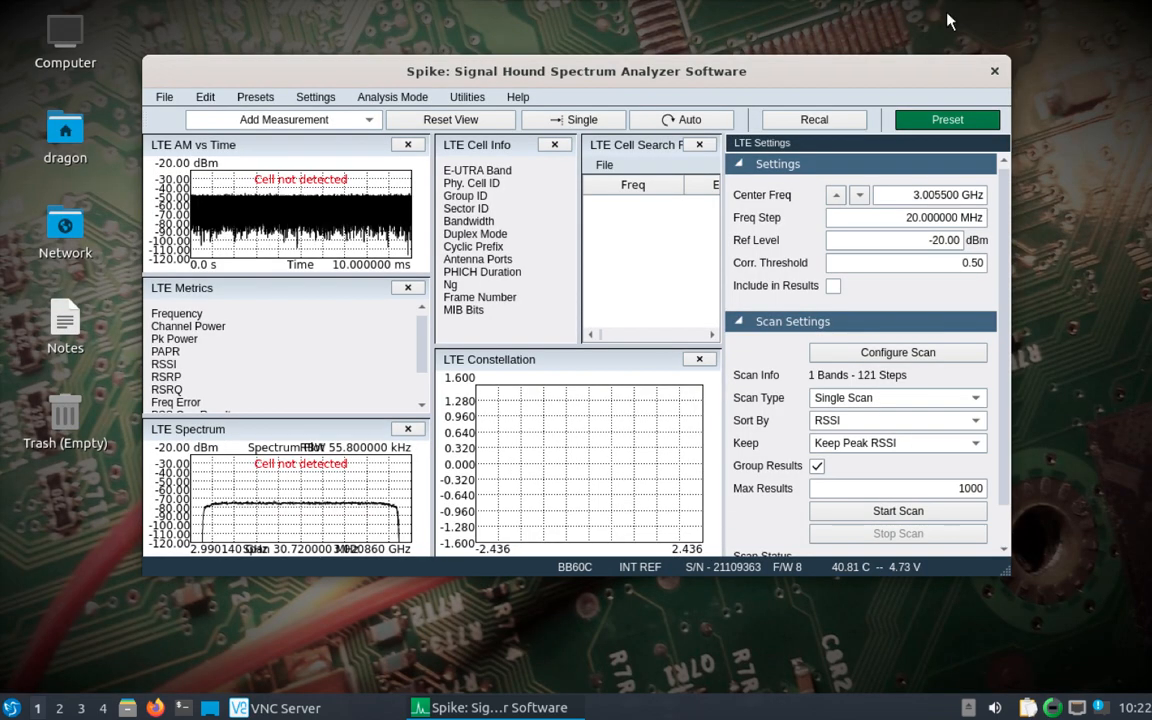
Copy the 2680 MHz value from the desktop Notes file and return to Spike.
{"action": "double_click", "coordinate": [64, 324]}
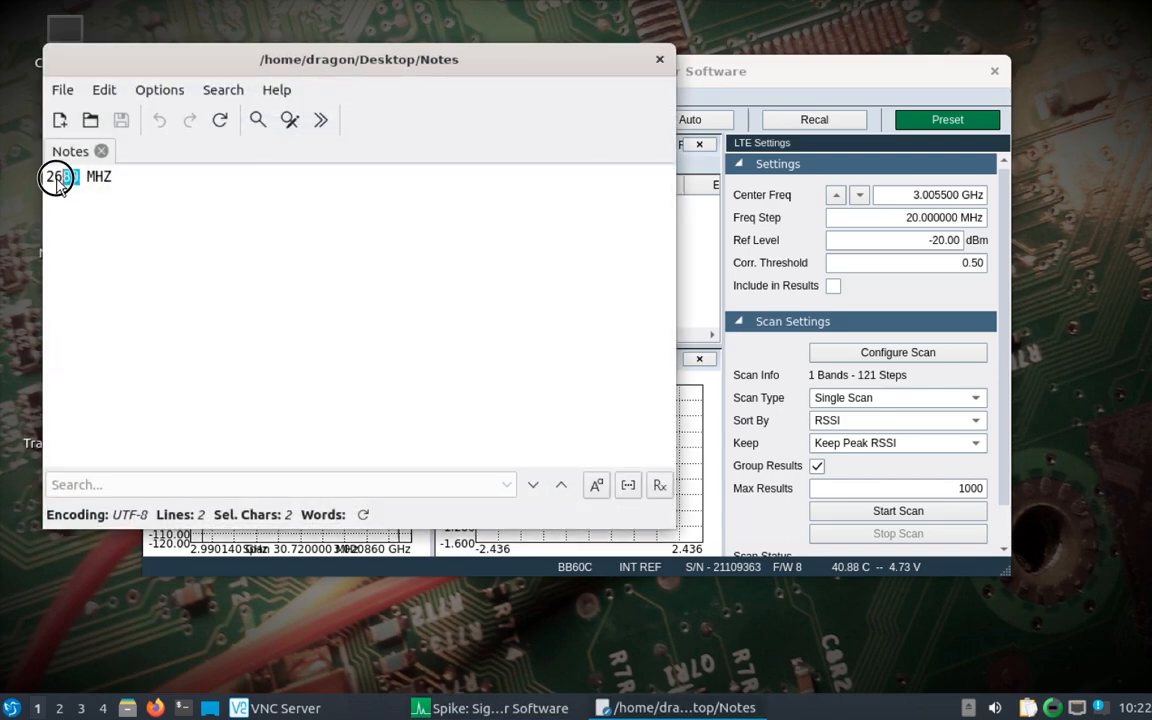
{"action": "right_click", "coordinate": [62, 176]}
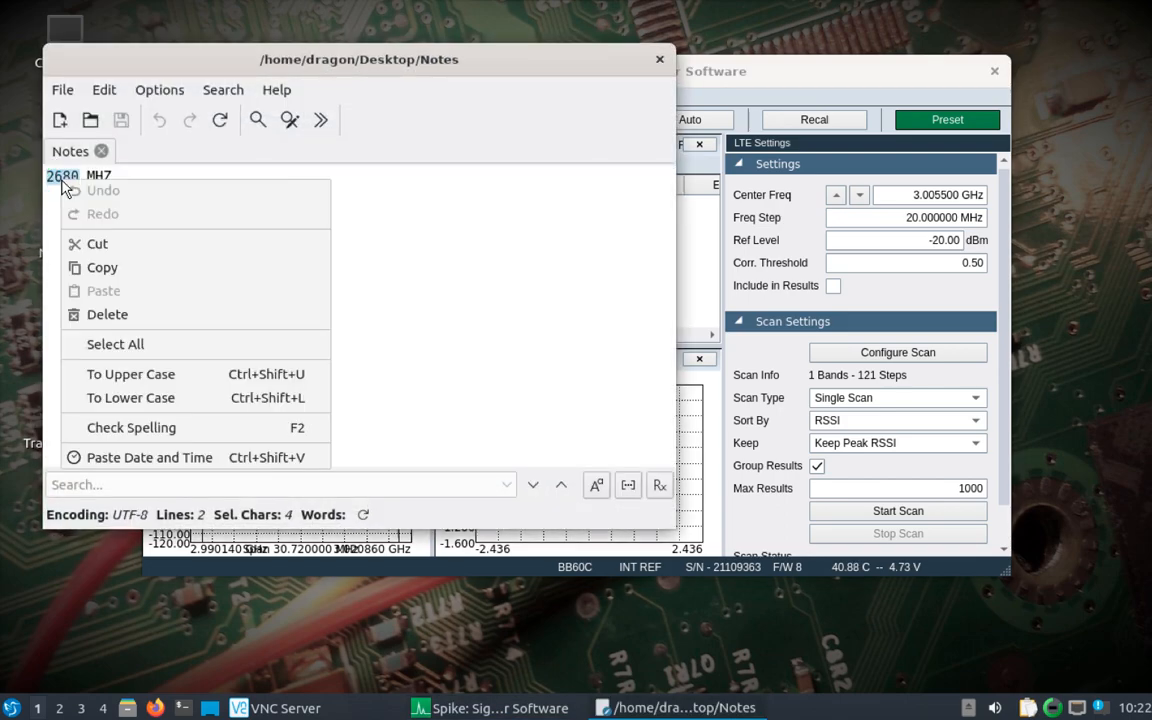
{"action": "left_click", "coordinate": [130, 374]}
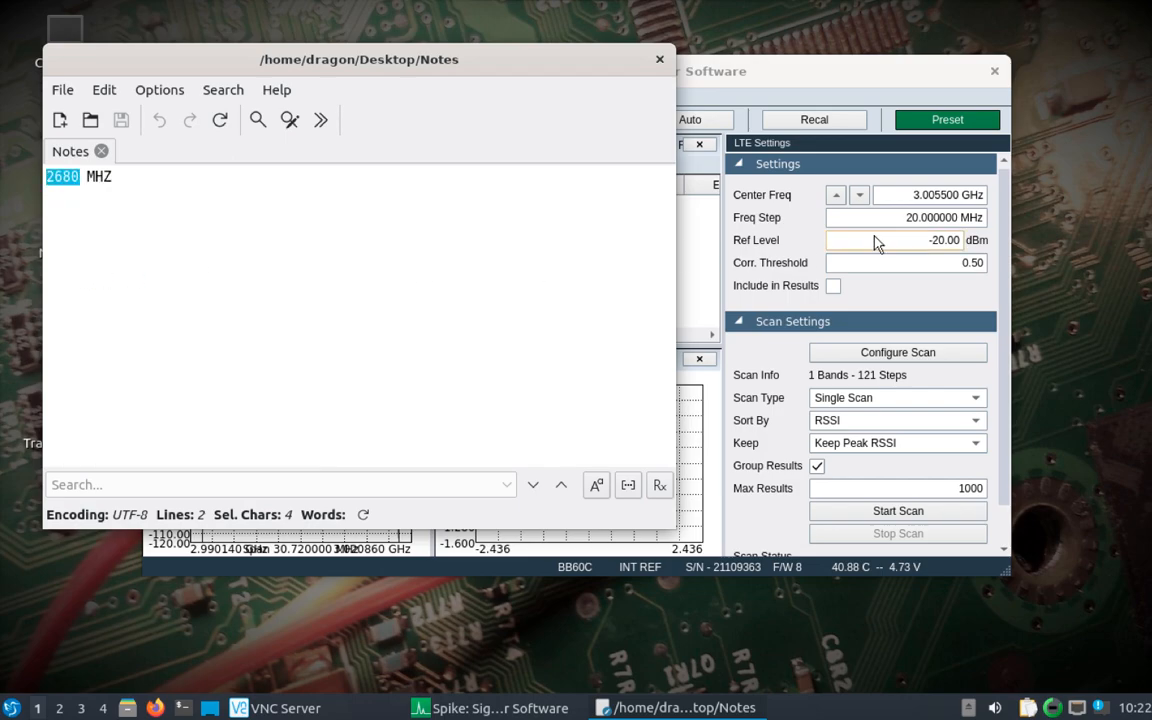
{"action": "left_click", "coordinate": [496, 708]}
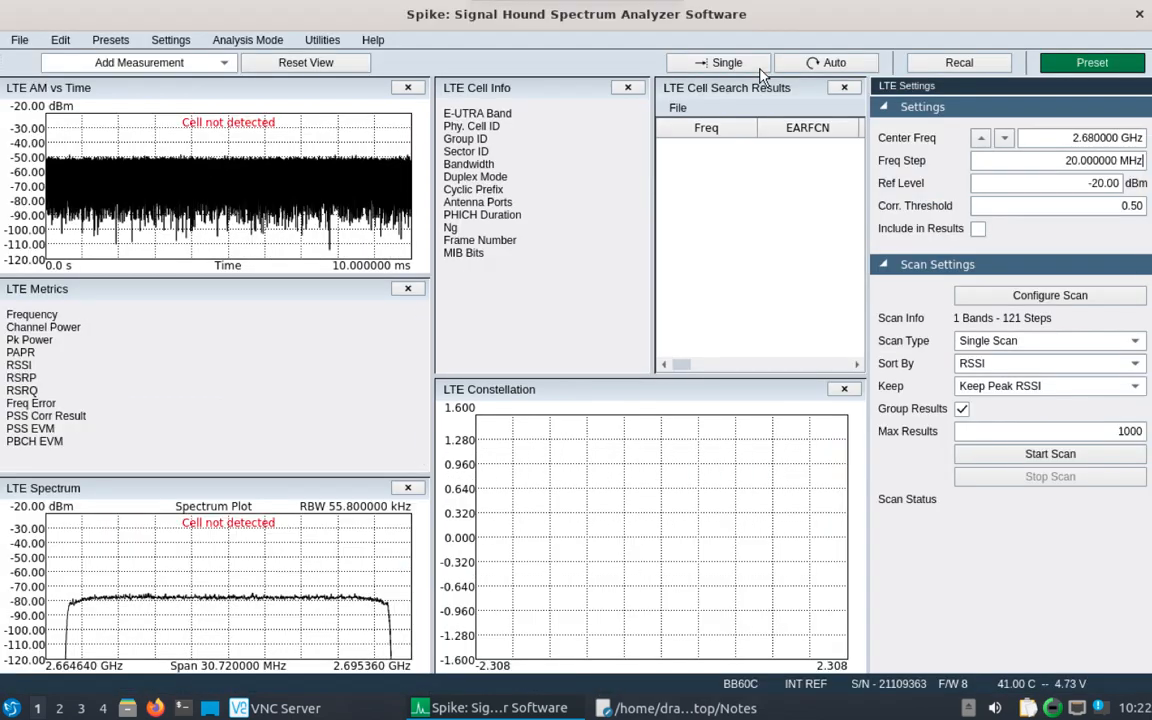
{"action": "mouse_move", "coordinate": [764, 164]}
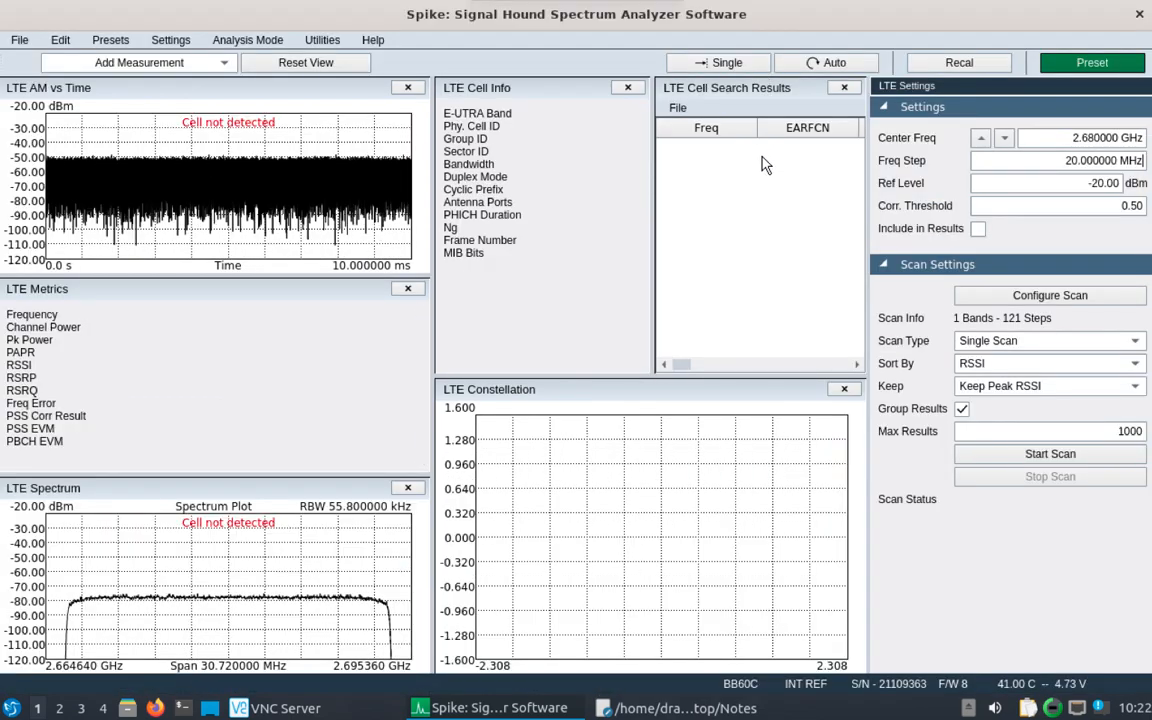
Set the center frequency to 2680 MHz so the LTE cell (Band 7, cell ID 1, 10 MHz FDD) decodes.
{"action": "triple_click", "coordinate": [1080, 136]}
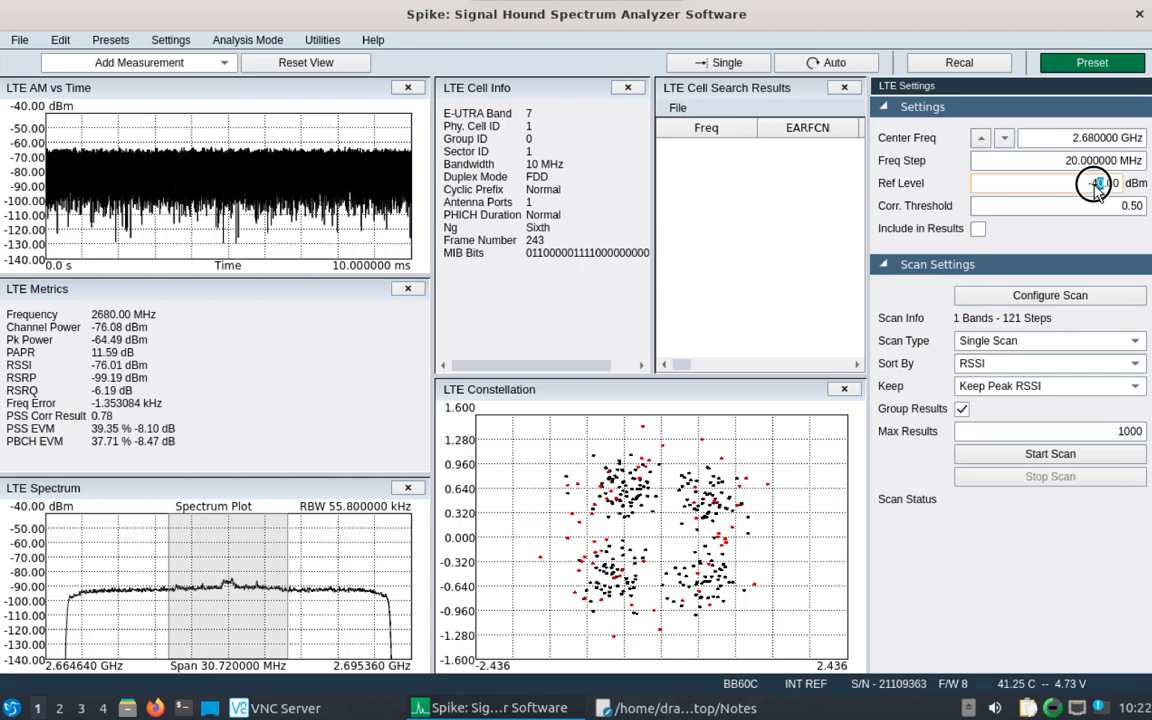
Set the reference level to -50 dBm and run a cell scan listing the 2680.00 MHz cell.
{"action": "left_click", "coordinate": [1098, 188]}
{"action": "type", "text": "-50"}
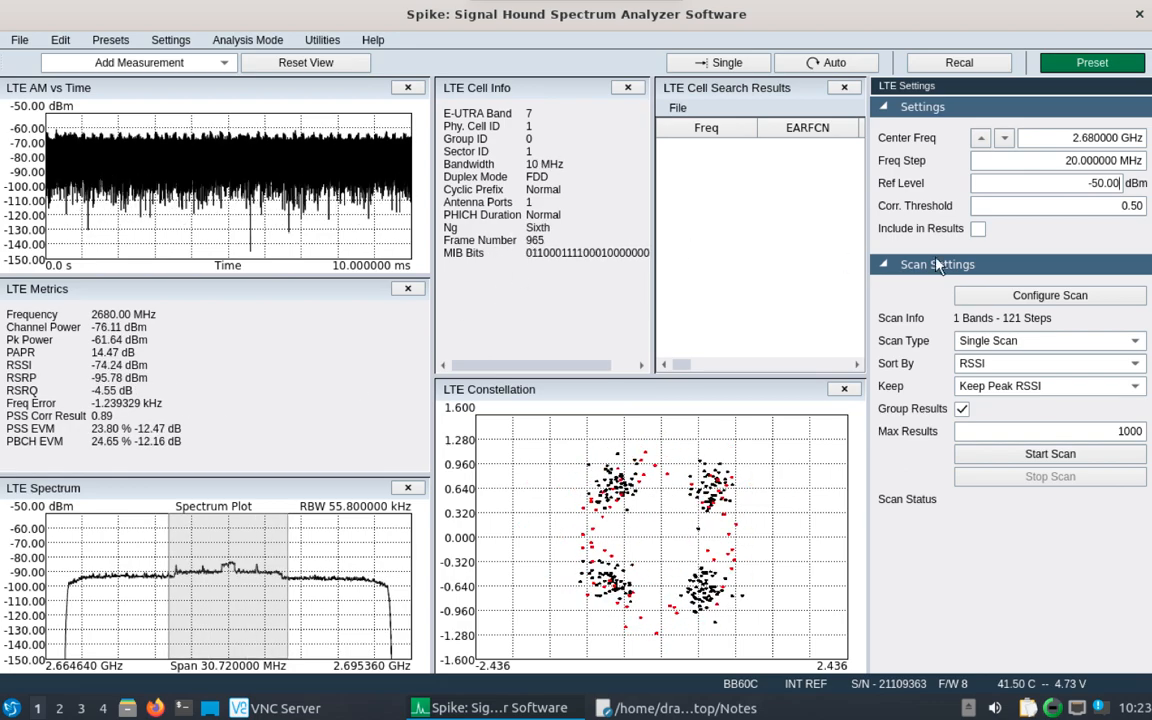
{"action": "left_click", "coordinate": [976, 228]}
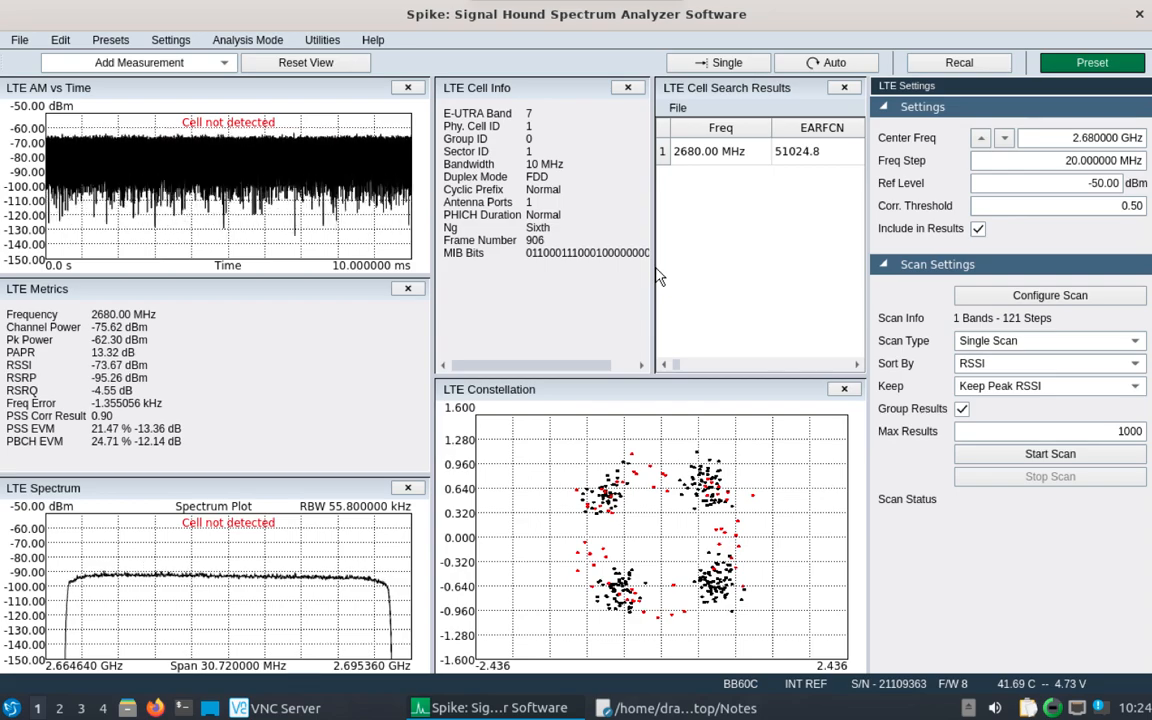
{"action": "mouse_move", "coordinate": [756, 212]}
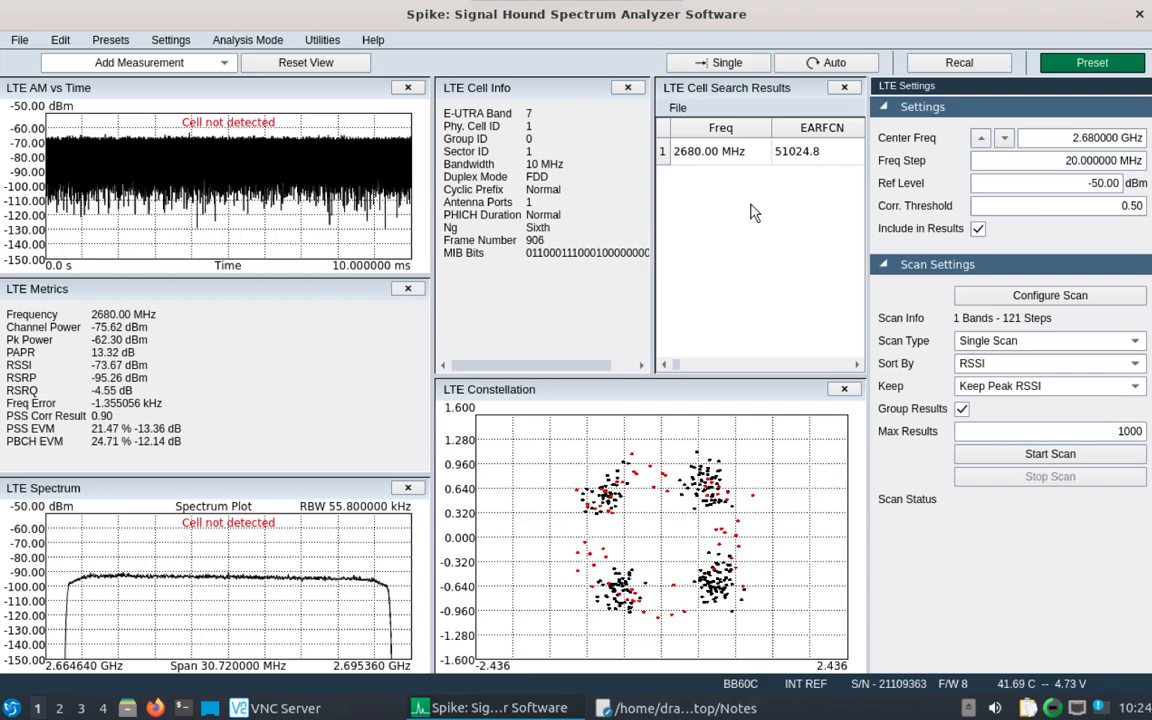